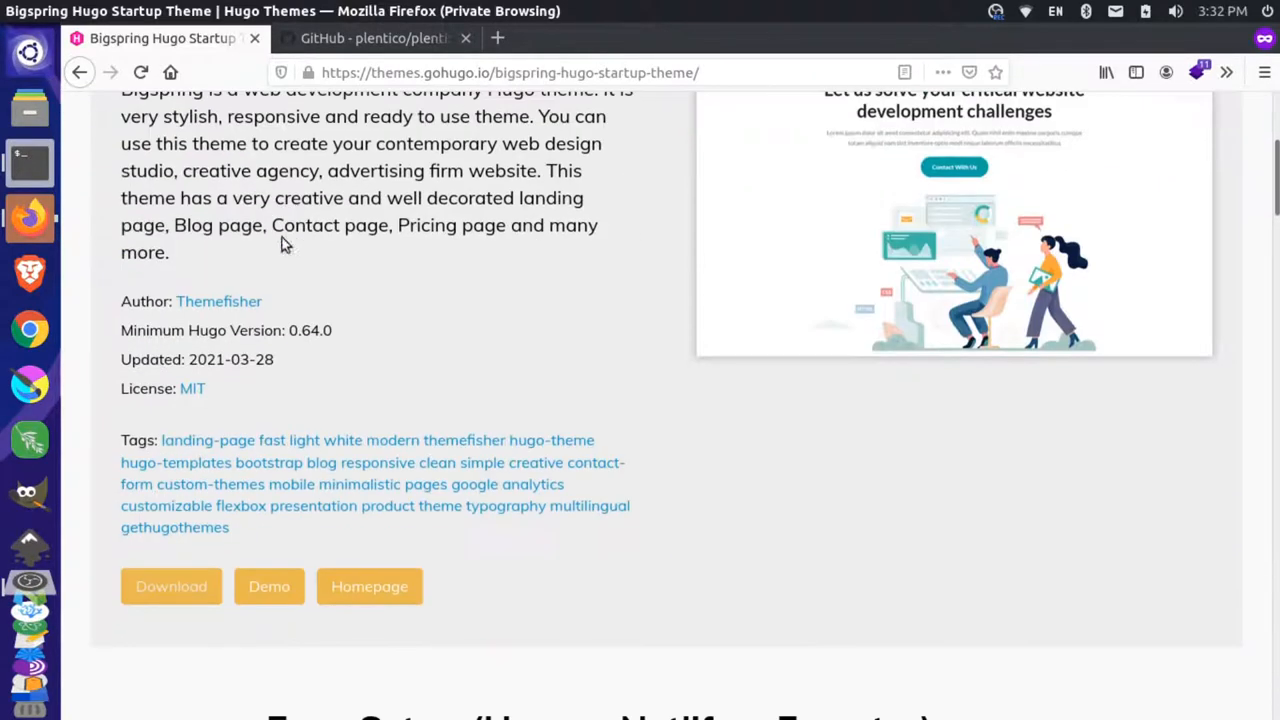
Scroll the Bigspring theme page and cd into the bigspring project in a terminal
{"action": "scroll", "scroll_direction": "up", "scroll_amount": 3}
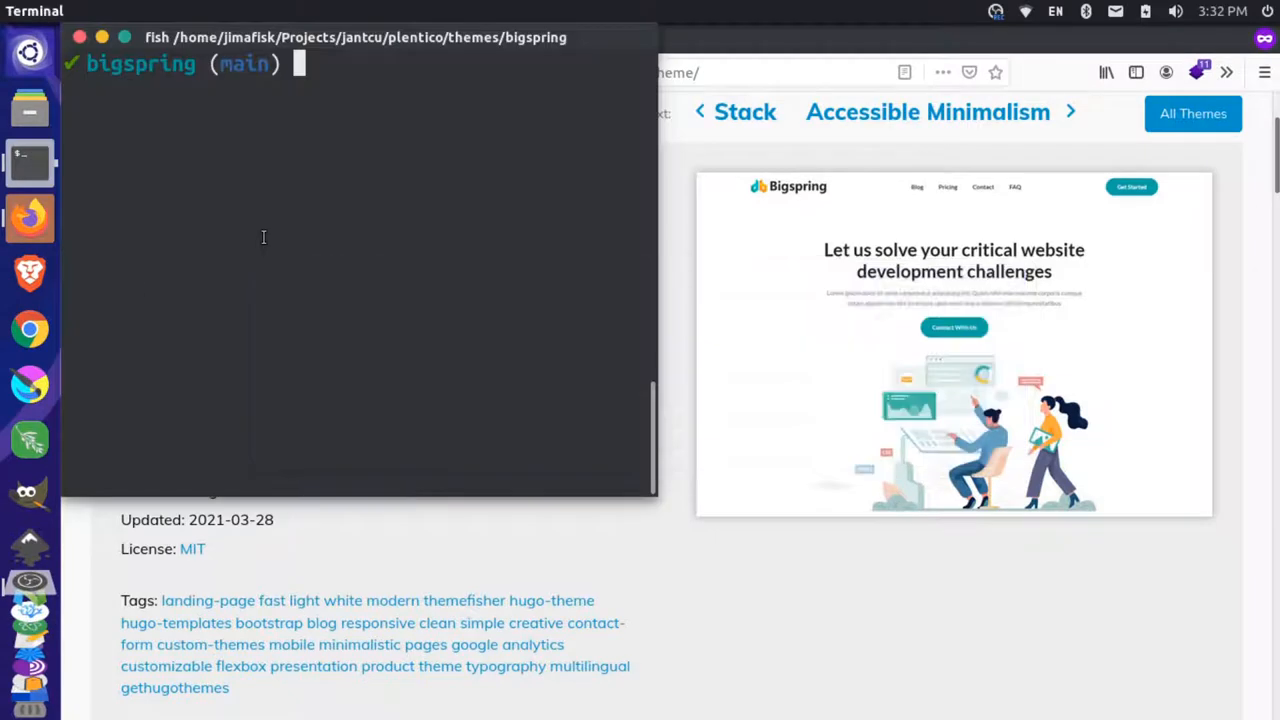
{"action": "type", "text": "cd"}
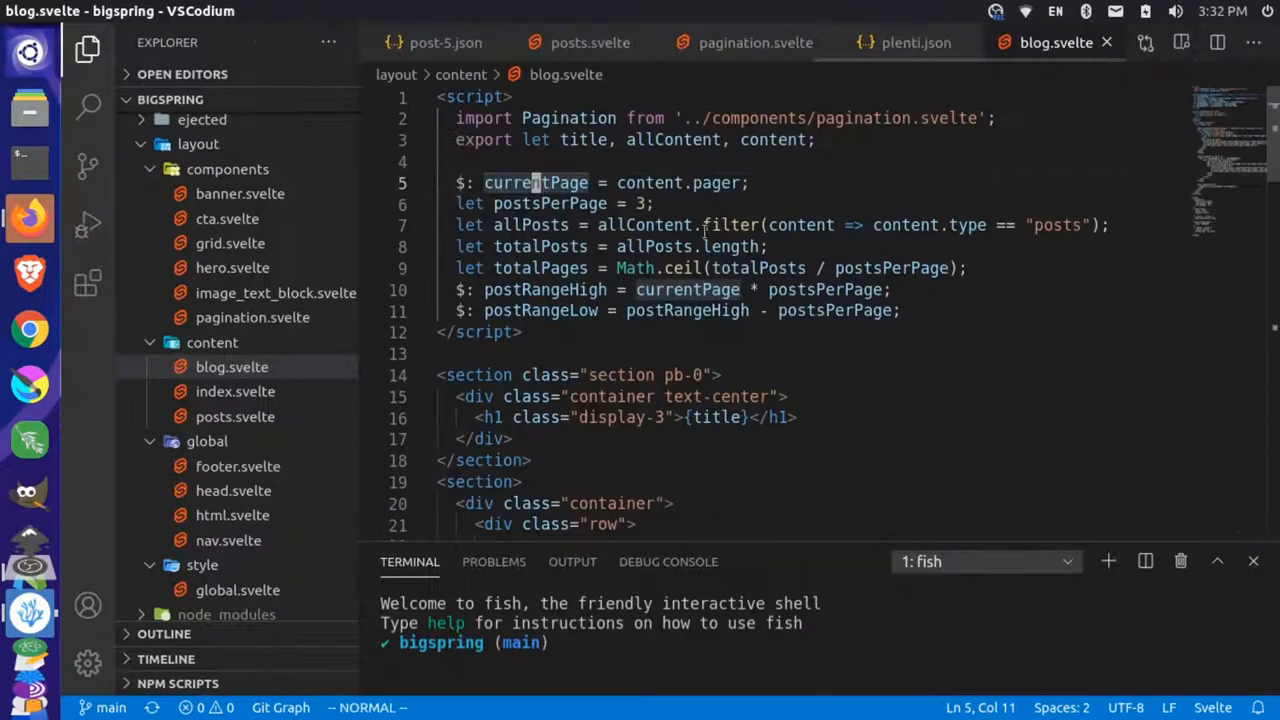
Run 'plenti serve' for the bigspring site, then return to Firefox
{"action": "type", "text": "p"}
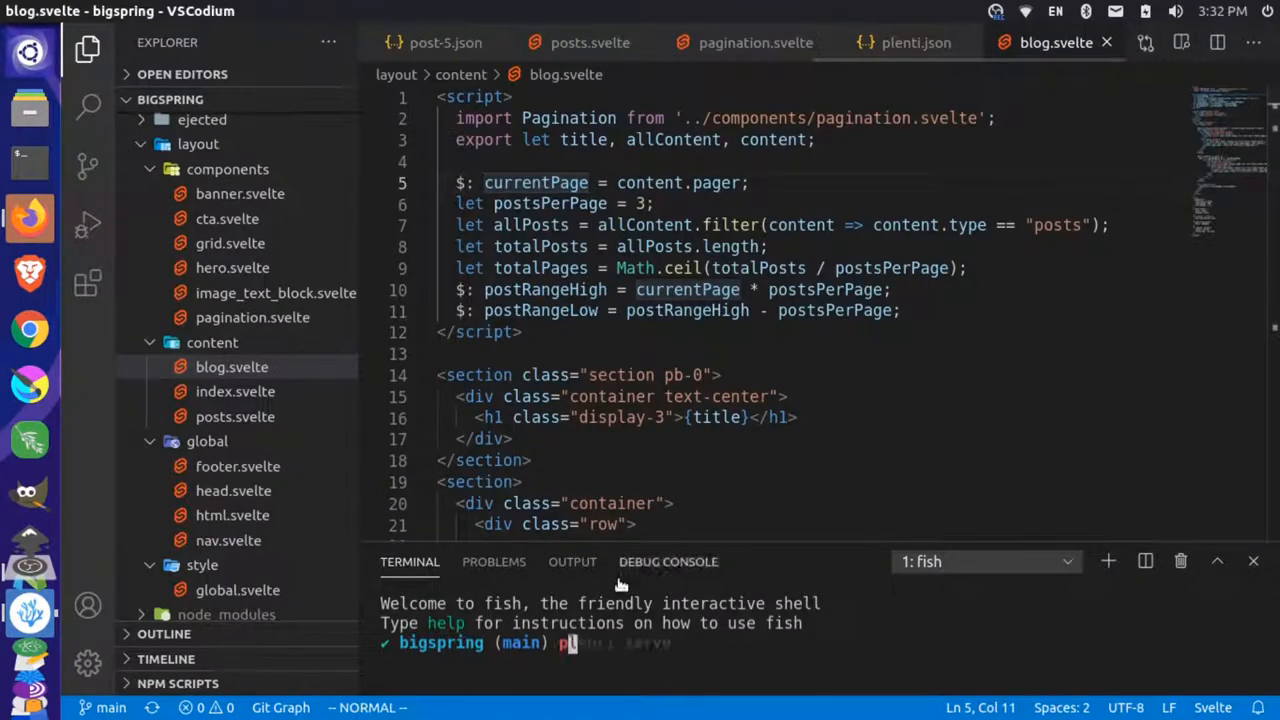
{"action": "type", "text": "plenti serve"}
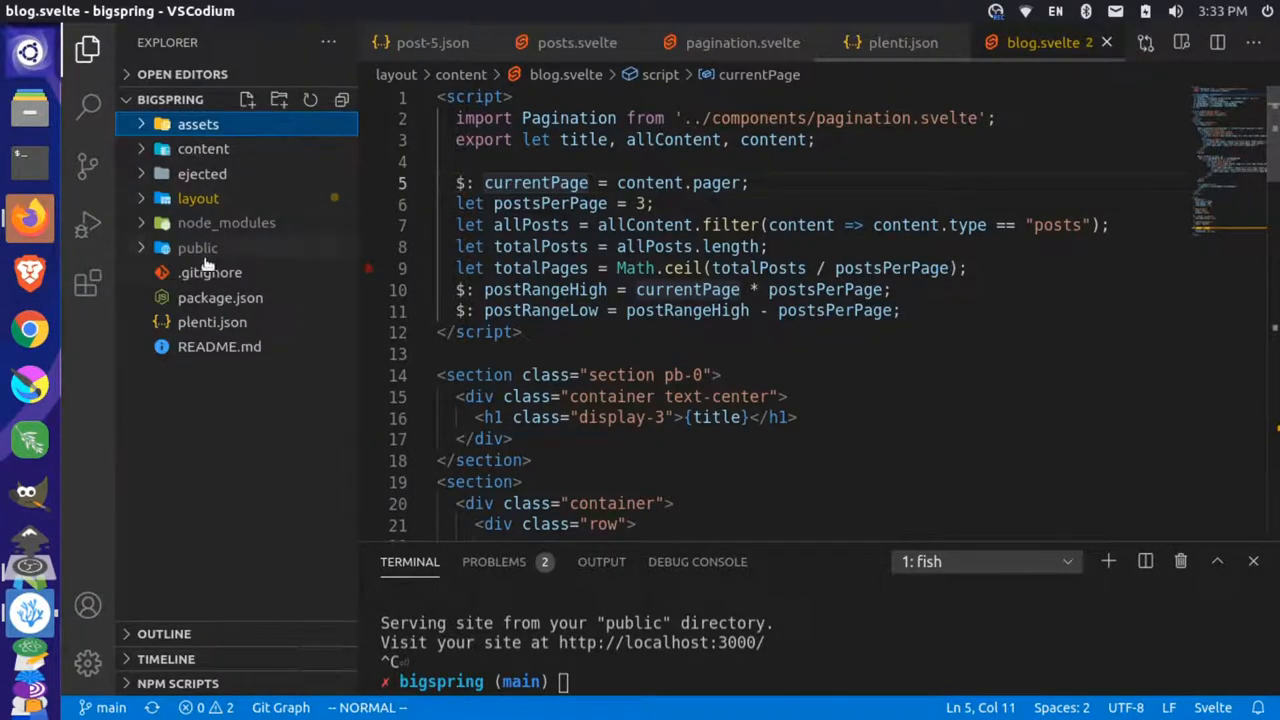
{"action": "mouse_move", "coordinate": [197, 247]}
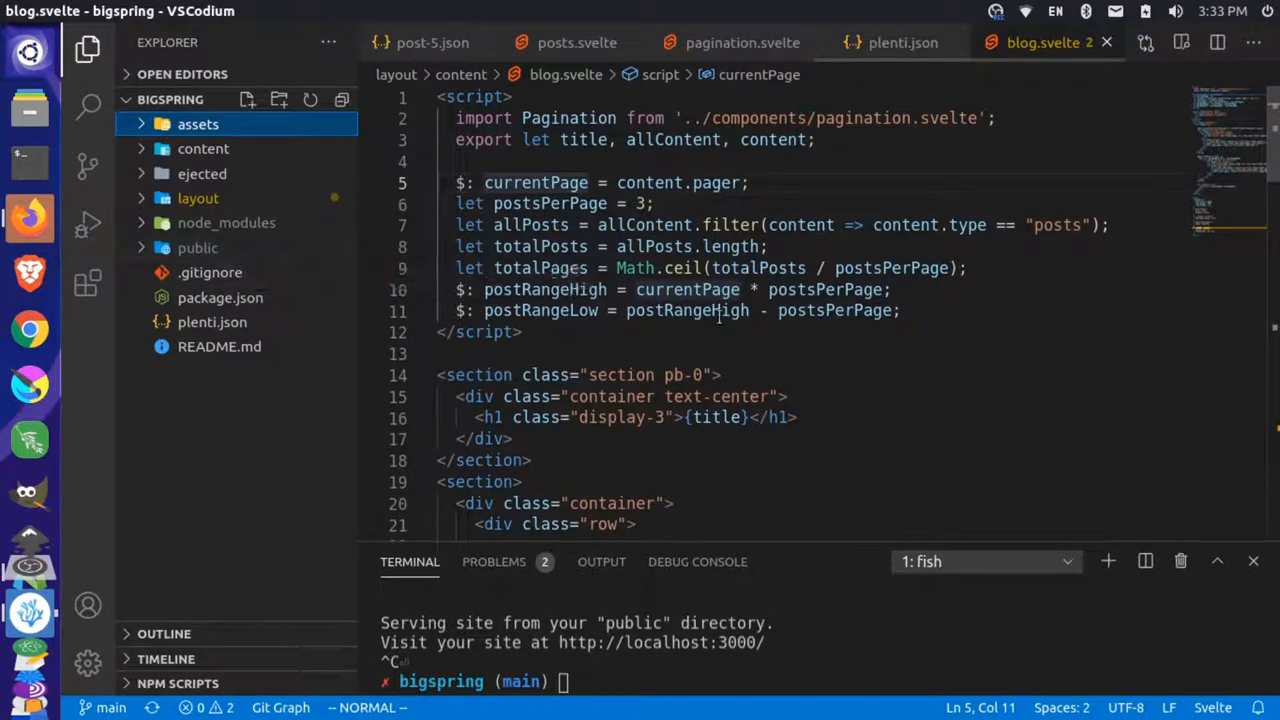
{"action": "key", "text": "alt+Tab"}
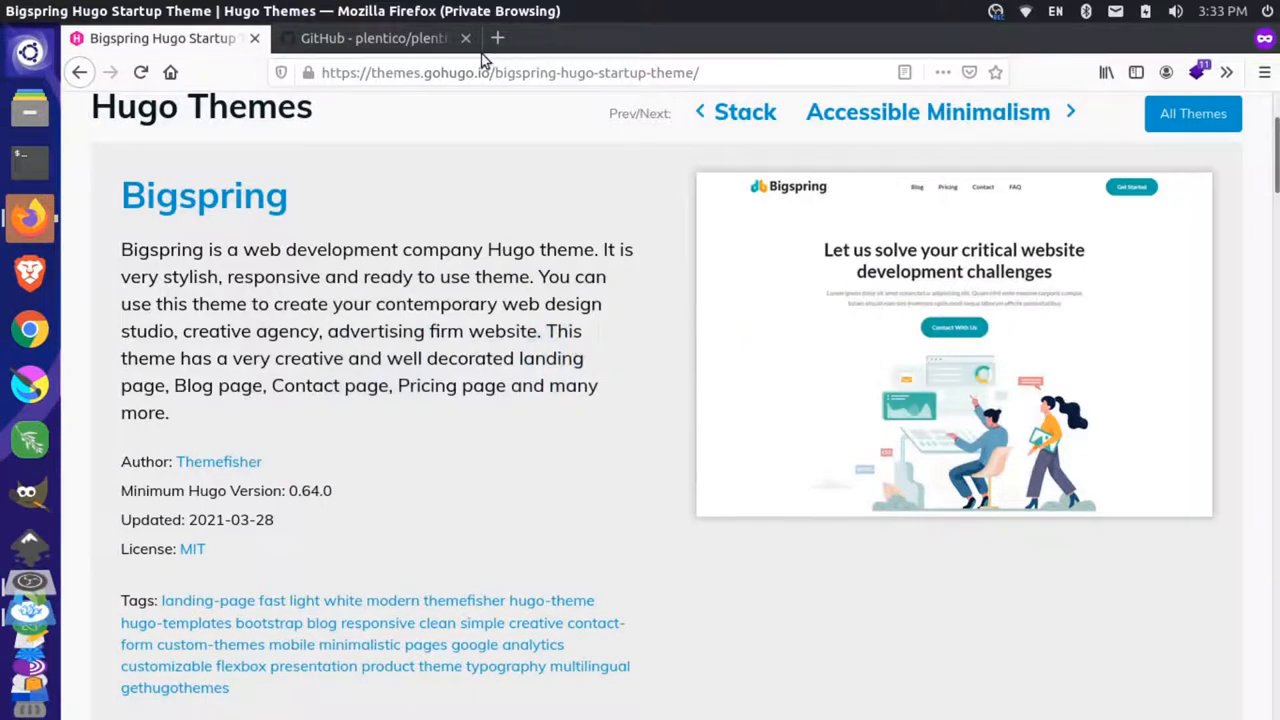
Open issue #119 on v0.4.x breaking changes in the plenti repository and read its comments
{"action": "left_click", "coordinate": [373, 38]}
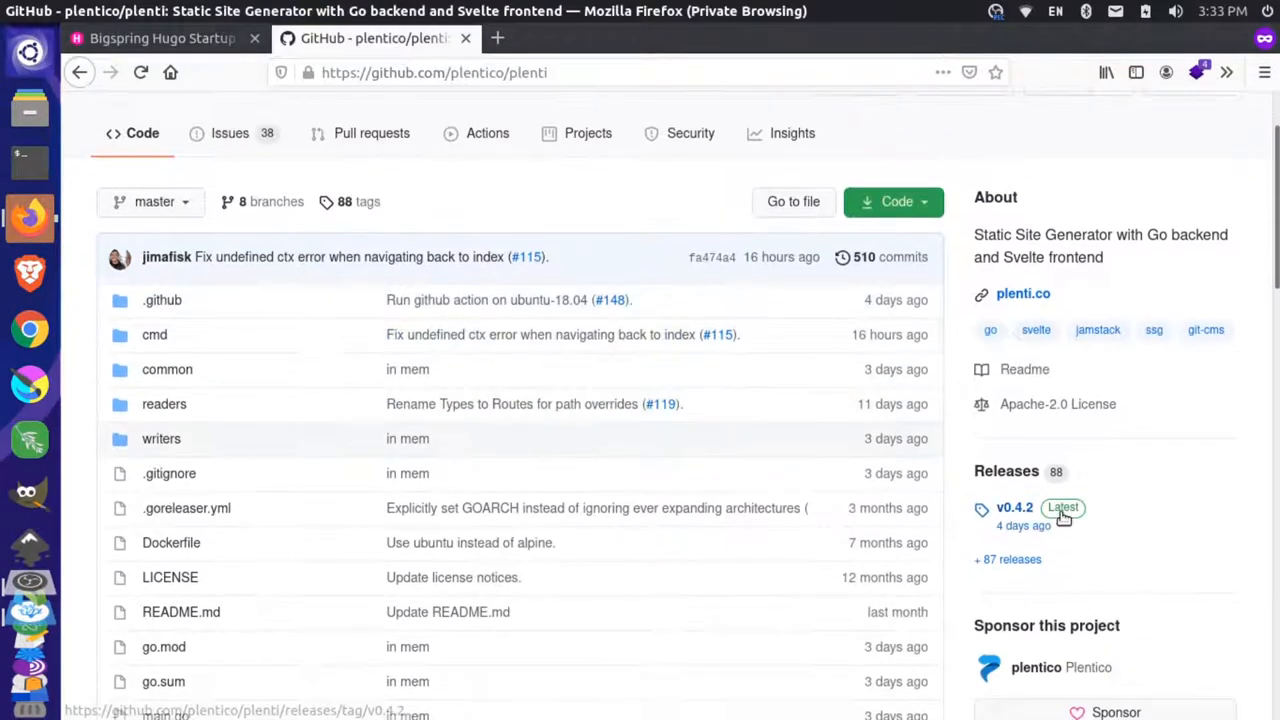
{"action": "mouse_move", "coordinate": [722, 513]}
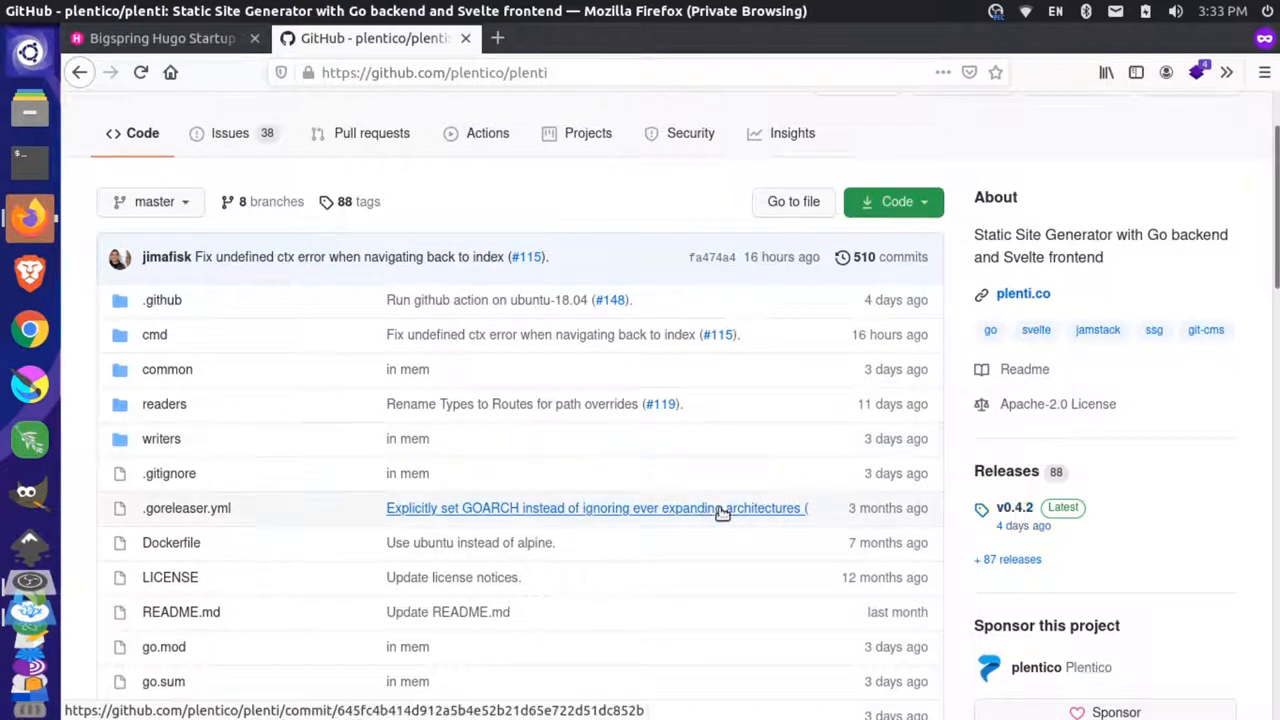
{"action": "left_click", "coordinate": [229, 133]}
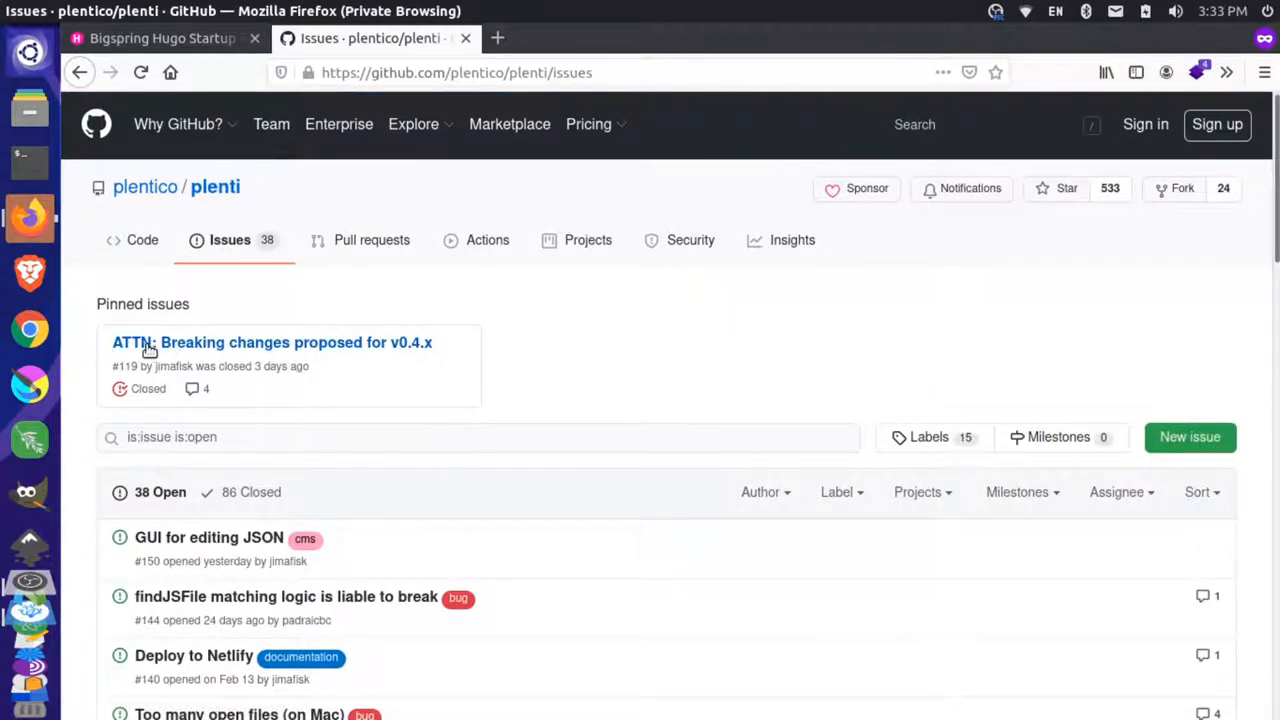
{"action": "mouse_move", "coordinate": [351, 353]}
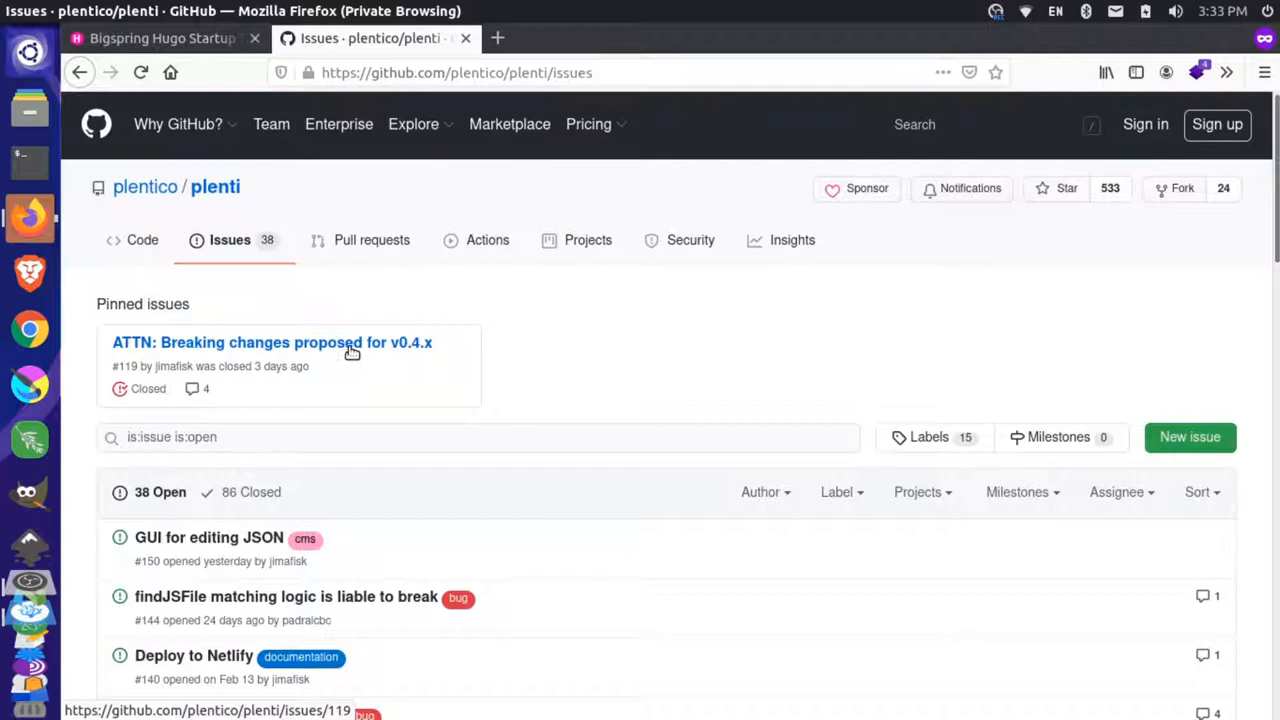
{"action": "left_click", "coordinate": [272, 342]}
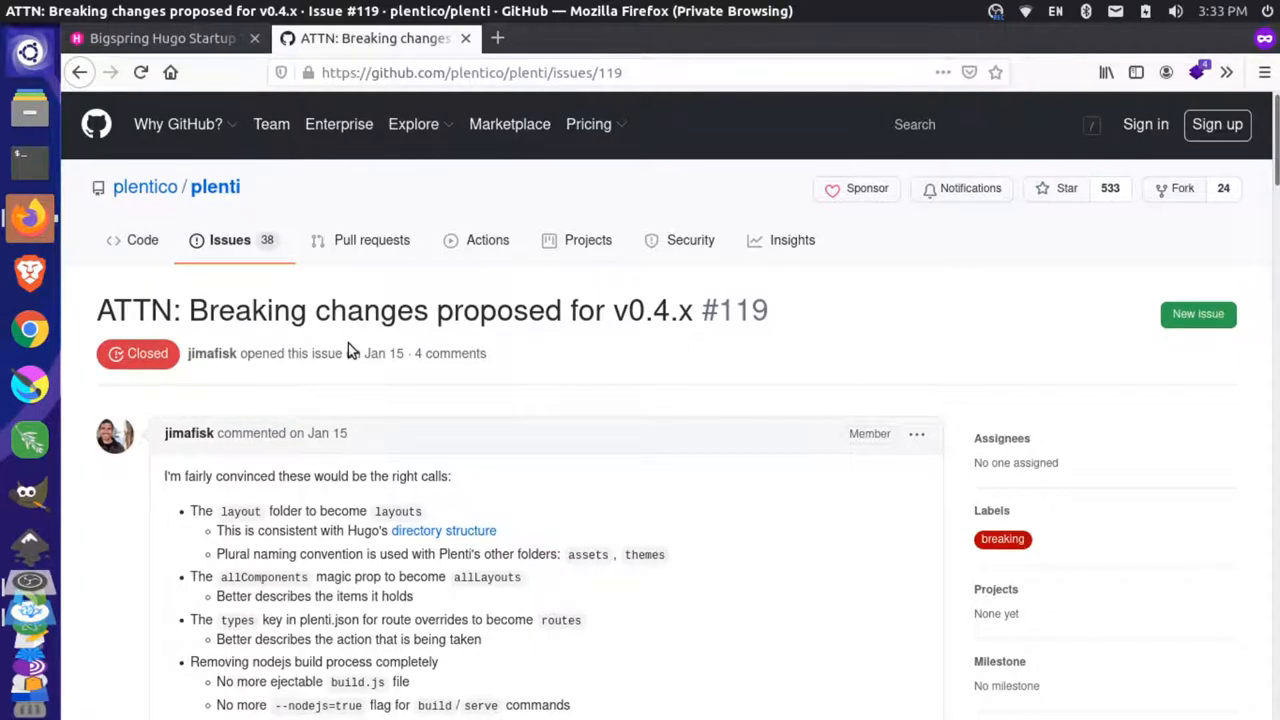
{"action": "mouse_move", "coordinate": [453, 347]}
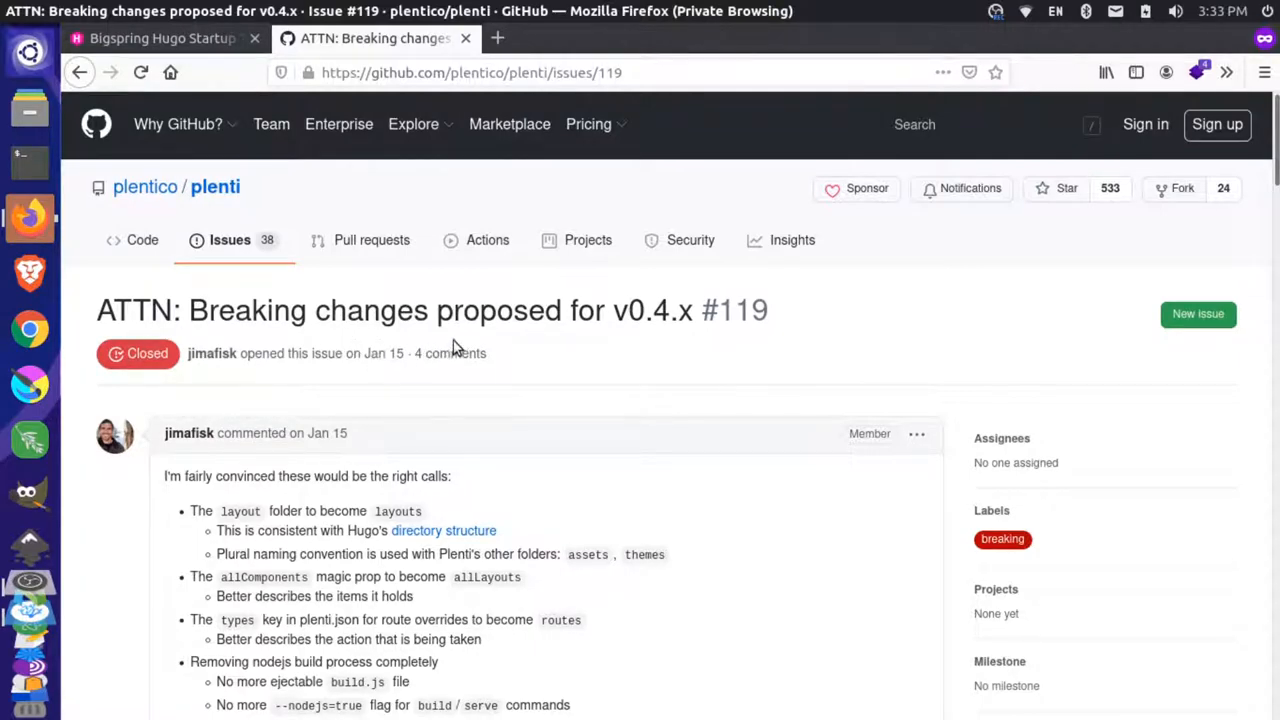
{"action": "scroll", "scroll_direction": "down", "scroll_amount": 3}
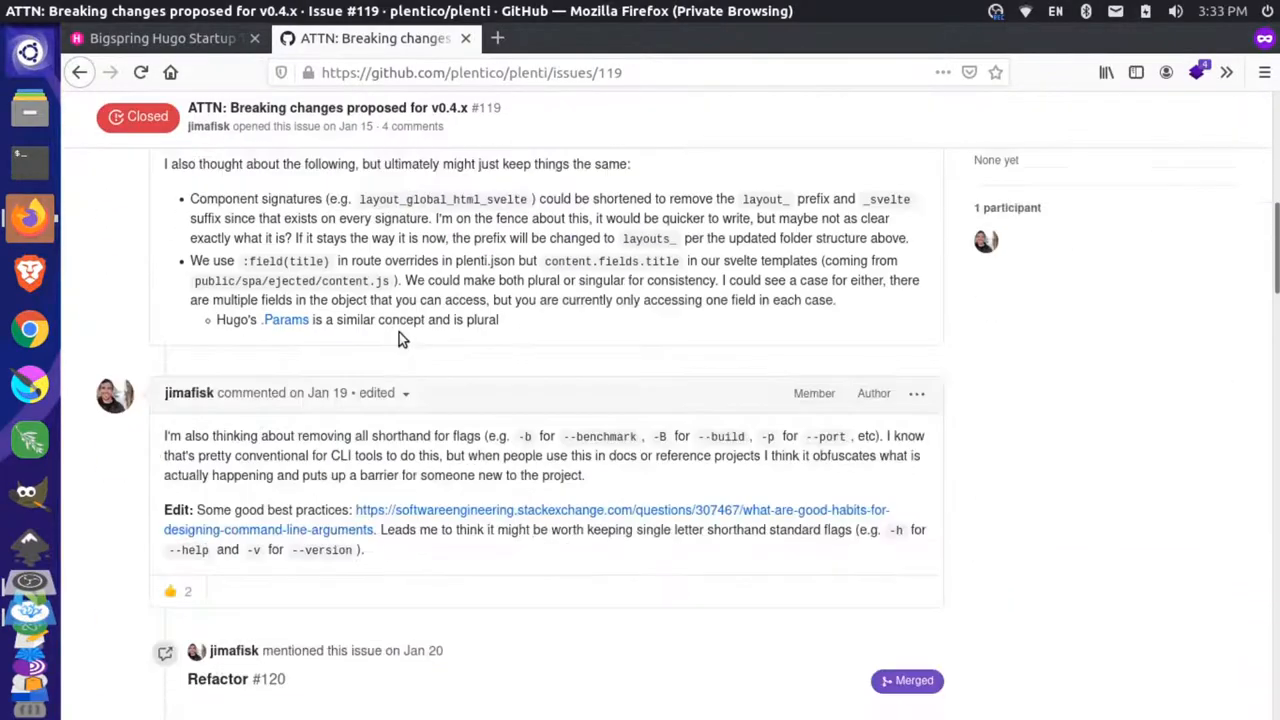
{"action": "scroll", "scroll_direction": "down", "scroll_amount": 3}
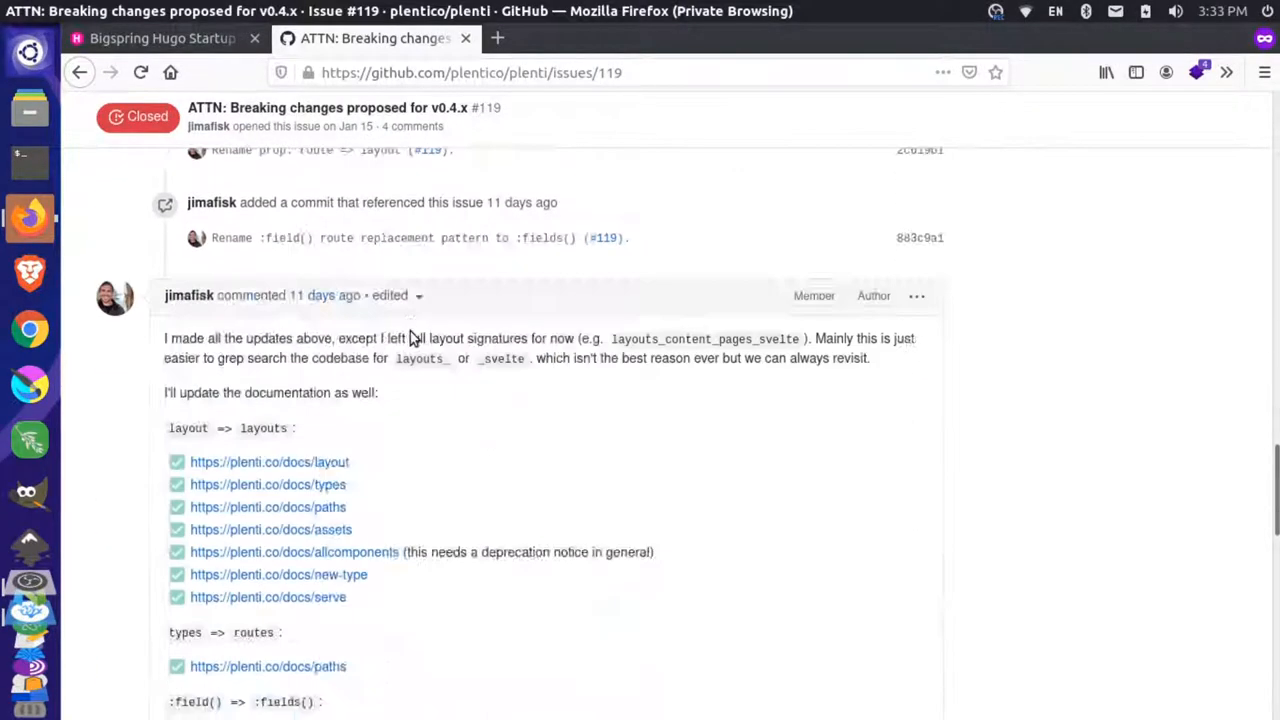
{"action": "scroll", "scroll_direction": "down", "scroll_amount": 3}
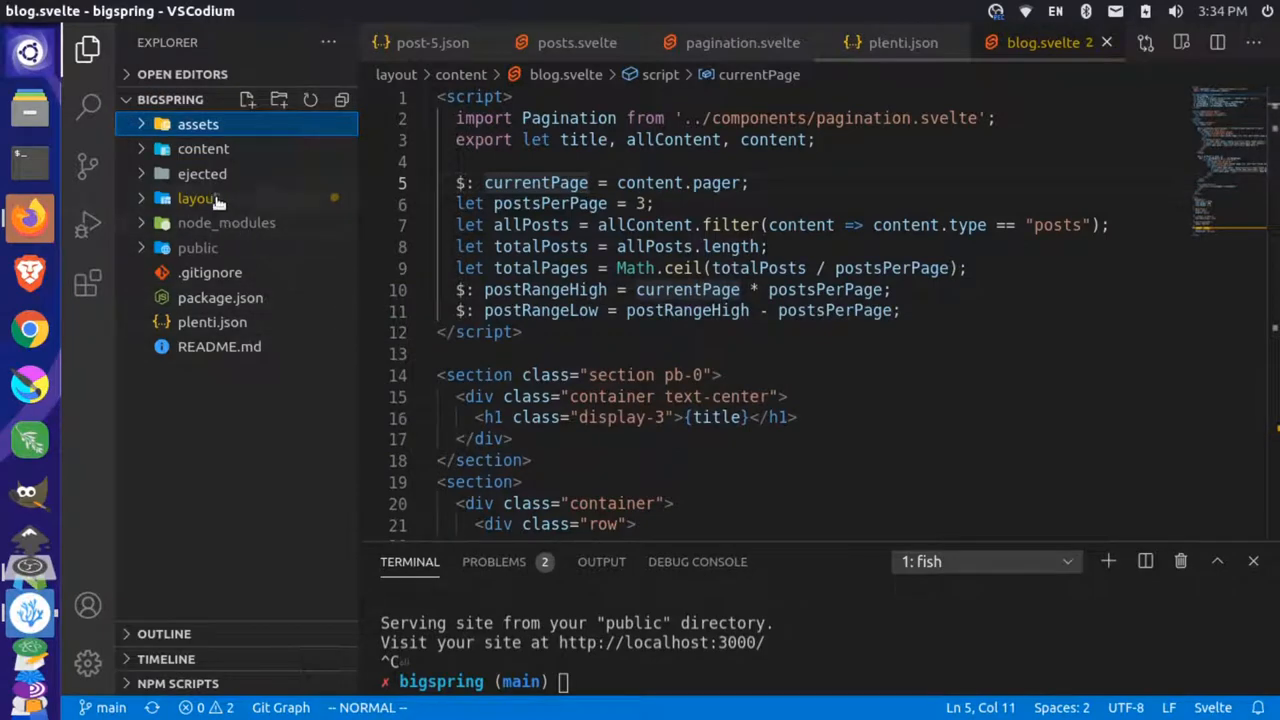
Rename folder 'layout' to 'layouts' and the plenti.json 'types' key to 'routes'
{"action": "right_click", "coordinate": [198, 198]}
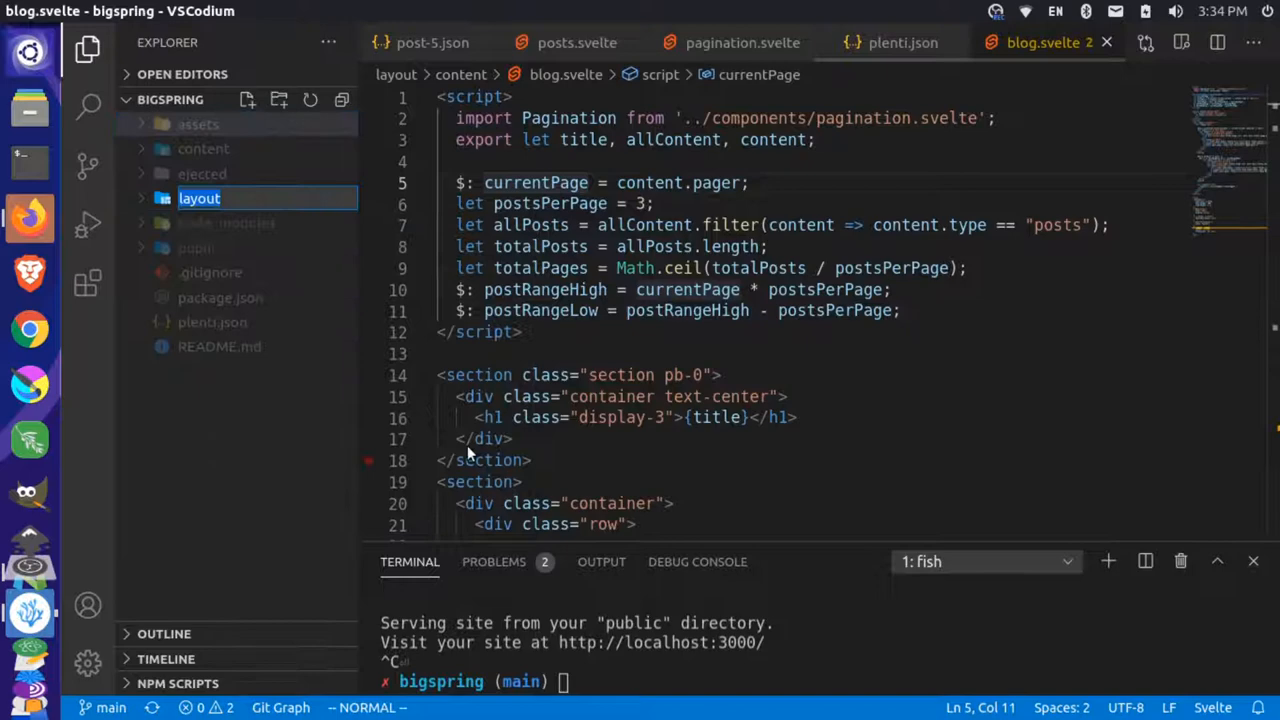
{"action": "mouse_move", "coordinate": [490, 438]}
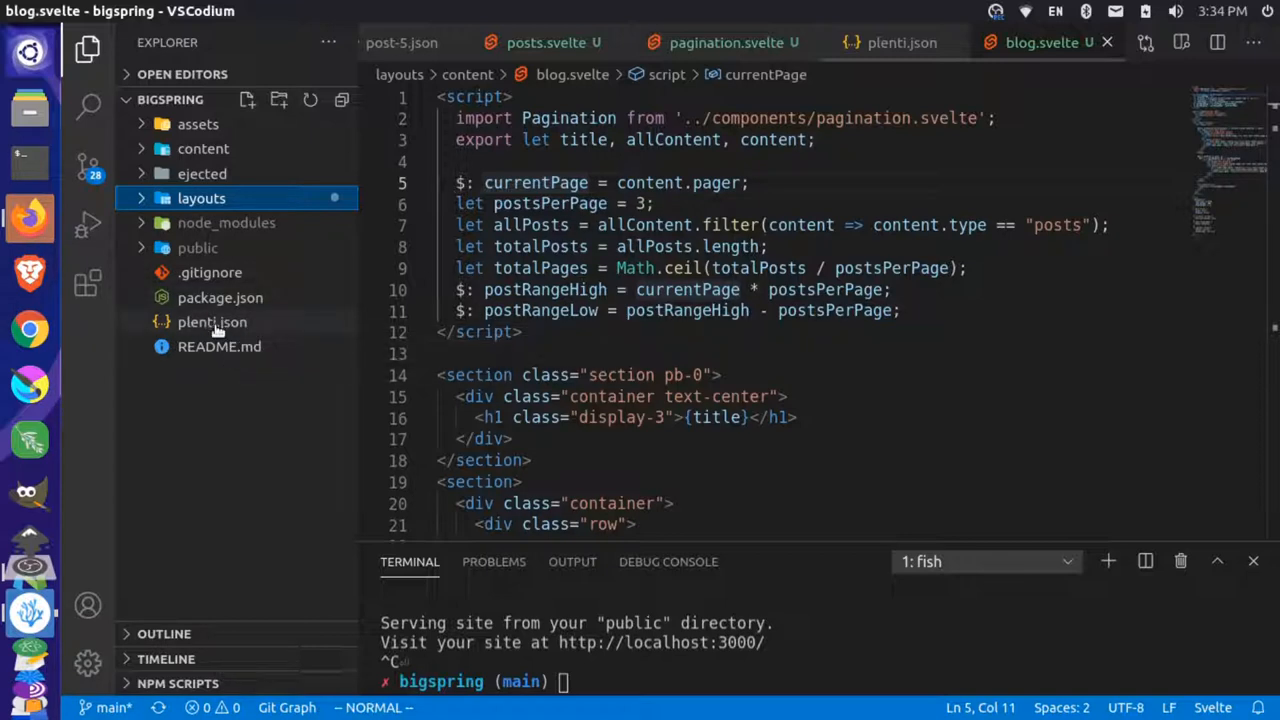
{"action": "left_click", "coordinate": [212, 322]}
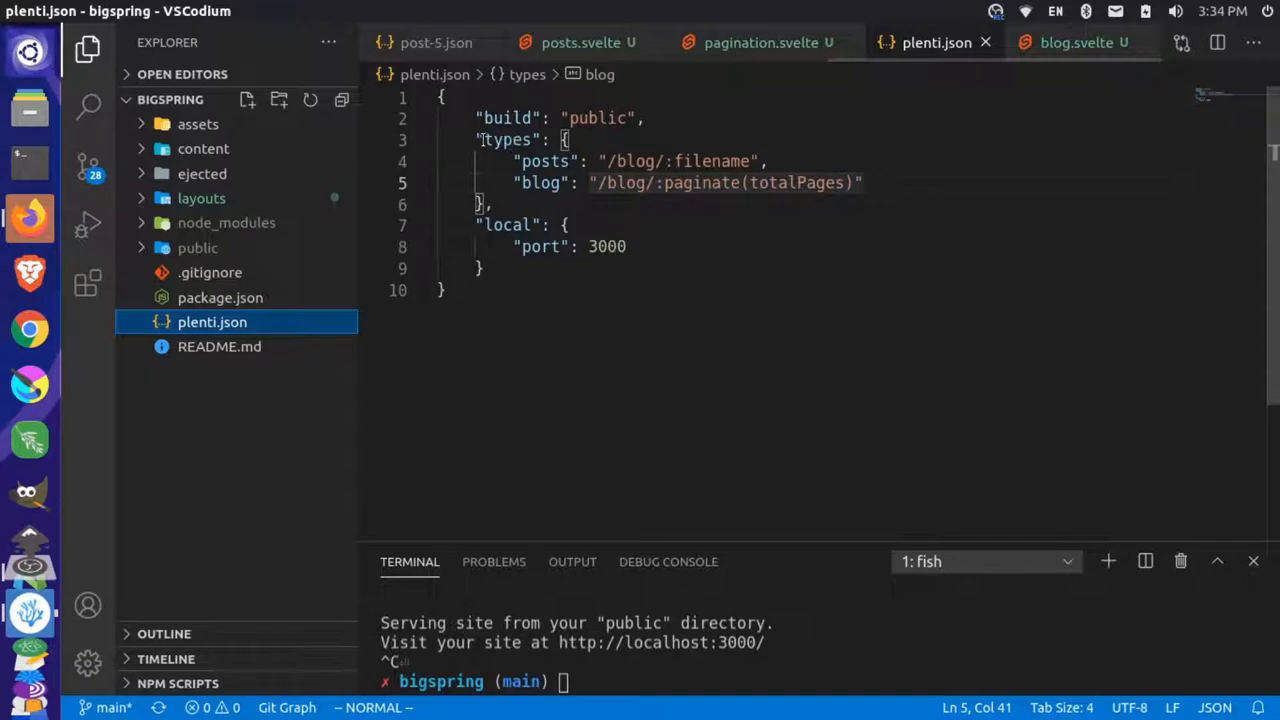
{"action": "double_click", "coordinate": [505, 140]}
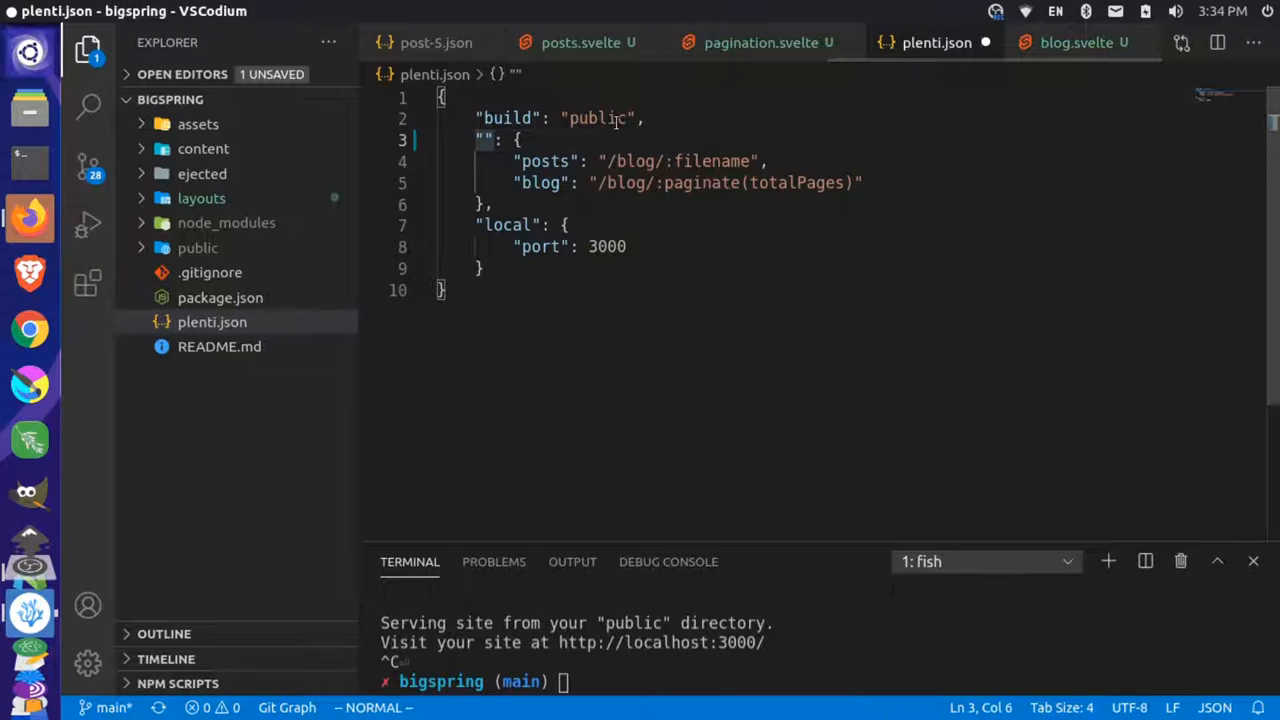
{"action": "type", "text": "routes"}
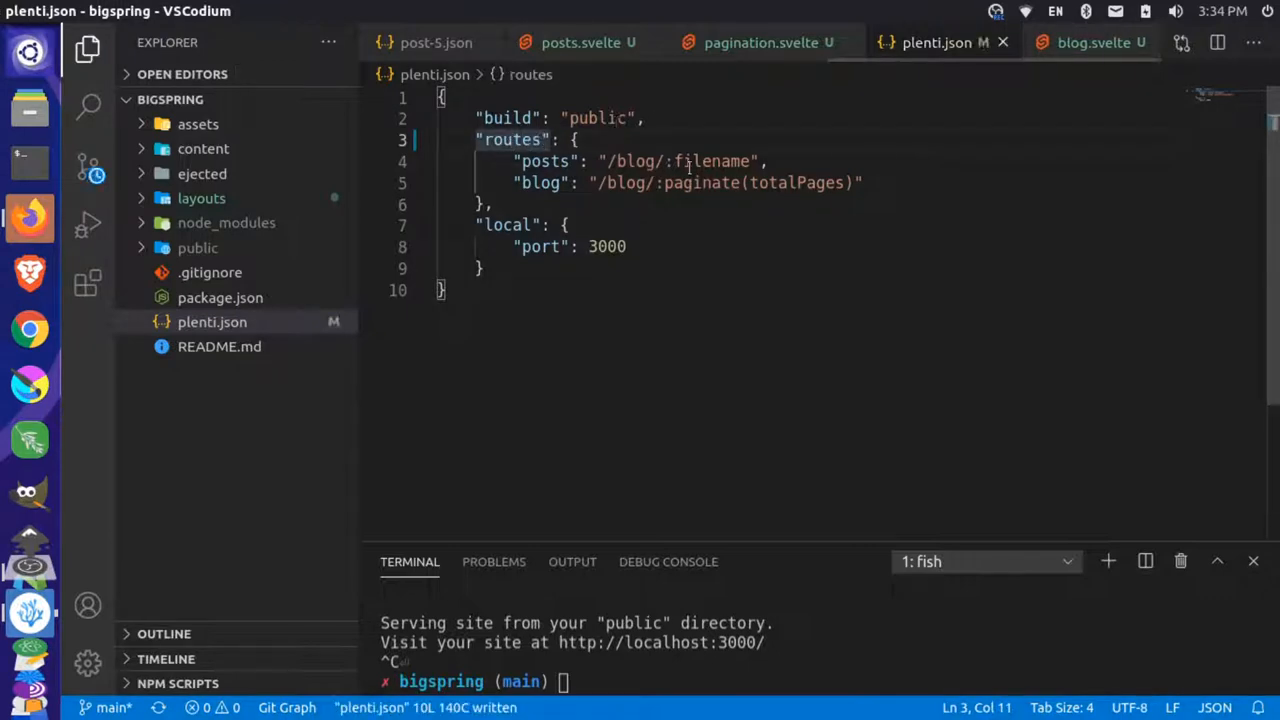
{"action": "double_click", "coordinate": [702, 161]}
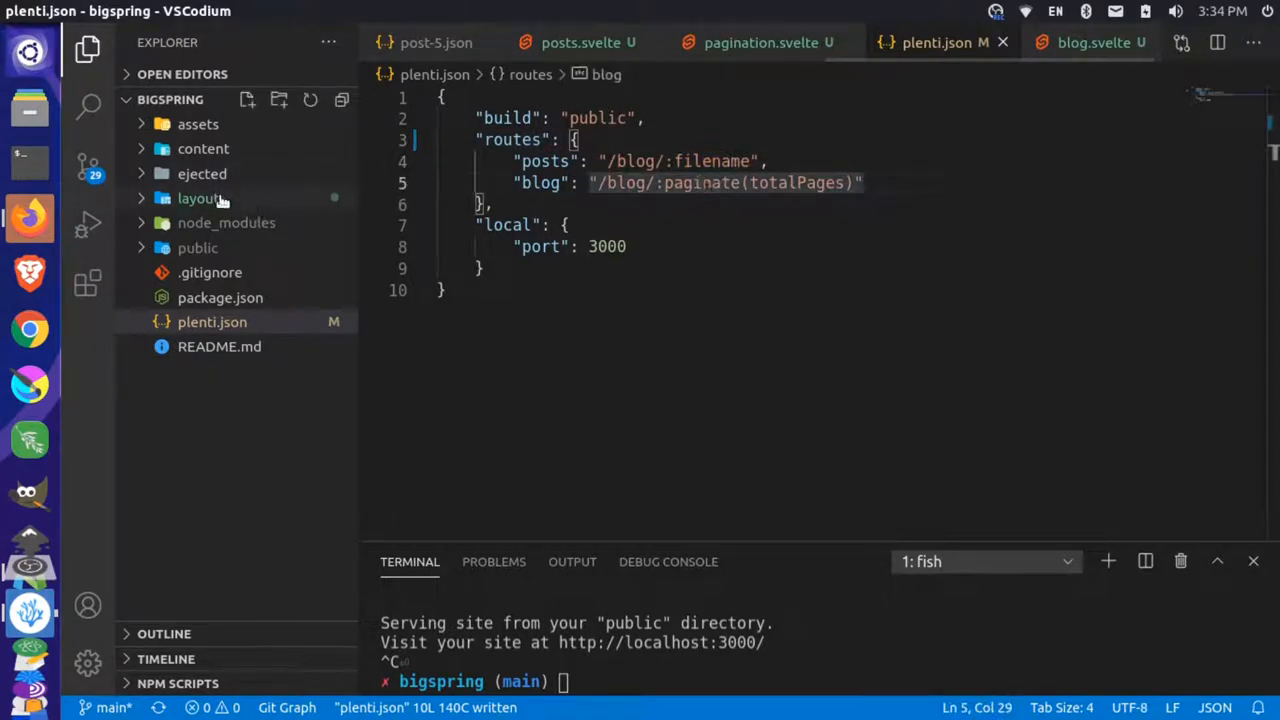
In layouts/global/html.svelte, render {layout} and rename allComponents to allLayouts, then save
{"action": "left_click", "coordinate": [200, 198]}
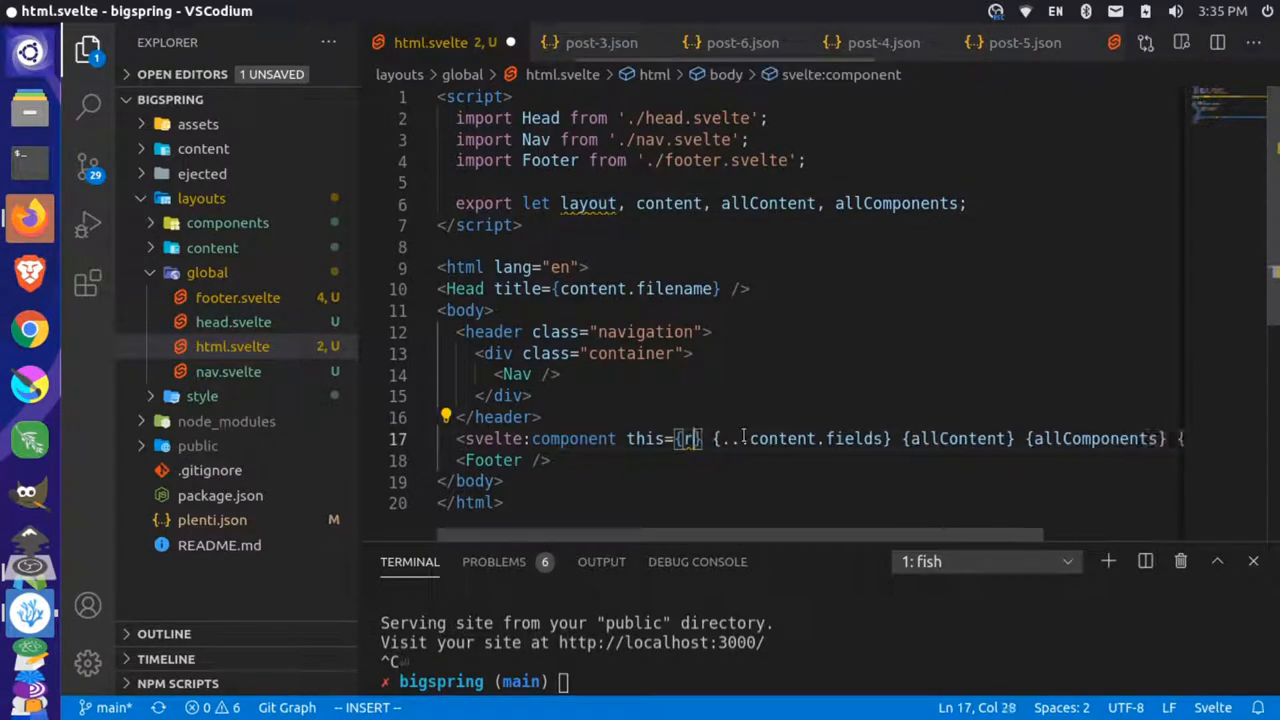
{"action": "type", "text": "layout"}
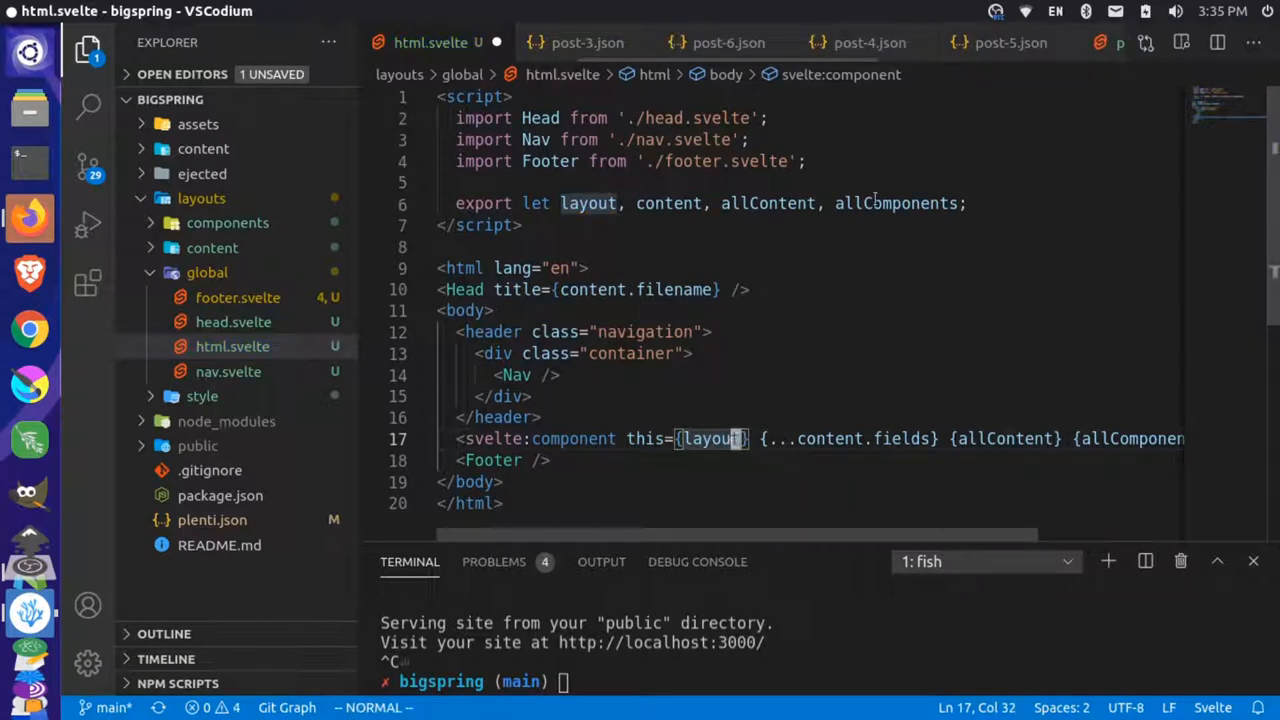
{"action": "mouse_move", "coordinate": [893, 203]}
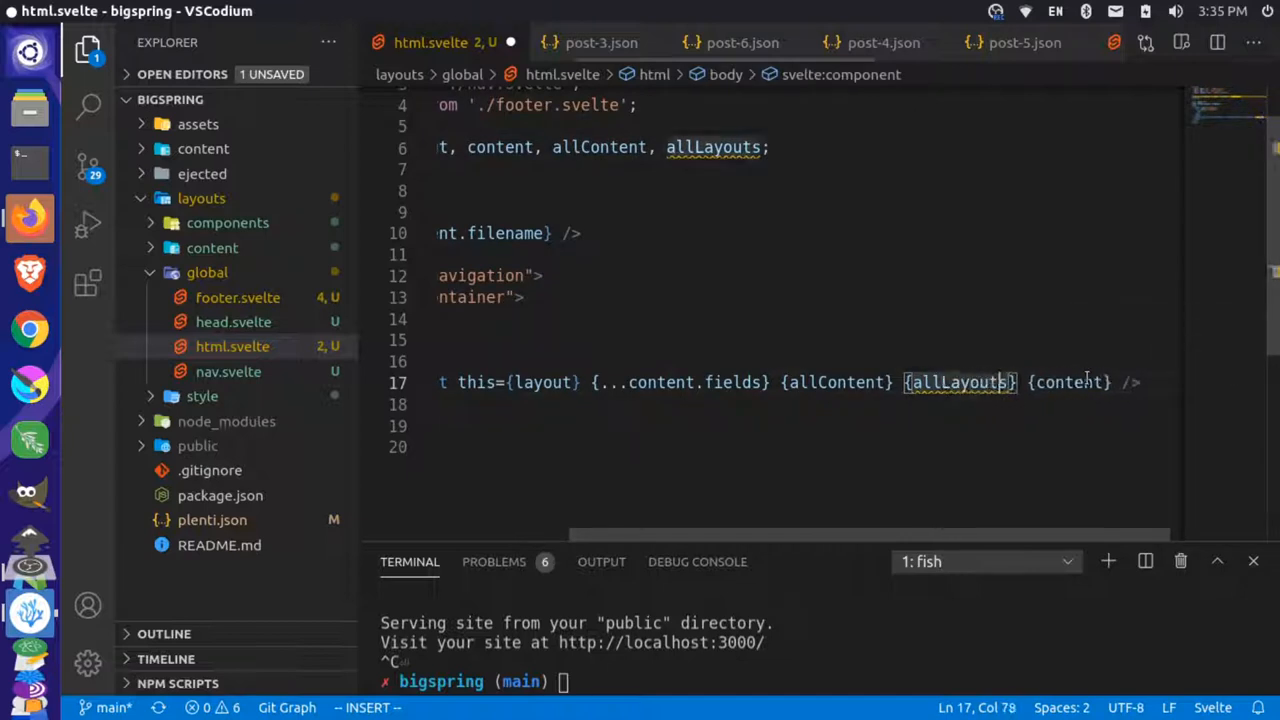
{"action": "key", "text": "ctrl+s"}
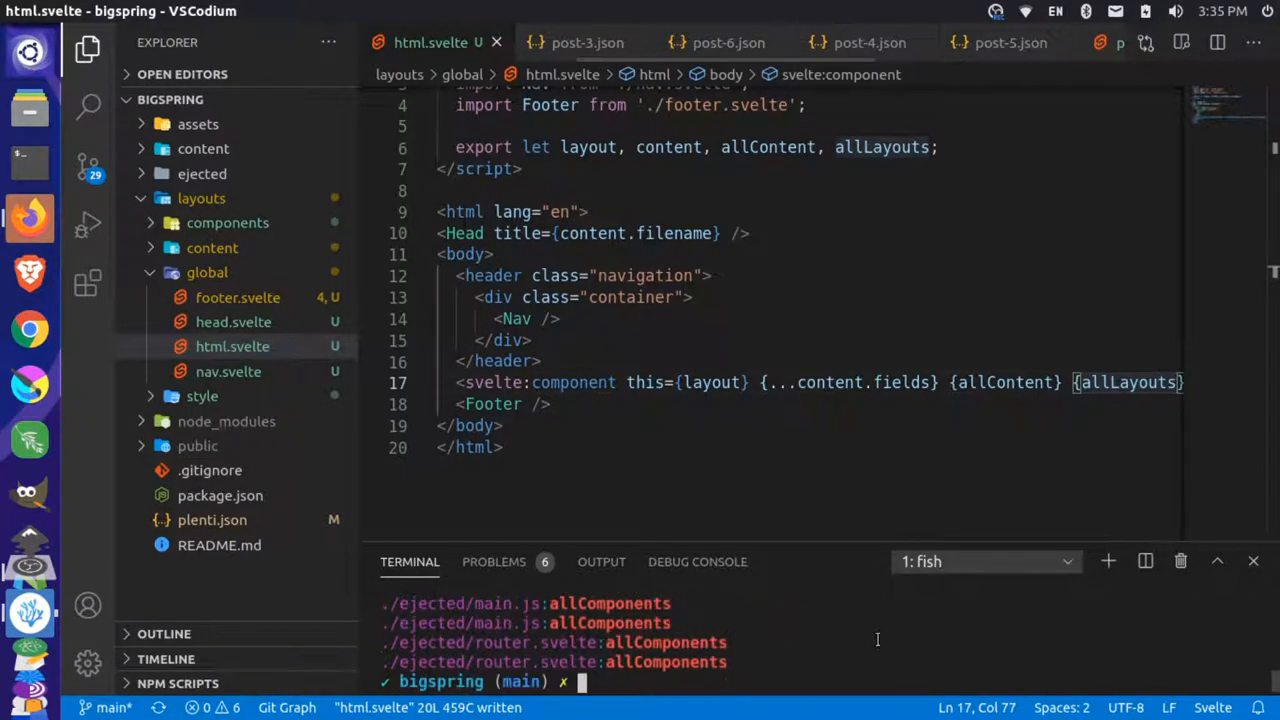
Review grep results for allComponents, then restore html.svelte above the terminal
{"action": "key", "text": "ctrl+b"}
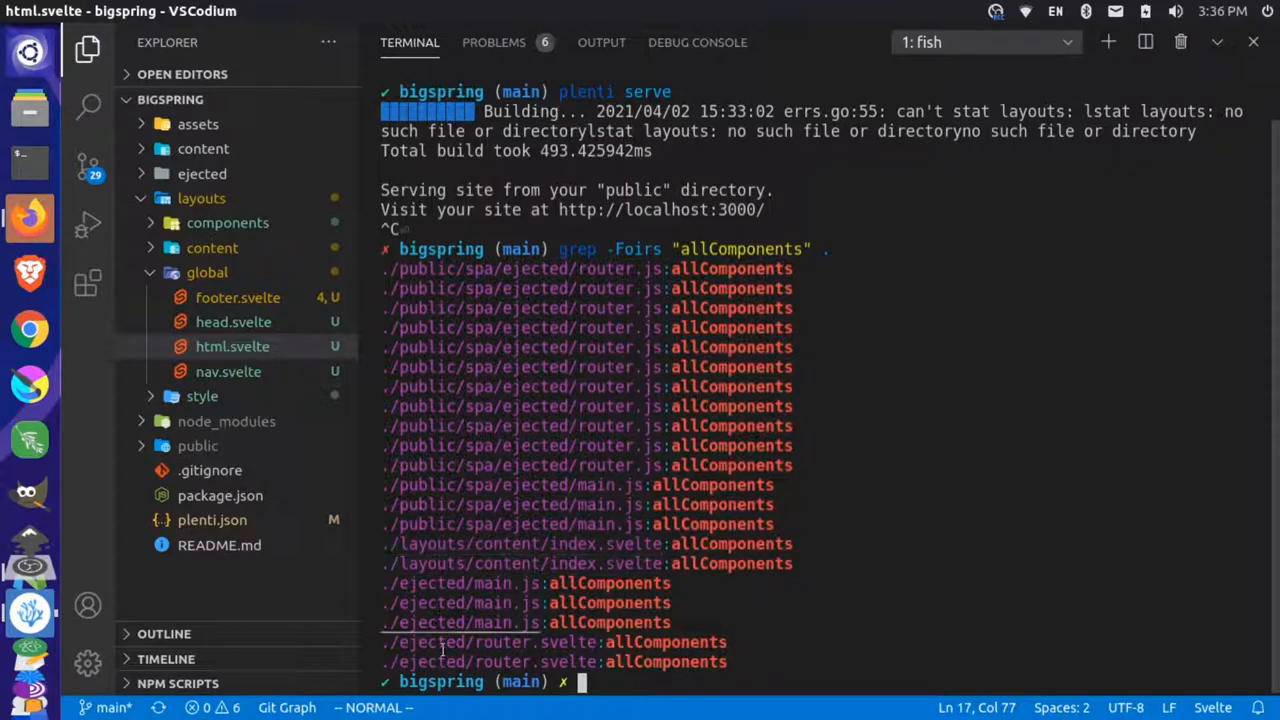
{"action": "key", "text": "ctrl+b"}
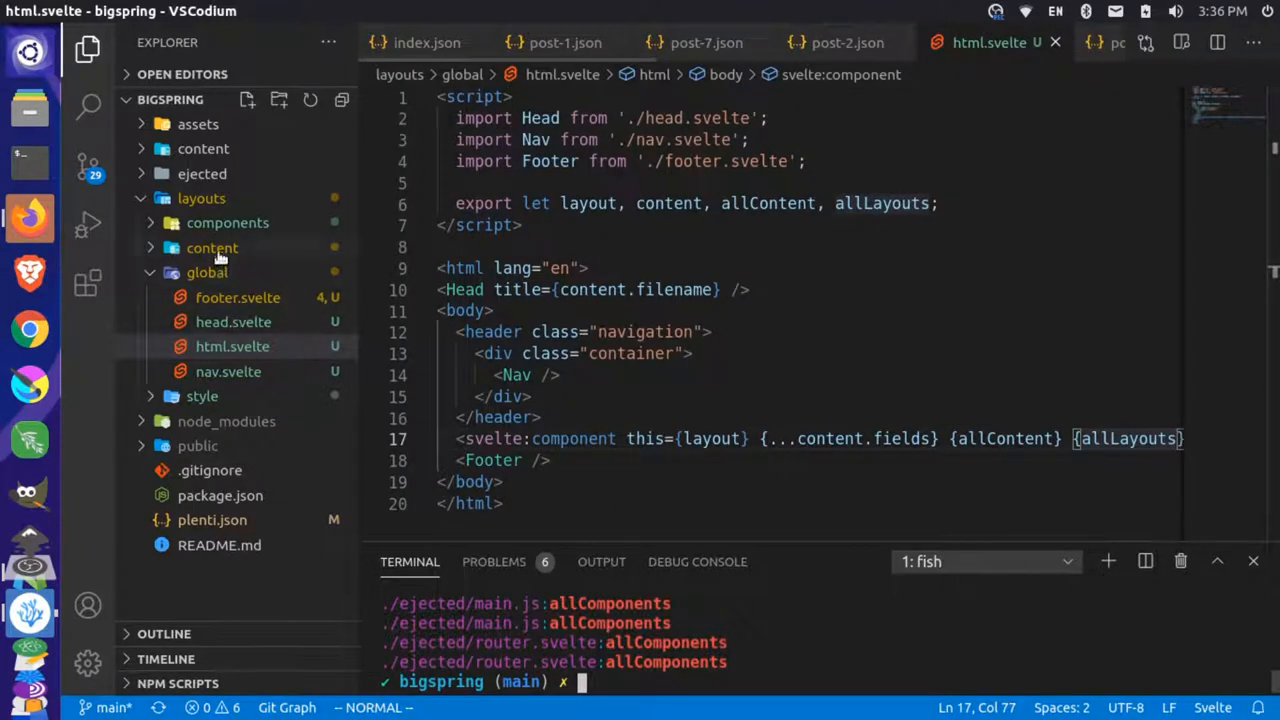
Replace allComponents with allLayouts in layouts/content/index.svelte and save
{"action": "left_click", "coordinate": [212, 248]}
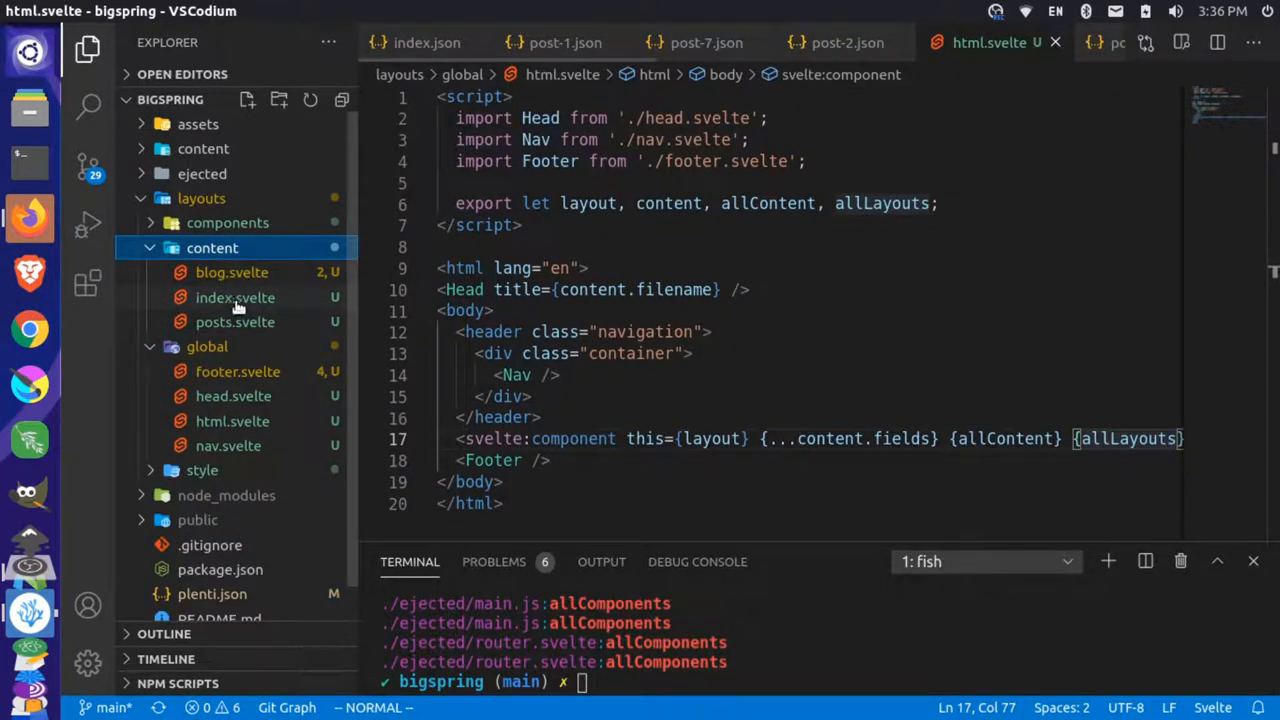
{"action": "left_click", "coordinate": [235, 297]}
{"action": "type", "text": ":w"}
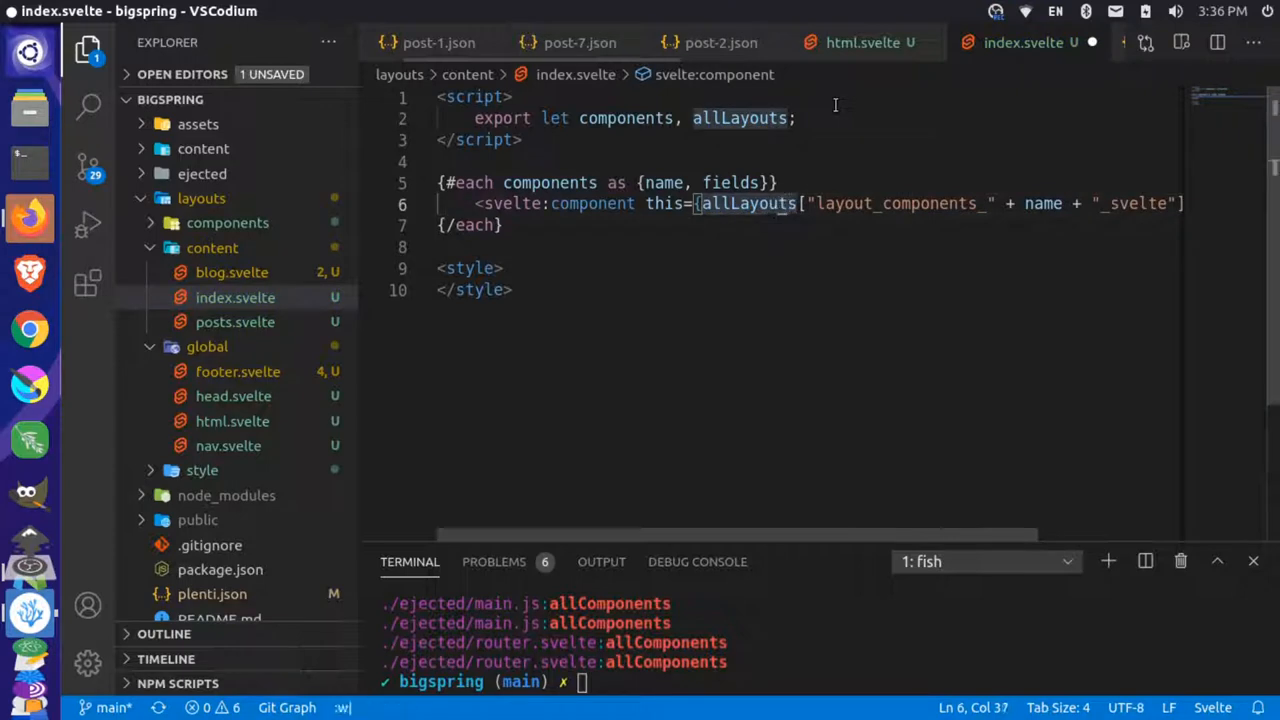
{"action": "key", "text": "ctrl+s"}
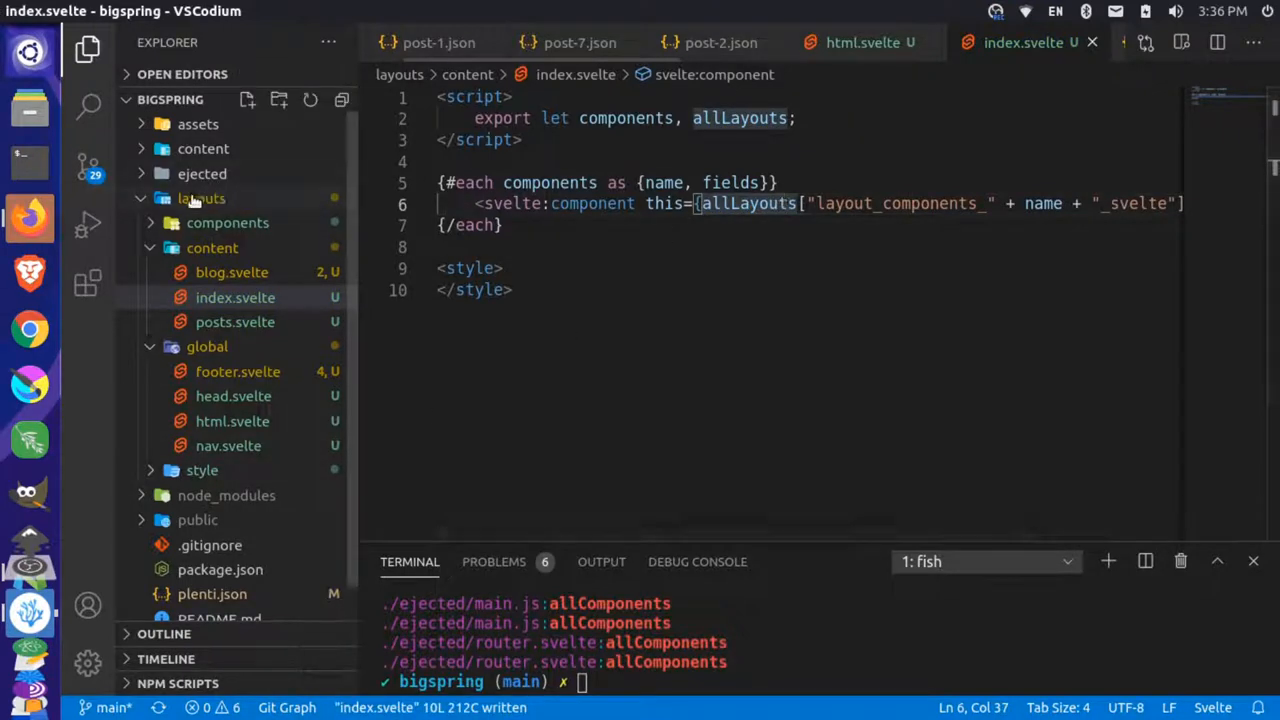
{"action": "left_click", "coordinate": [201, 198]}
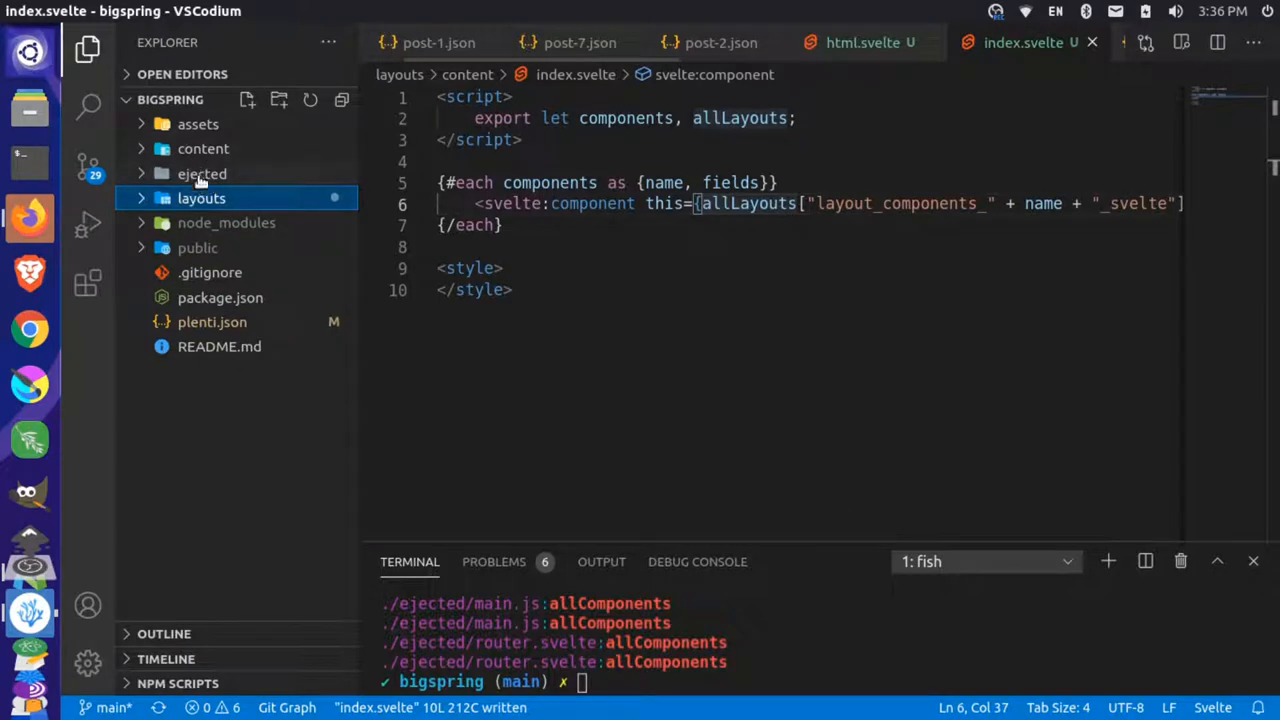
Inspect the ejected folder, then delete it with 'rm -R ejected/'
{"action": "left_click", "coordinate": [202, 173]}
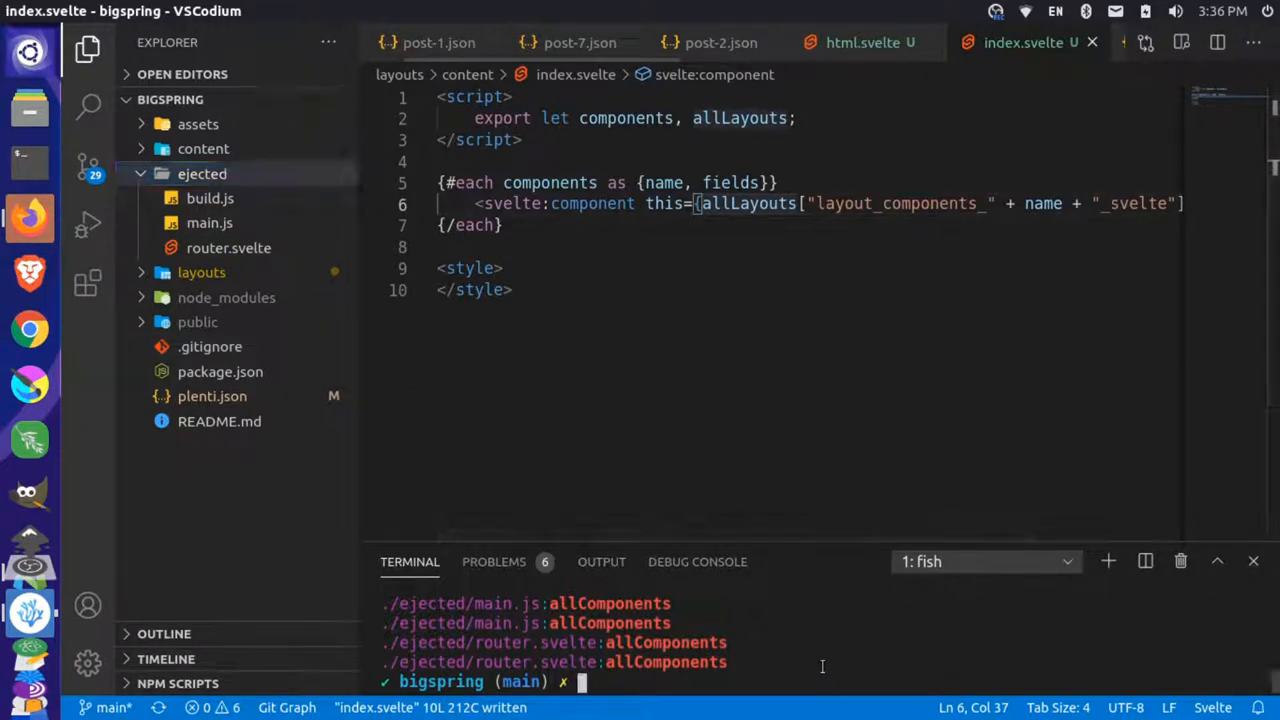
{"action": "type", "text": "rm -R ejected/"}
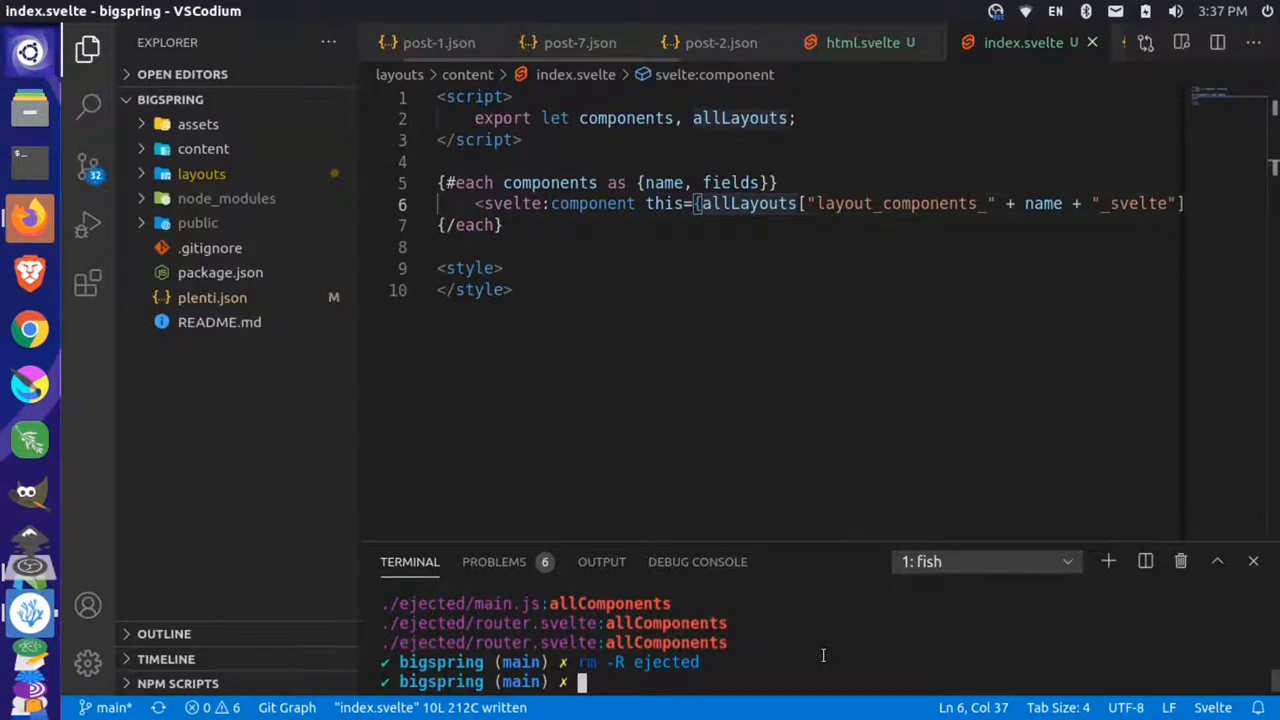
Restart 'plenti serve' and check the breaking-changes issue in Firefox
{"action": "type", "text": "plenti serve"}
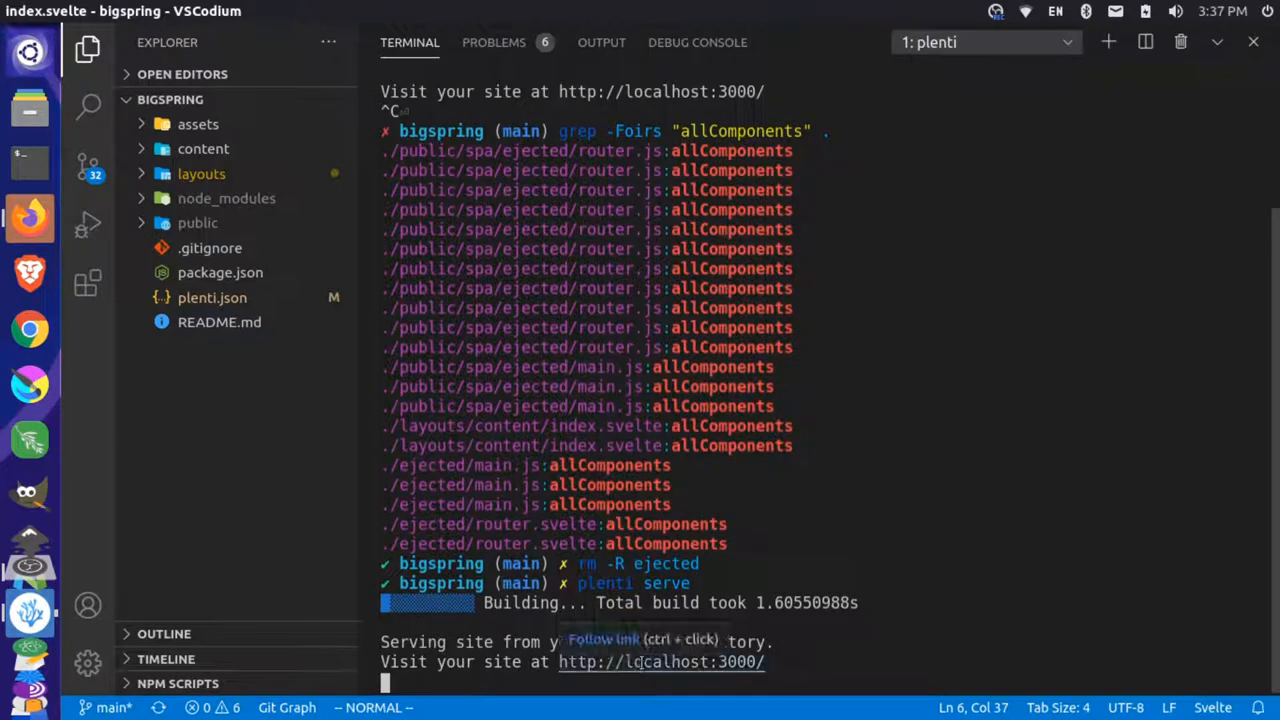
{"action": "mouse_move", "coordinate": [660, 661]}
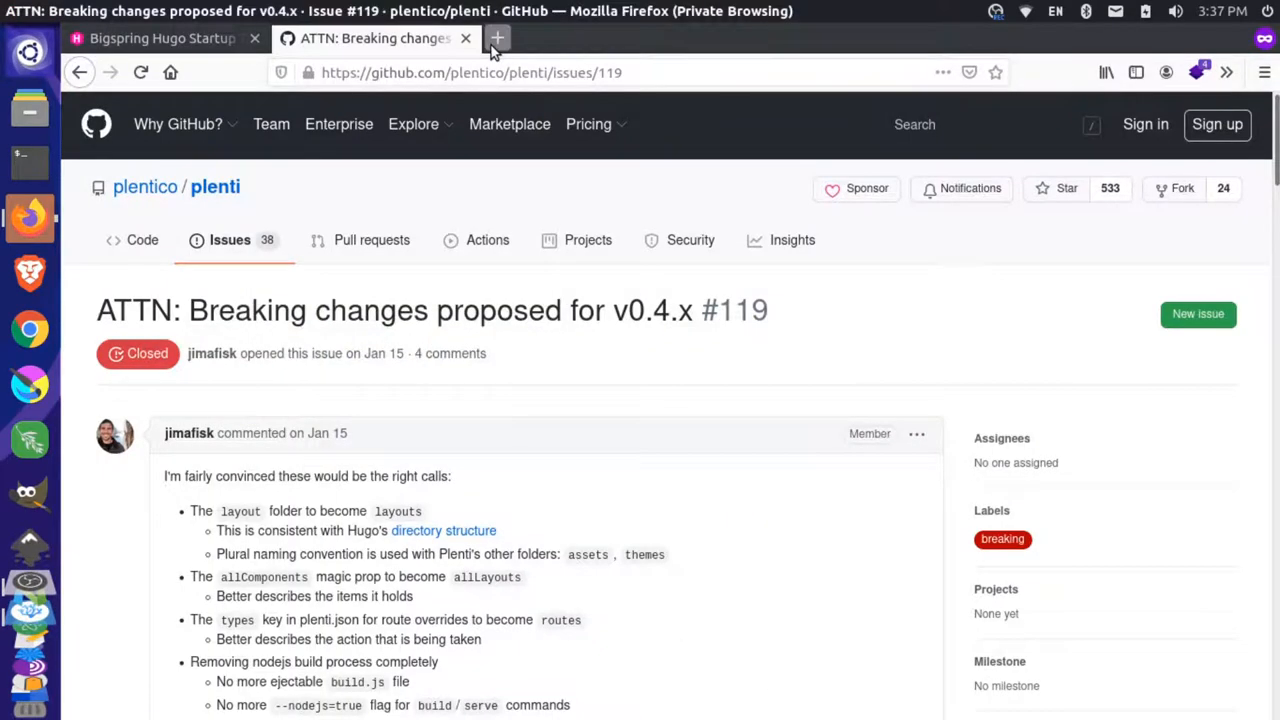
{"action": "left_click", "coordinate": [497, 38]}
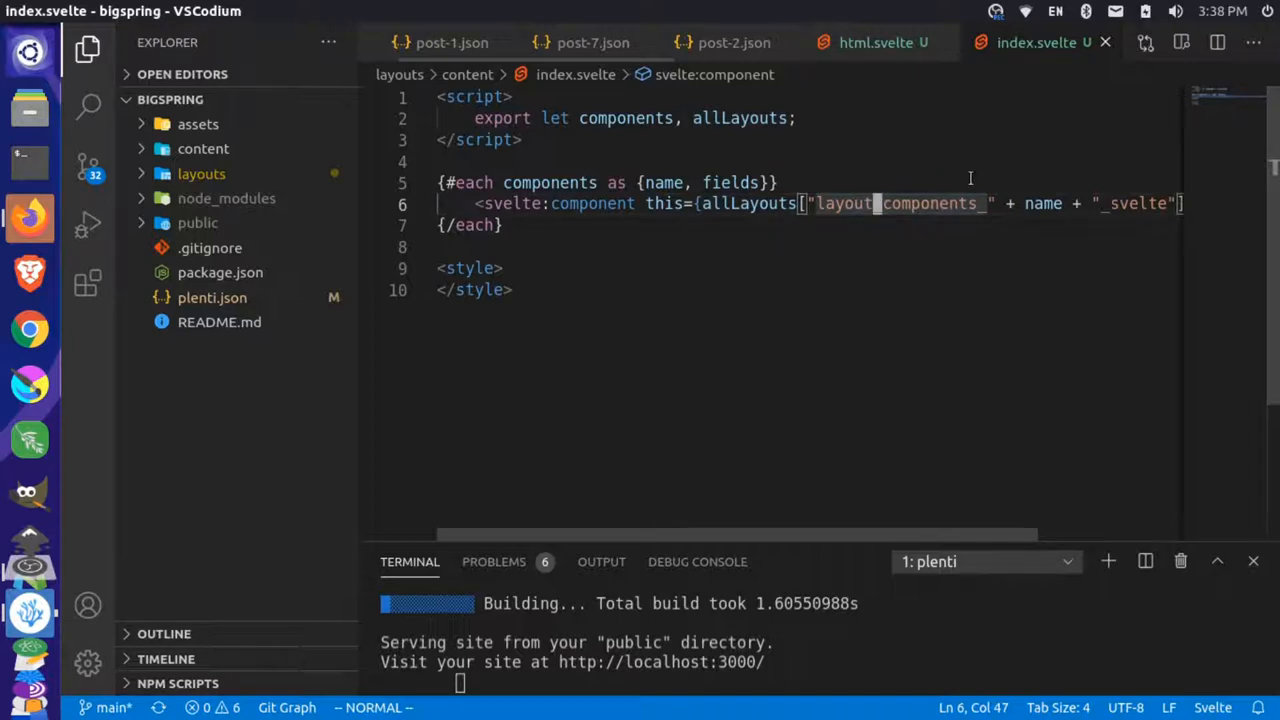
Change the index.svelte prefix 'layout_components_' to 'layouts_components_' and save
{"action": "type", "text": "s"}
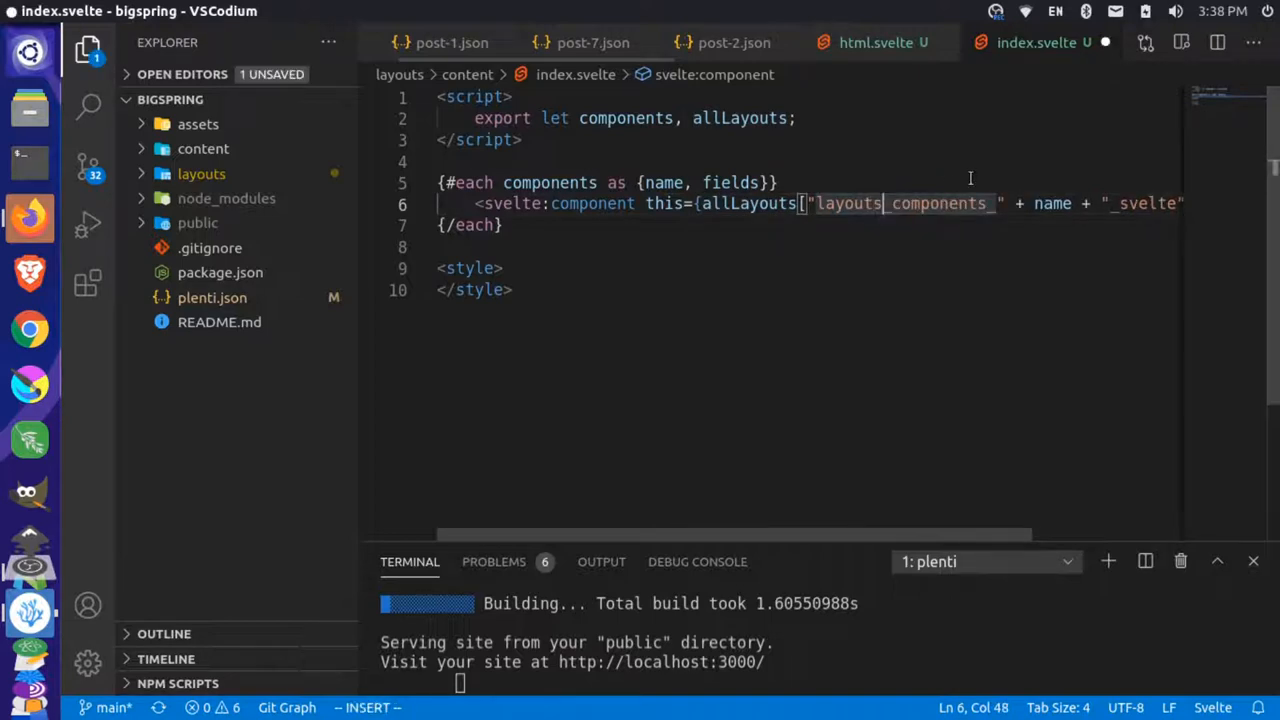
{"action": "key", "text": "ctrl+s"}
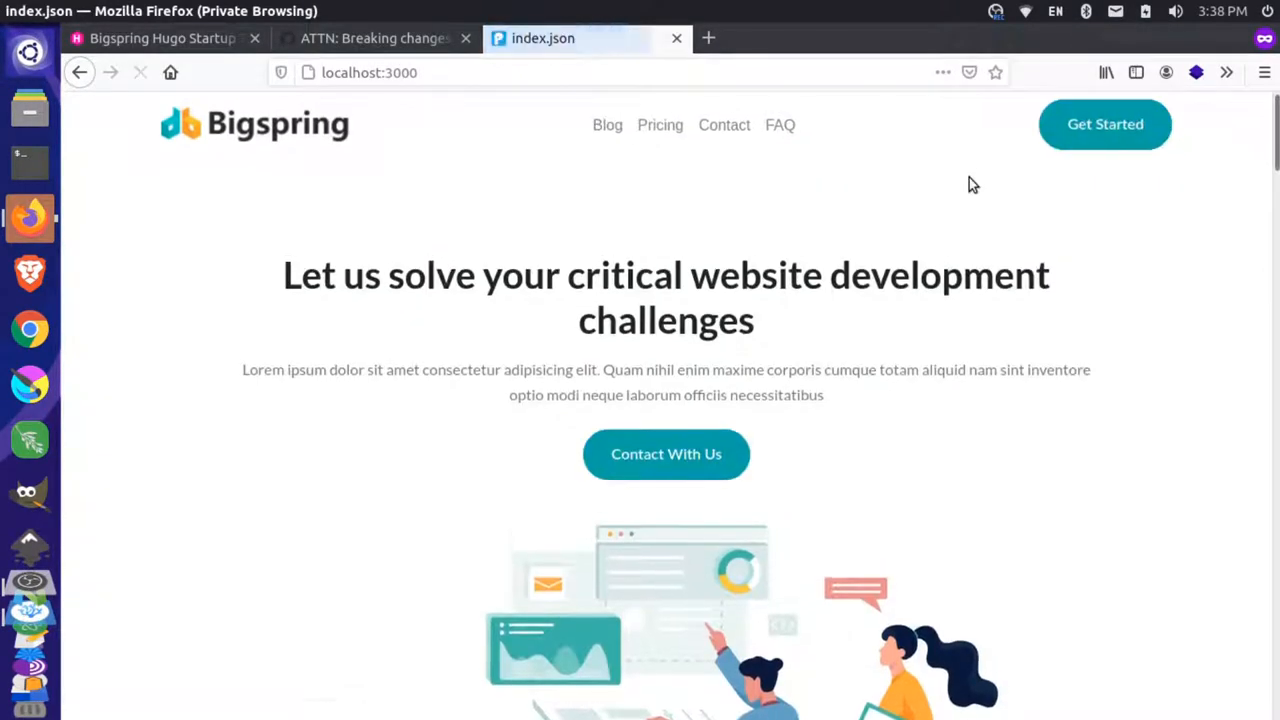
{"action": "scroll", "scroll_direction": "down", "scroll_amount": 3}
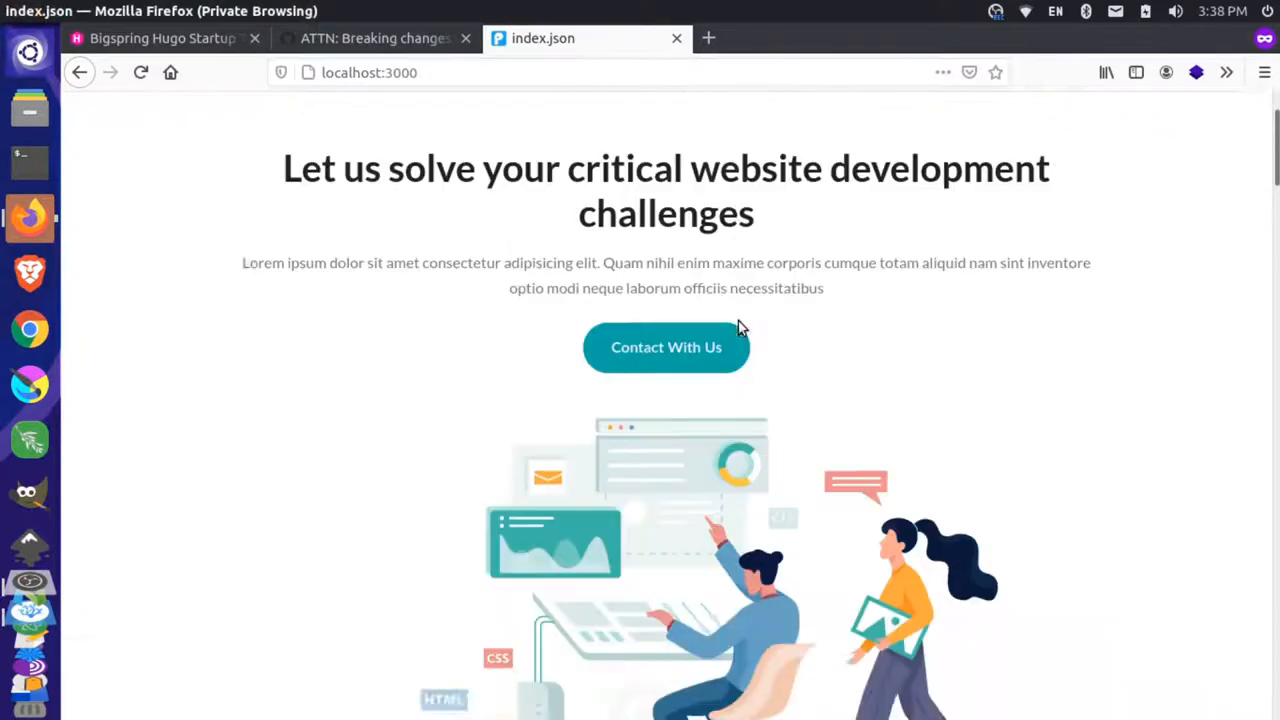
{"action": "scroll", "scroll_direction": "down", "scroll_amount": 3}
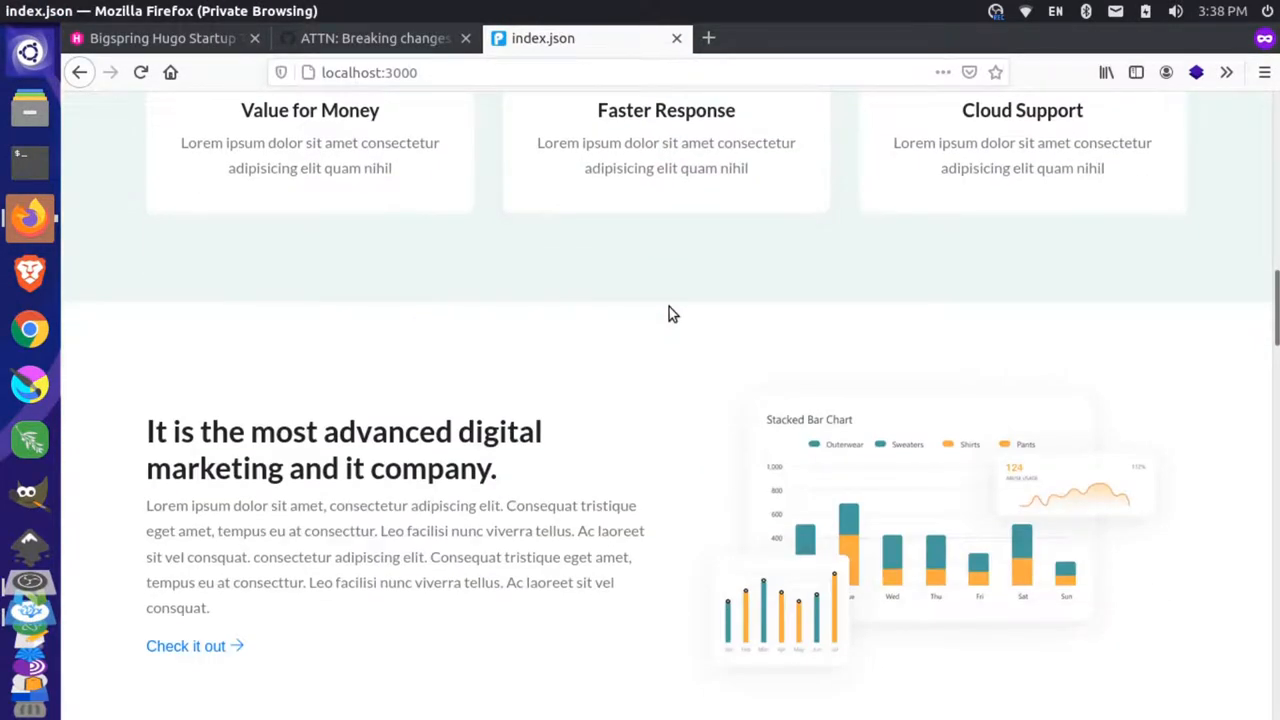
{"action": "scroll", "scroll_direction": "down", "scroll_amount": 3}
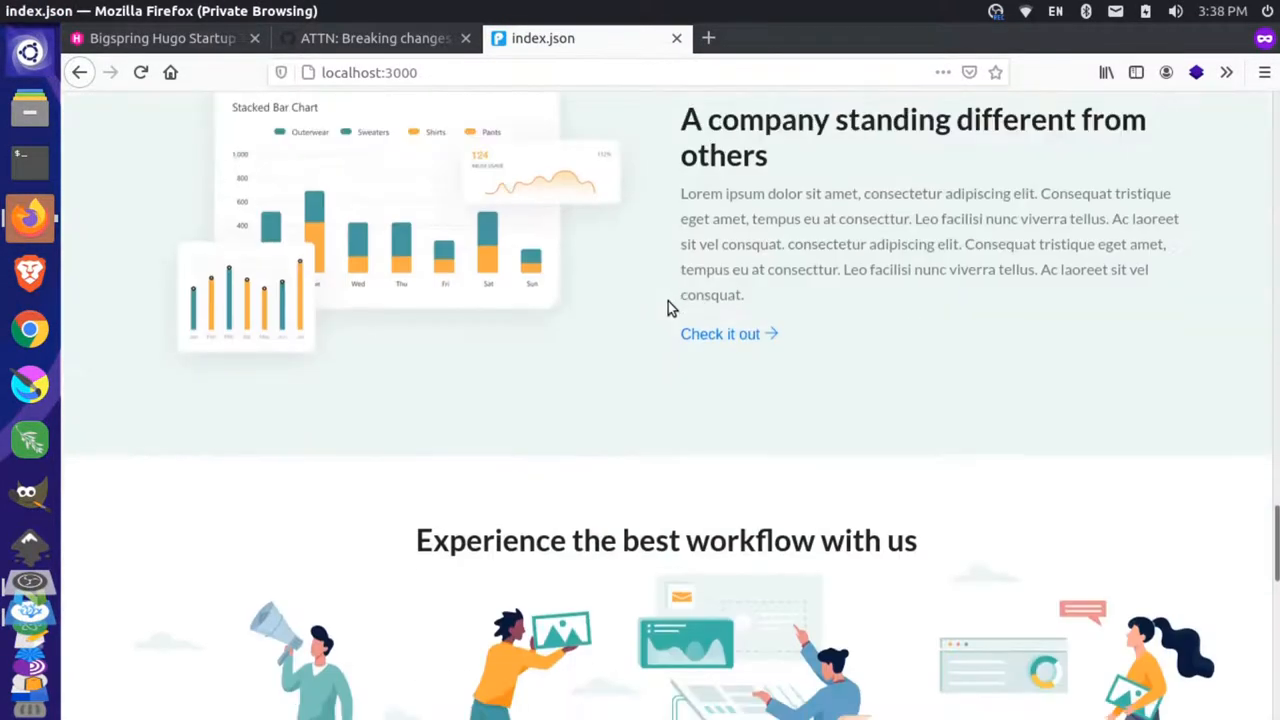
{"action": "scroll", "scroll_direction": "down", "scroll_amount": 3}
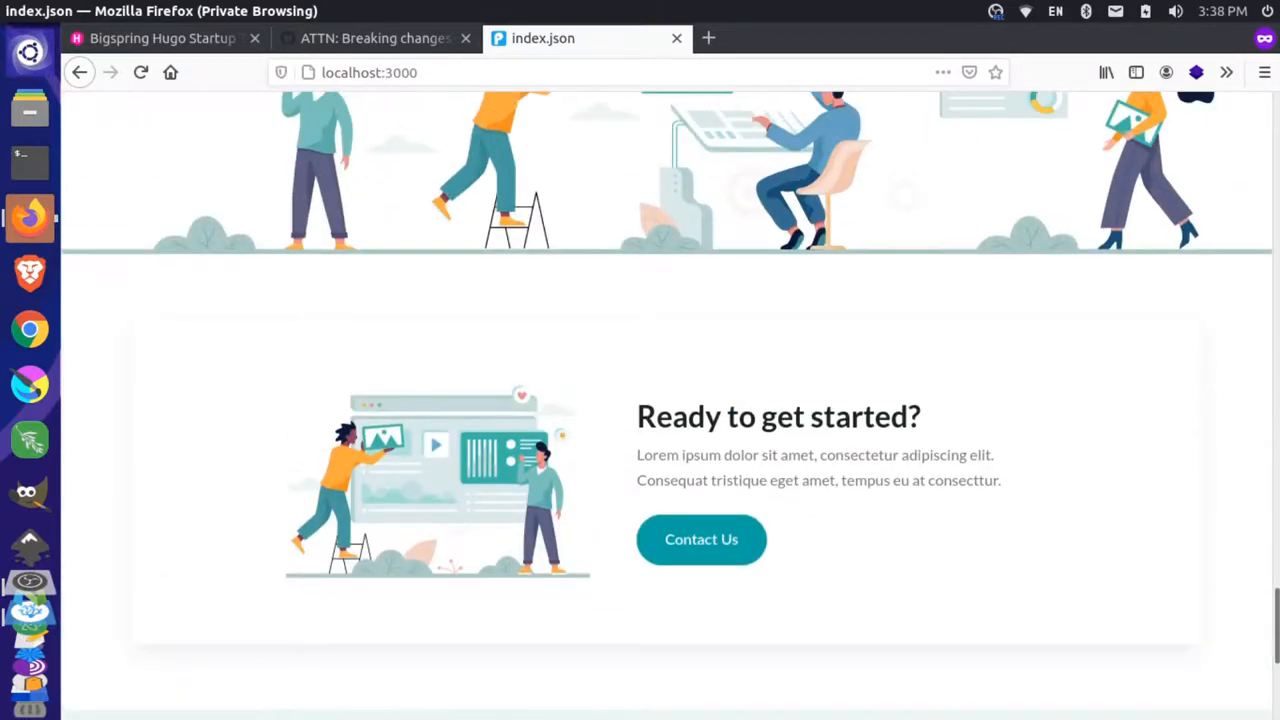
{"action": "scroll", "scroll_direction": "up", "scroll_amount": 3}
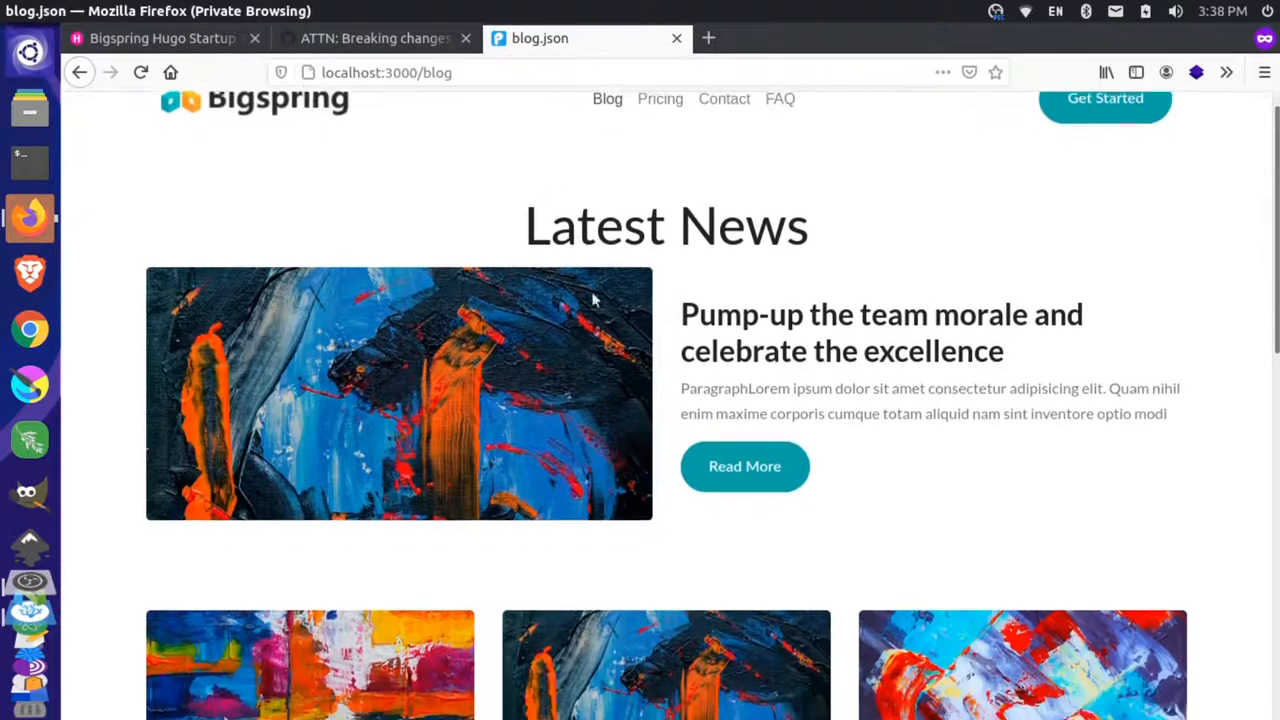
View the local 'Pump-up the team morale' post and a blog listing page, then return to the Bigspring theme page
{"action": "left_click", "coordinate": [744, 466]}
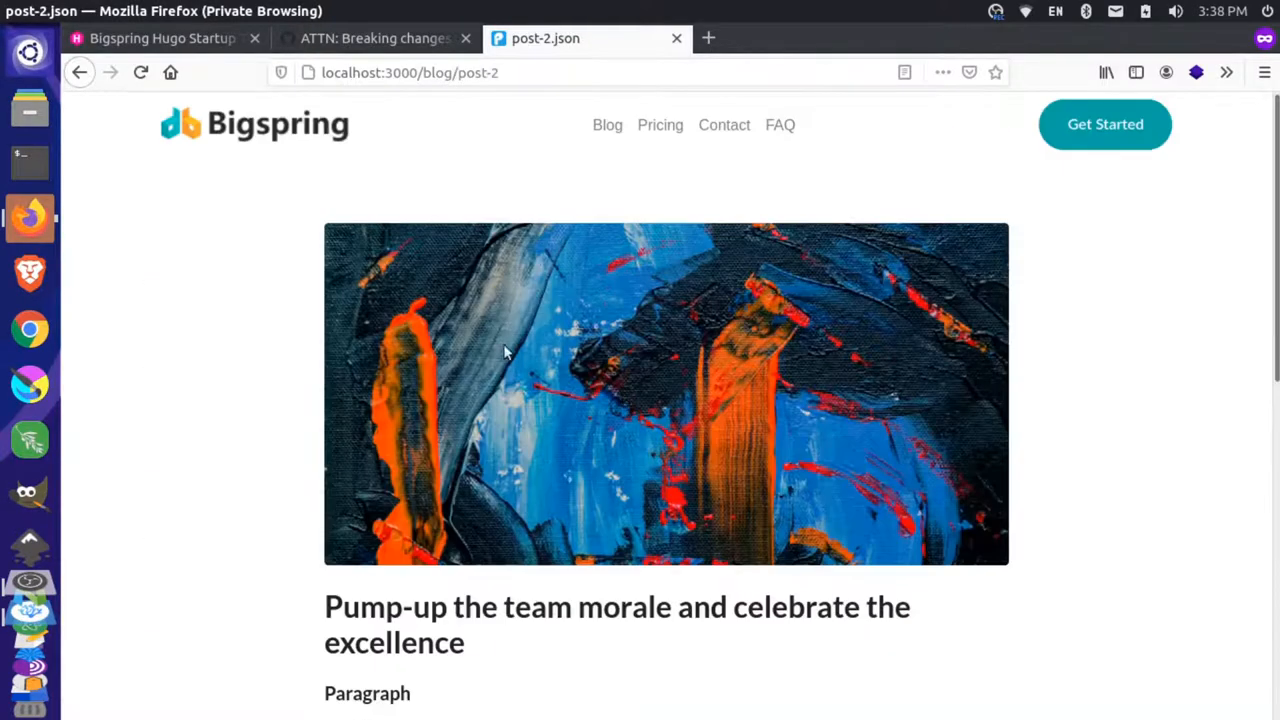
{"action": "left_click", "coordinate": [80, 72]}
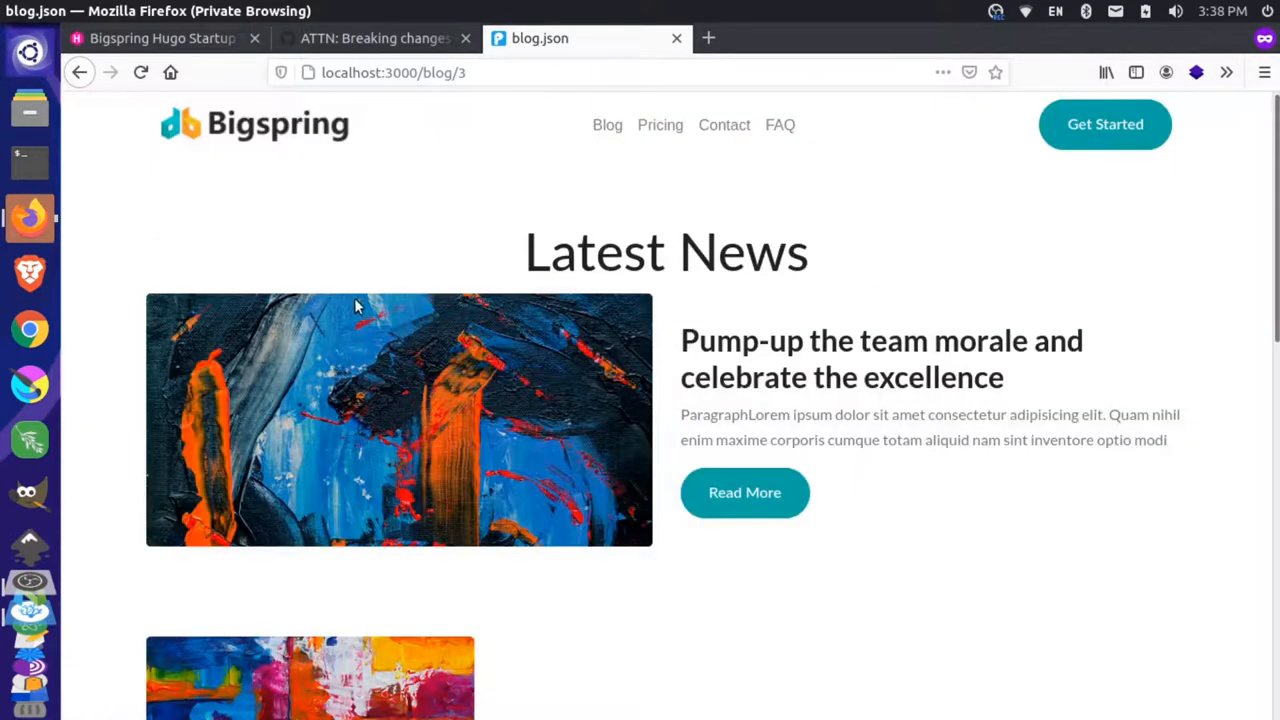
{"action": "left_click", "coordinate": [255, 123]}
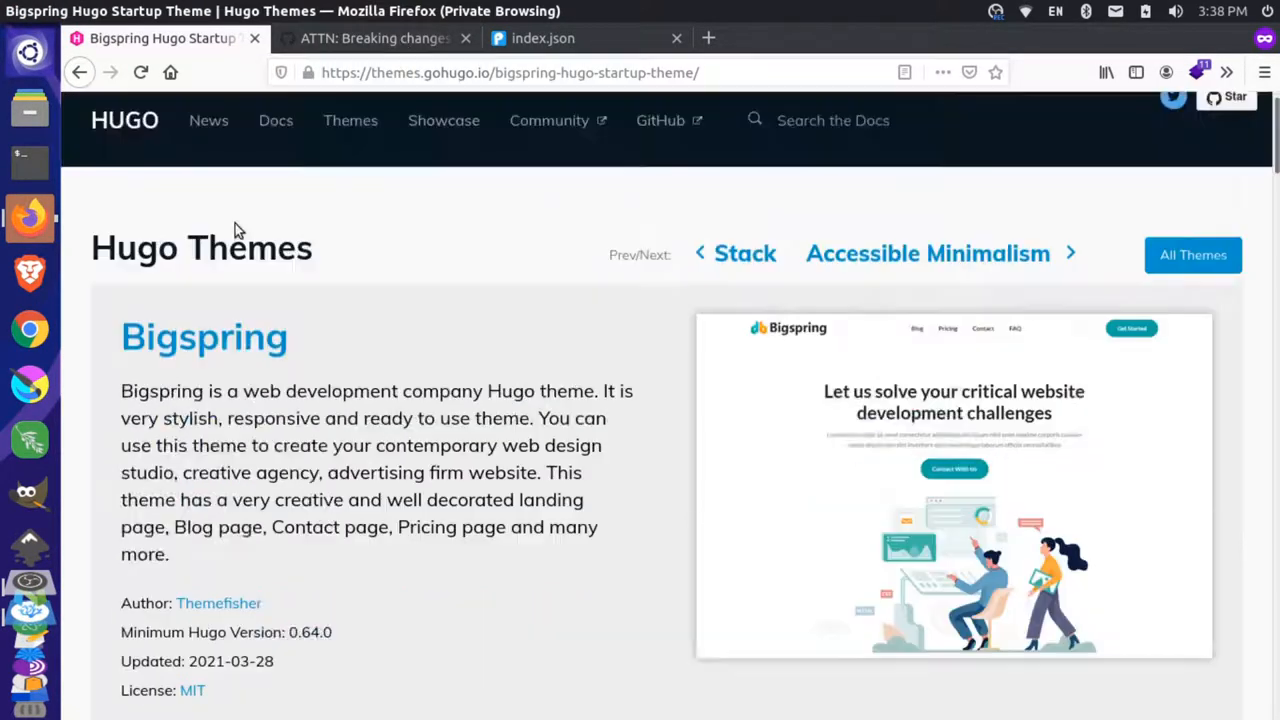
Switch to the Bigspring Hugo demo site and open its blog page
{"action": "scroll", "scroll_direction": "down", "scroll_amount": 3}
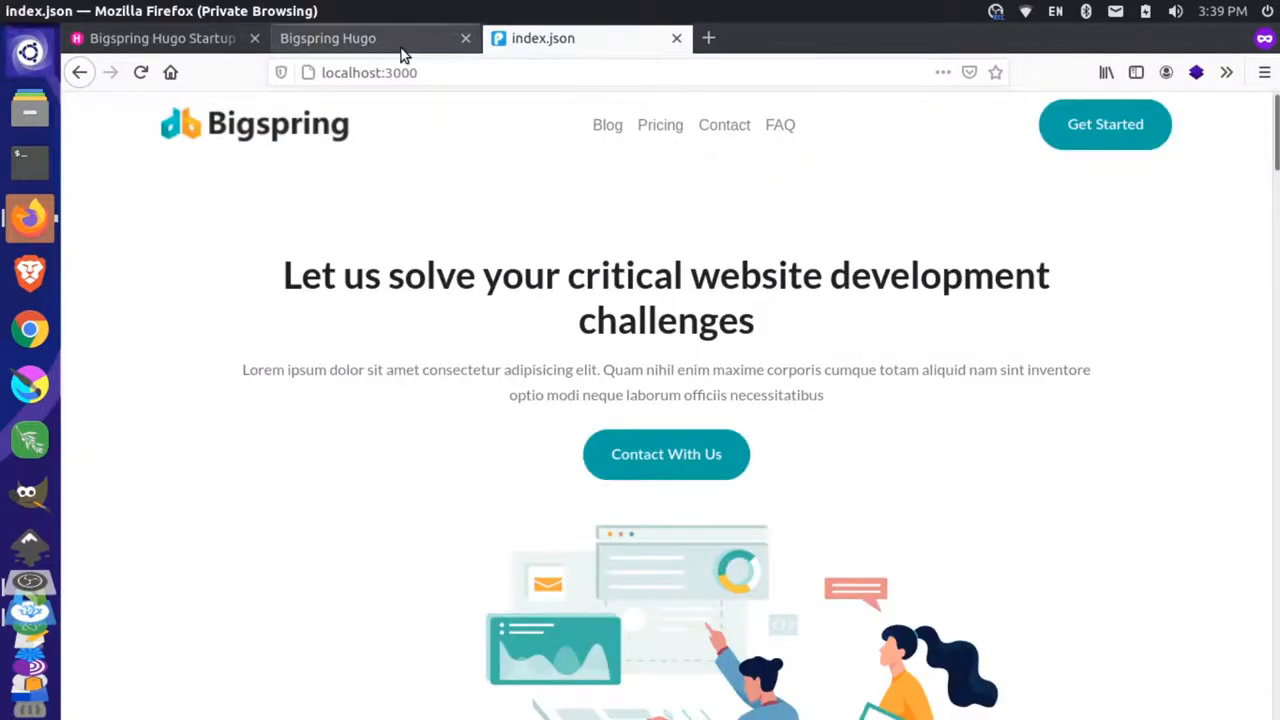
{"action": "left_click", "coordinate": [328, 38]}
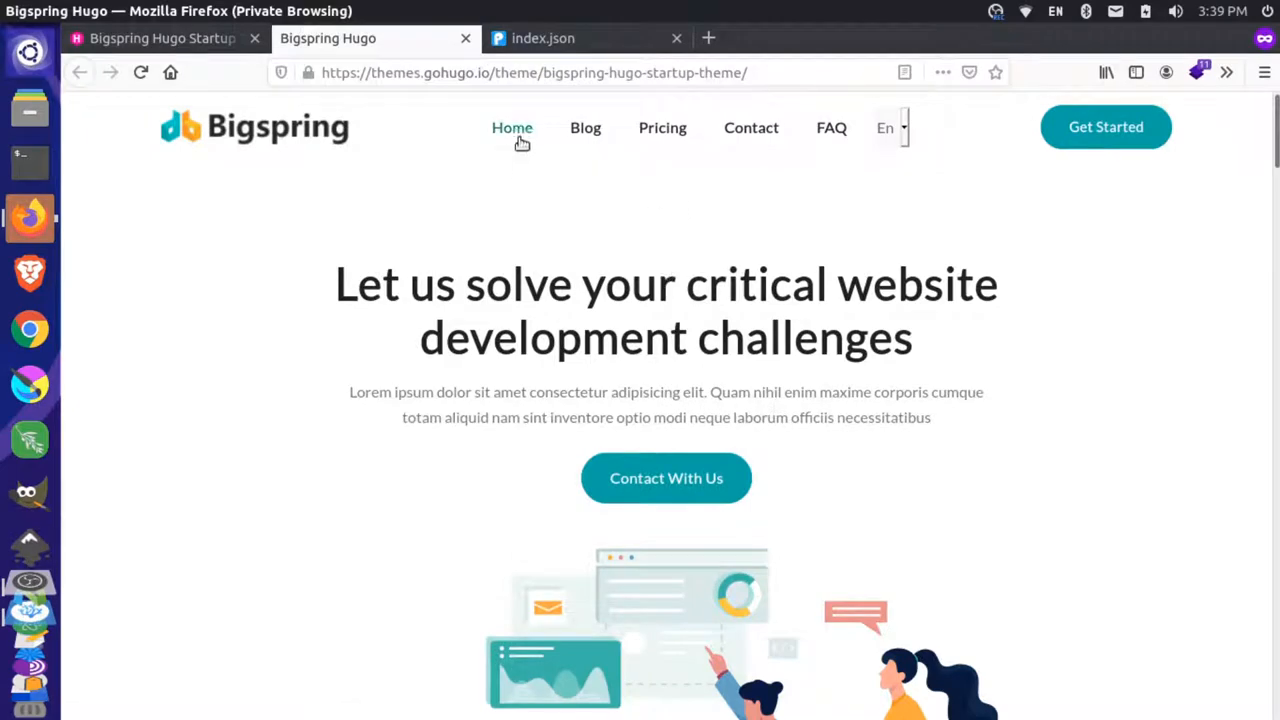
{"action": "left_click", "coordinate": [585, 127]}
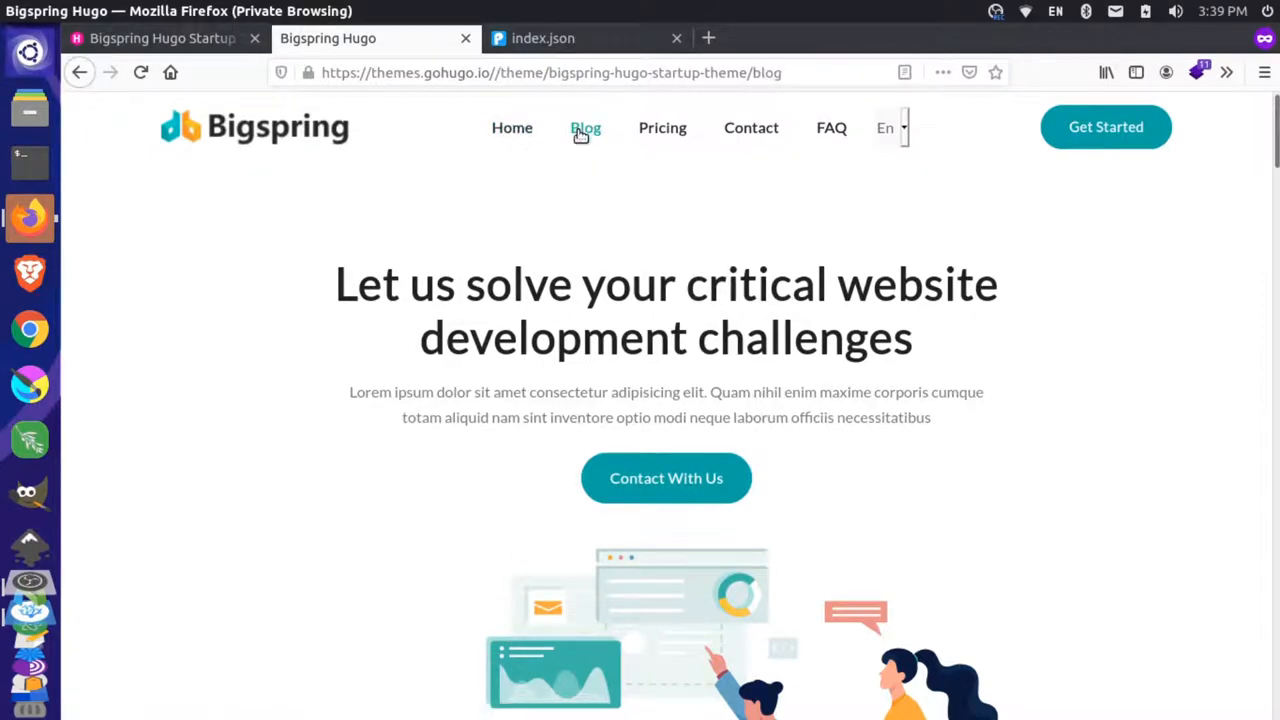
{"action": "left_click", "coordinate": [585, 127]}
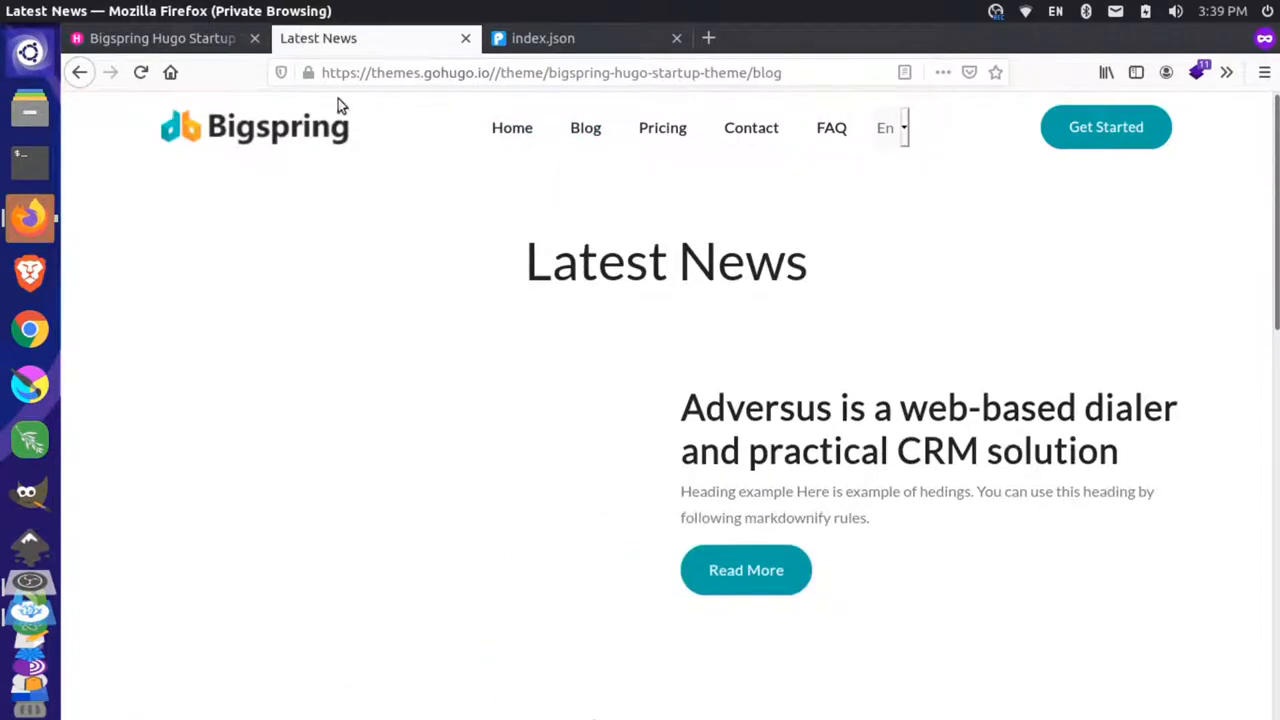
{"action": "left_click", "coordinate": [141, 72]}
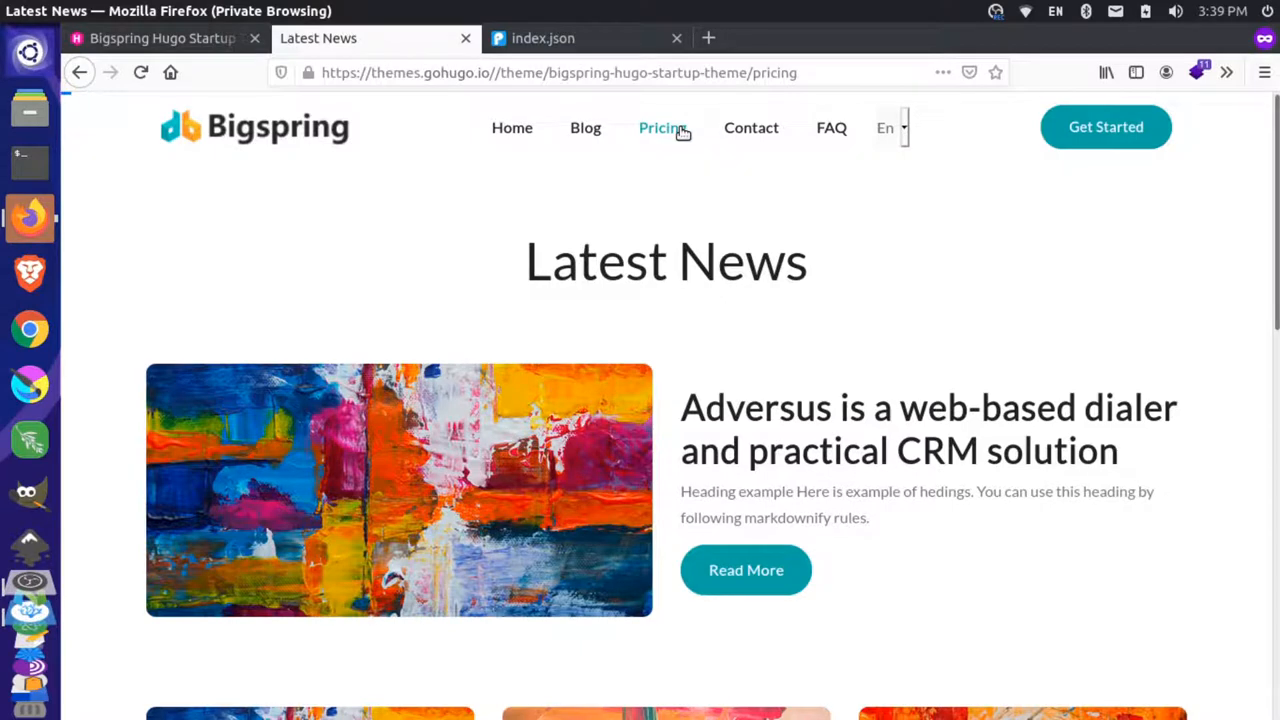
Visit the demo's Pricing and Contact Us pages, then its Latest News blog page
{"action": "left_click", "coordinate": [662, 127]}
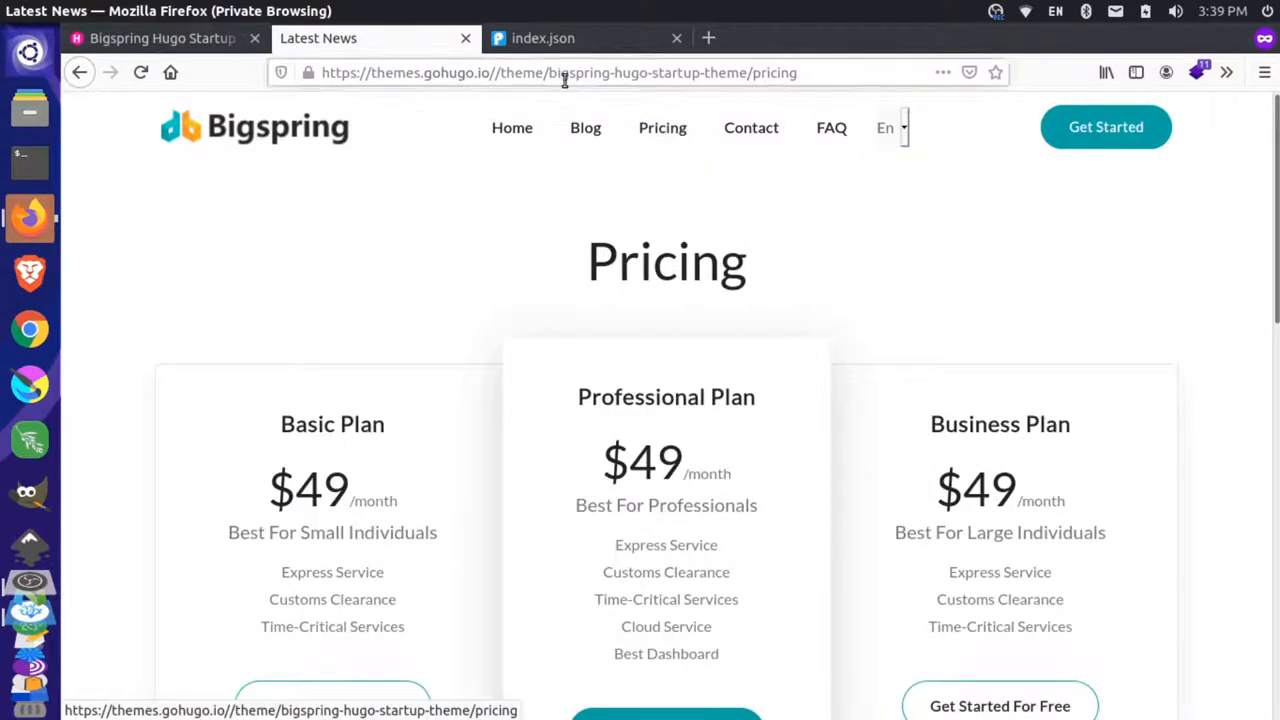
{"action": "mouse_move", "coordinate": [751, 135]}
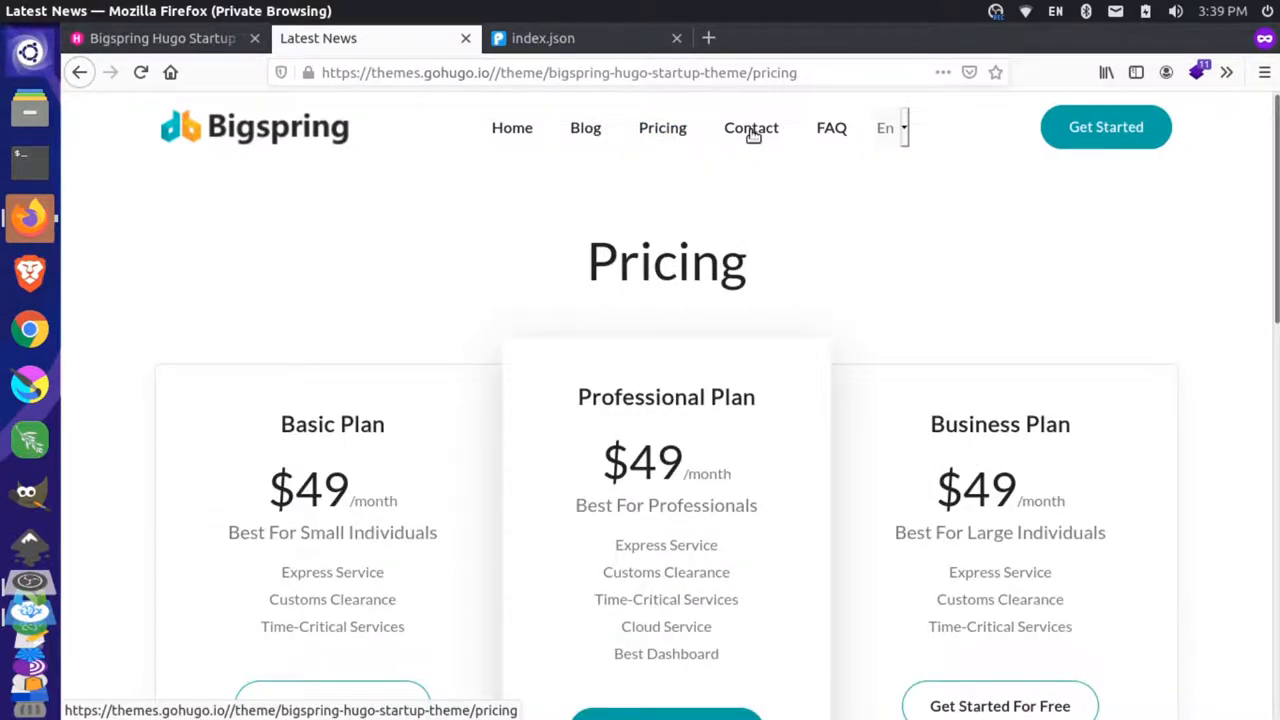
{"action": "left_click", "coordinate": [751, 127]}
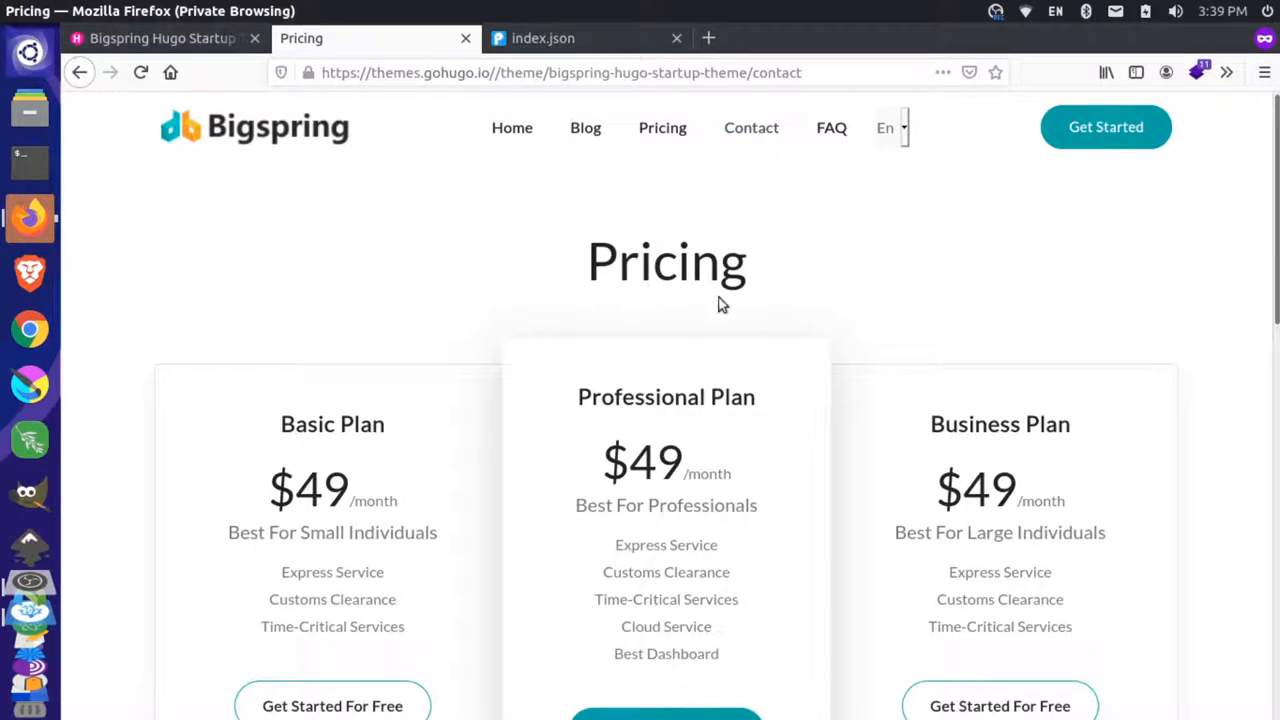
{"action": "mouse_move", "coordinate": [632, 253]}
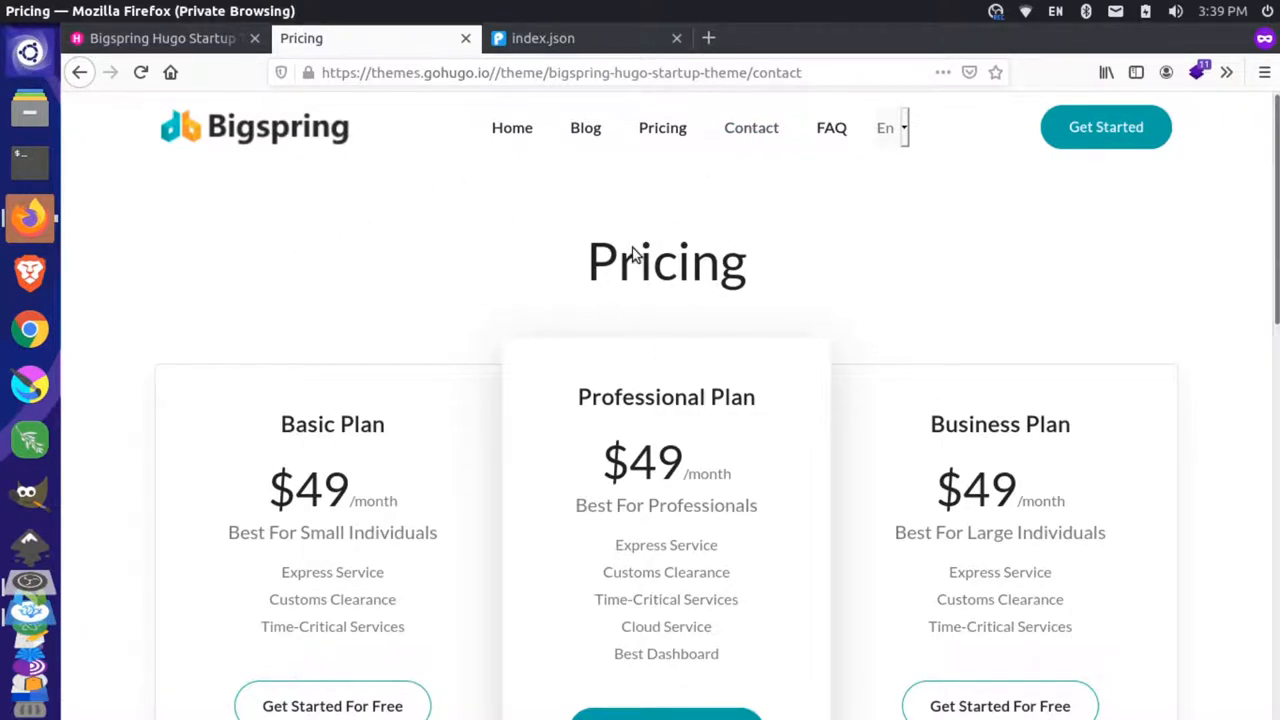
{"action": "left_click", "coordinate": [751, 127]}
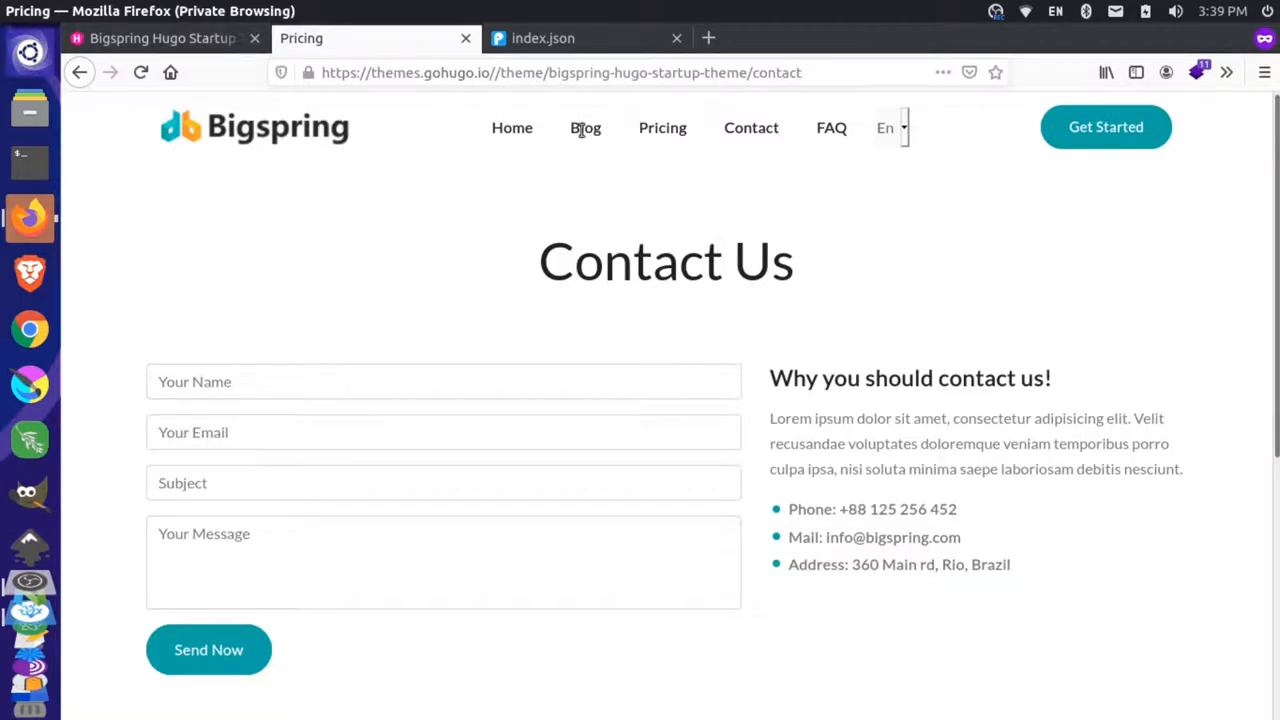
{"action": "mouse_move", "coordinate": [714, 209]}
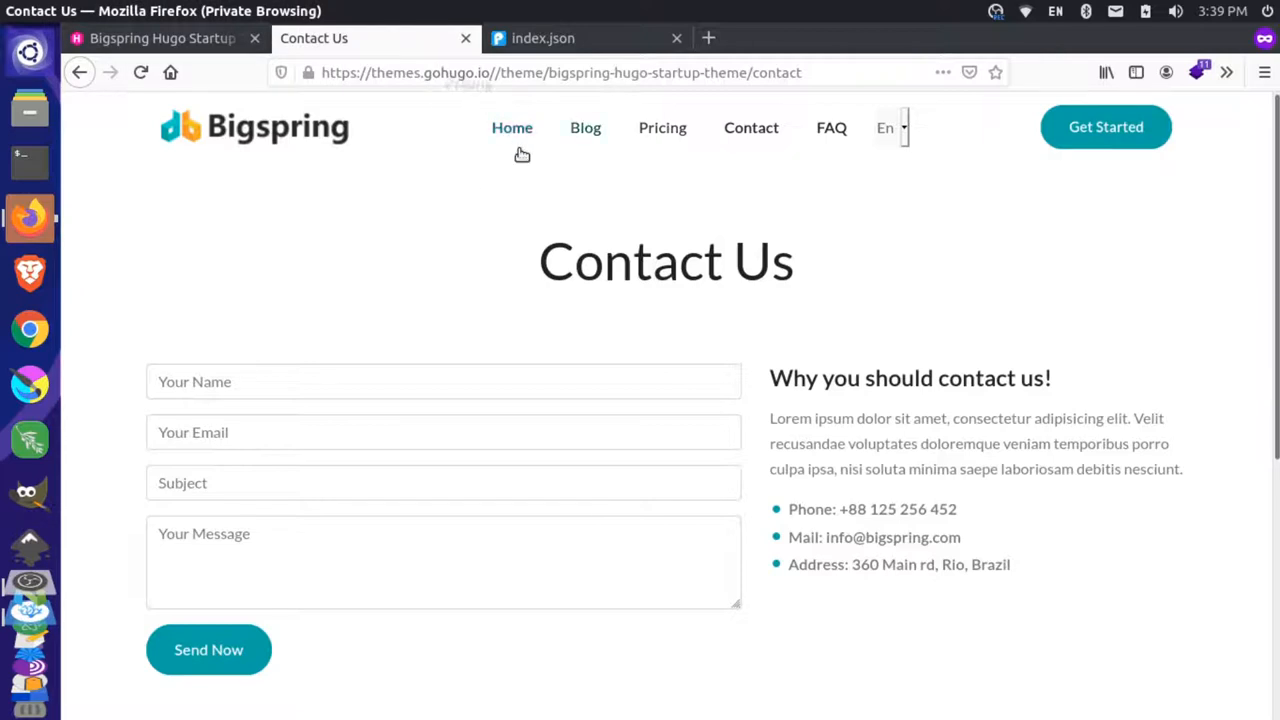
{"action": "left_click", "coordinate": [585, 127]}
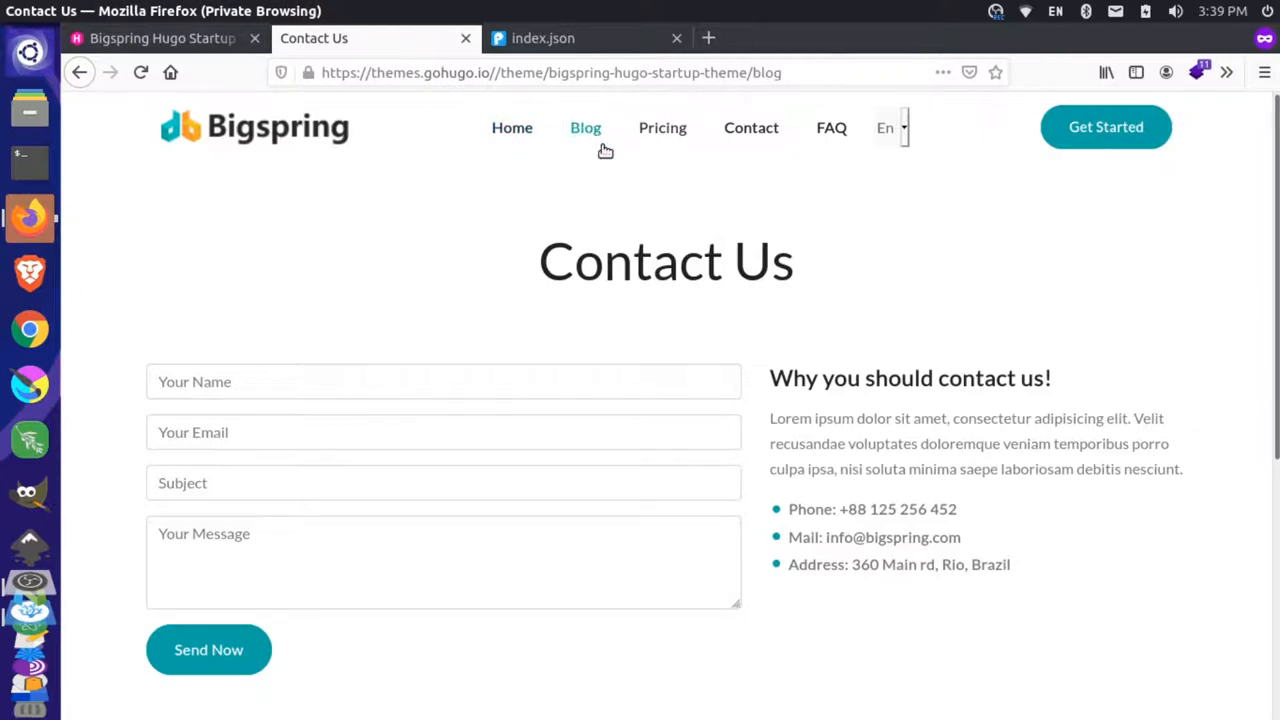
{"action": "left_click", "coordinate": [585, 127]}
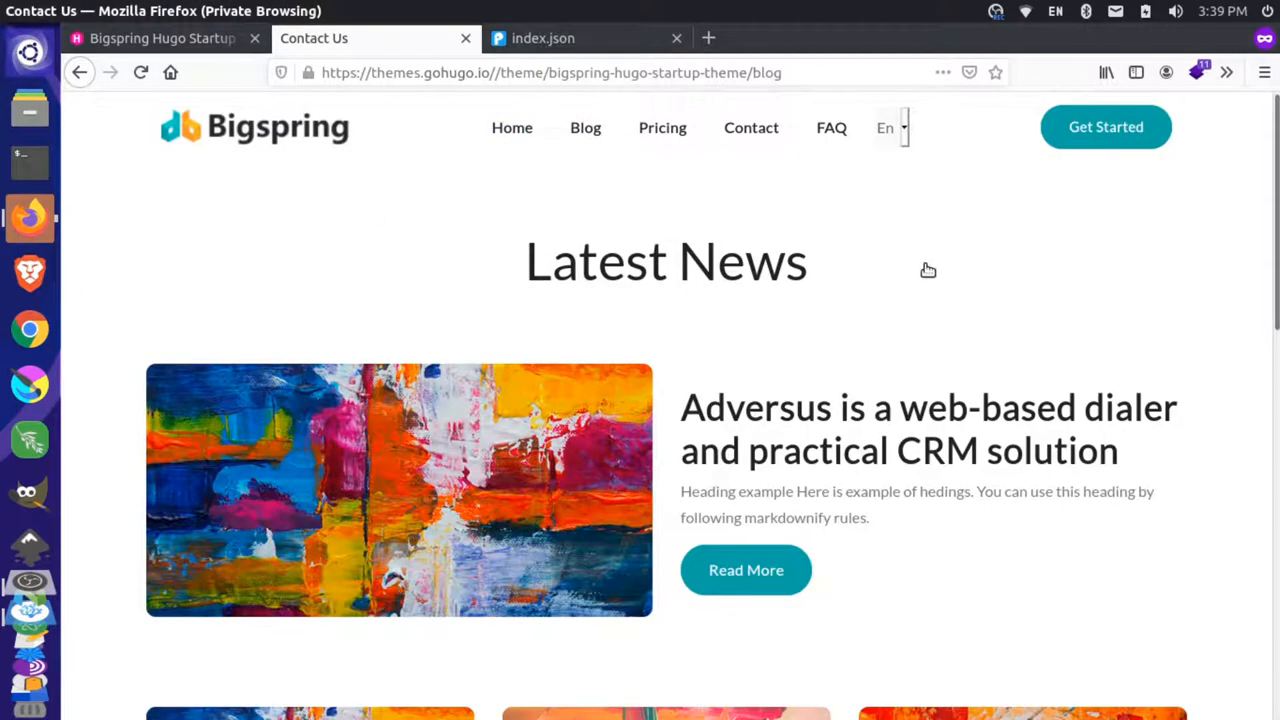
{"action": "mouse_move", "coordinate": [946, 336]}
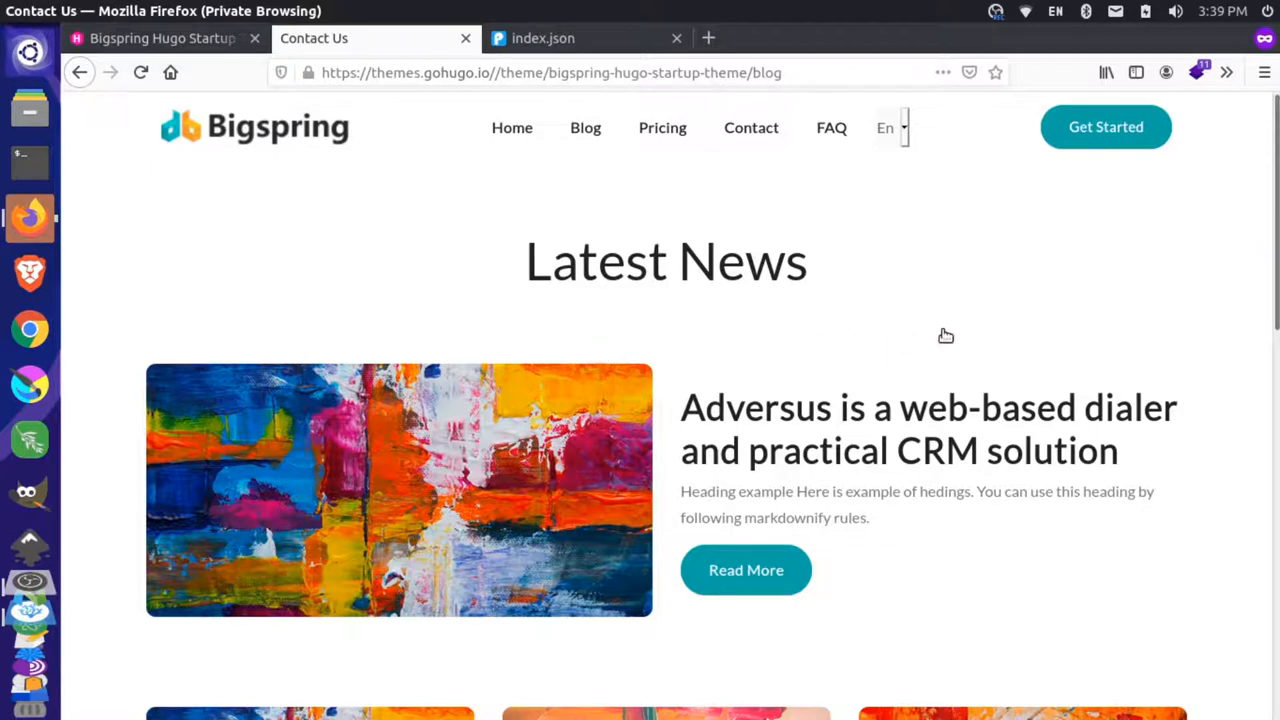
{"action": "mouse_move", "coordinate": [886, 310]}
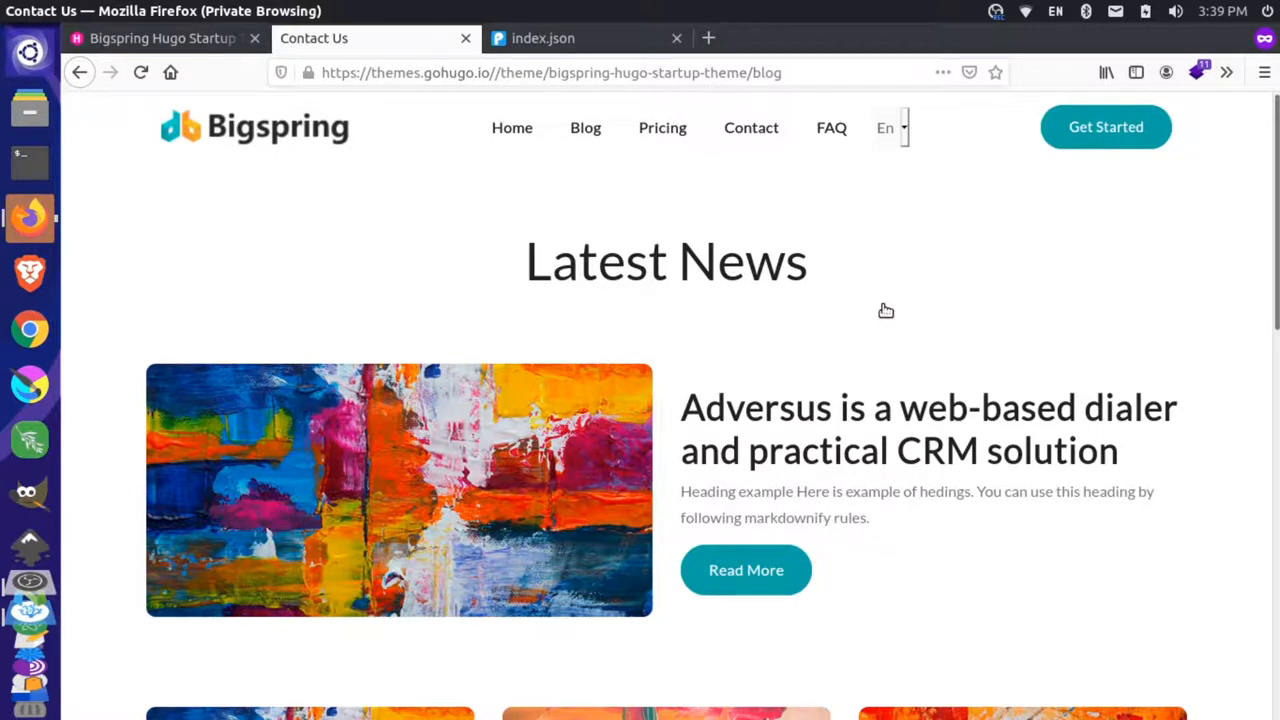
{"action": "mouse_move", "coordinate": [1028, 299]}
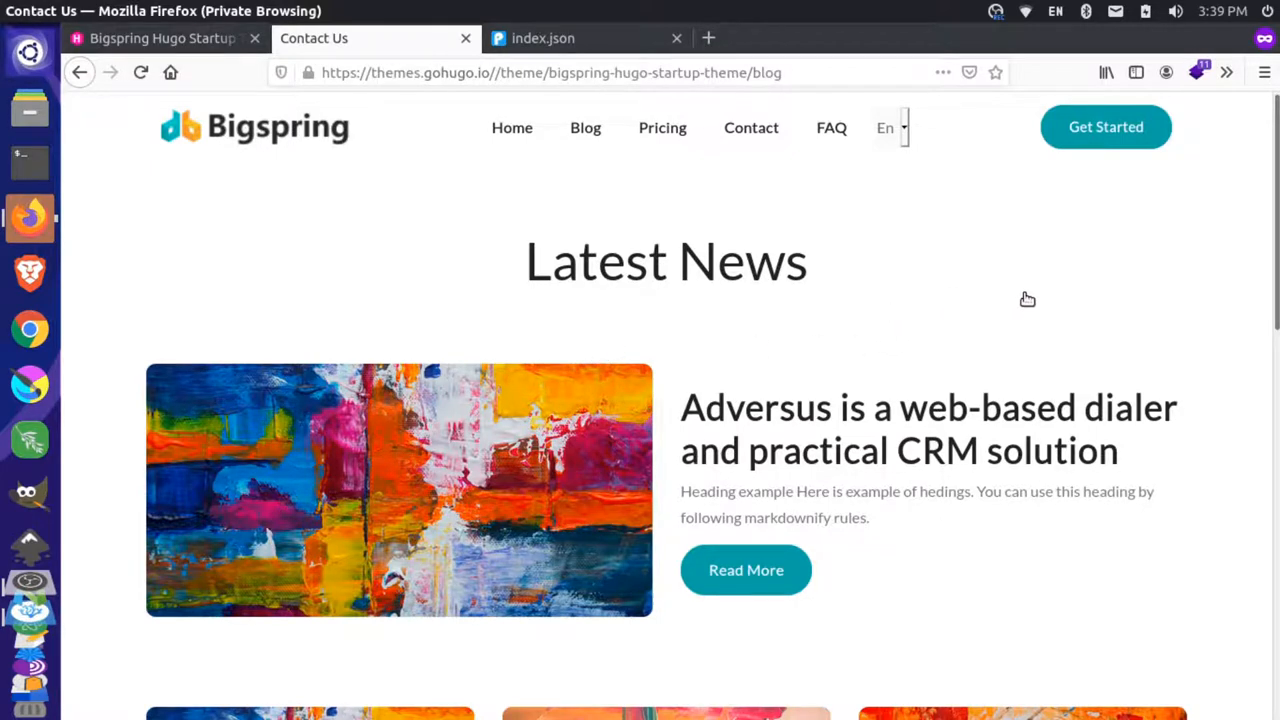
{"action": "right_click", "coordinate": [1027, 300]}
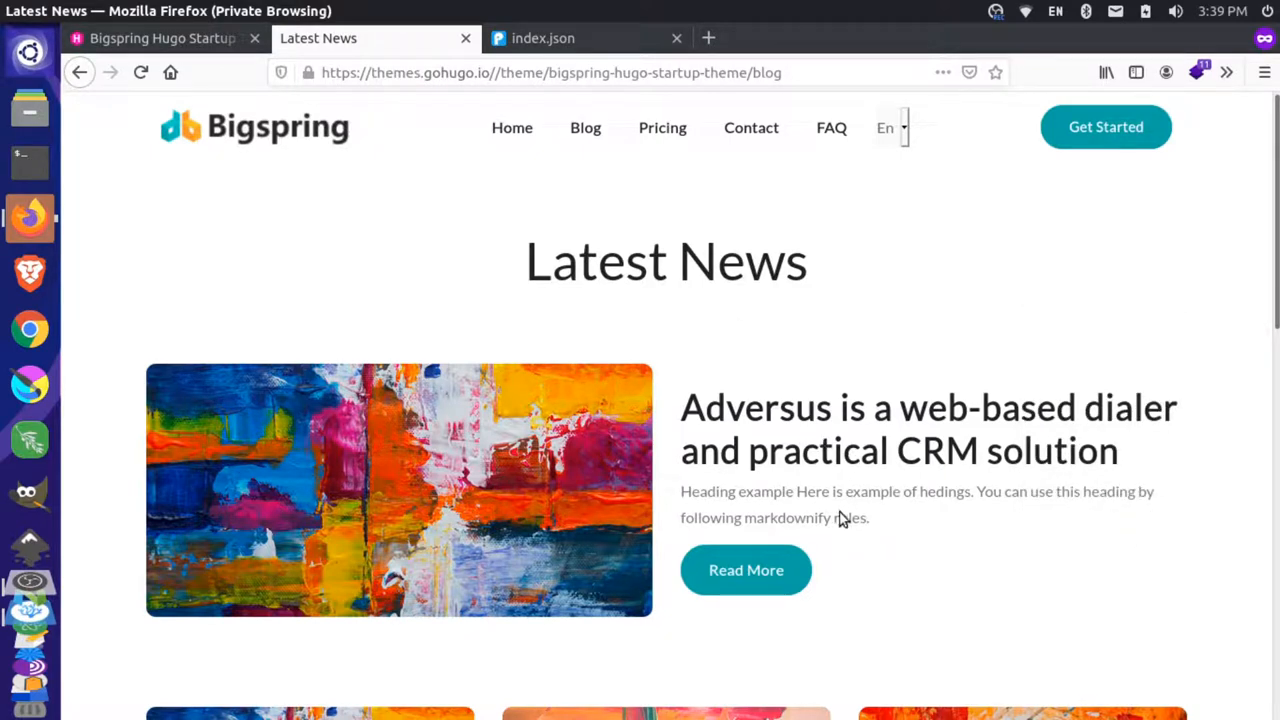
{"action": "mouse_move", "coordinate": [935, 498]}
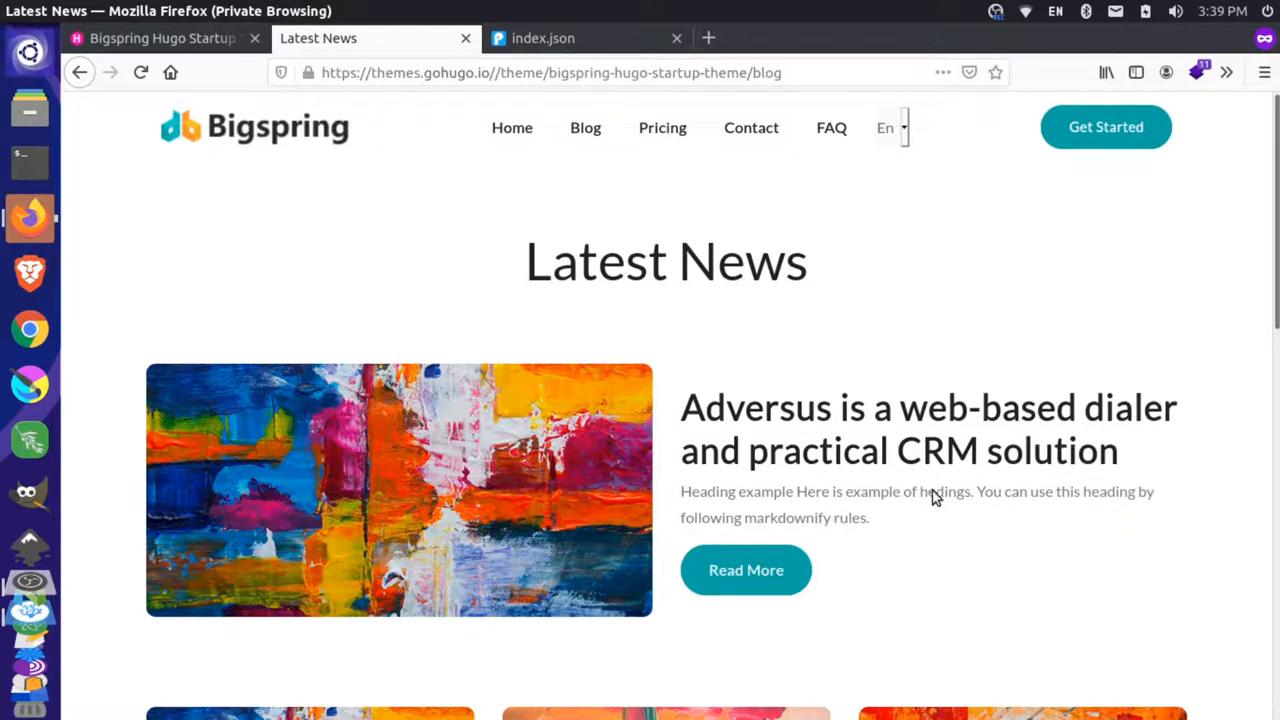
{"action": "mouse_move", "coordinate": [810, 491]}
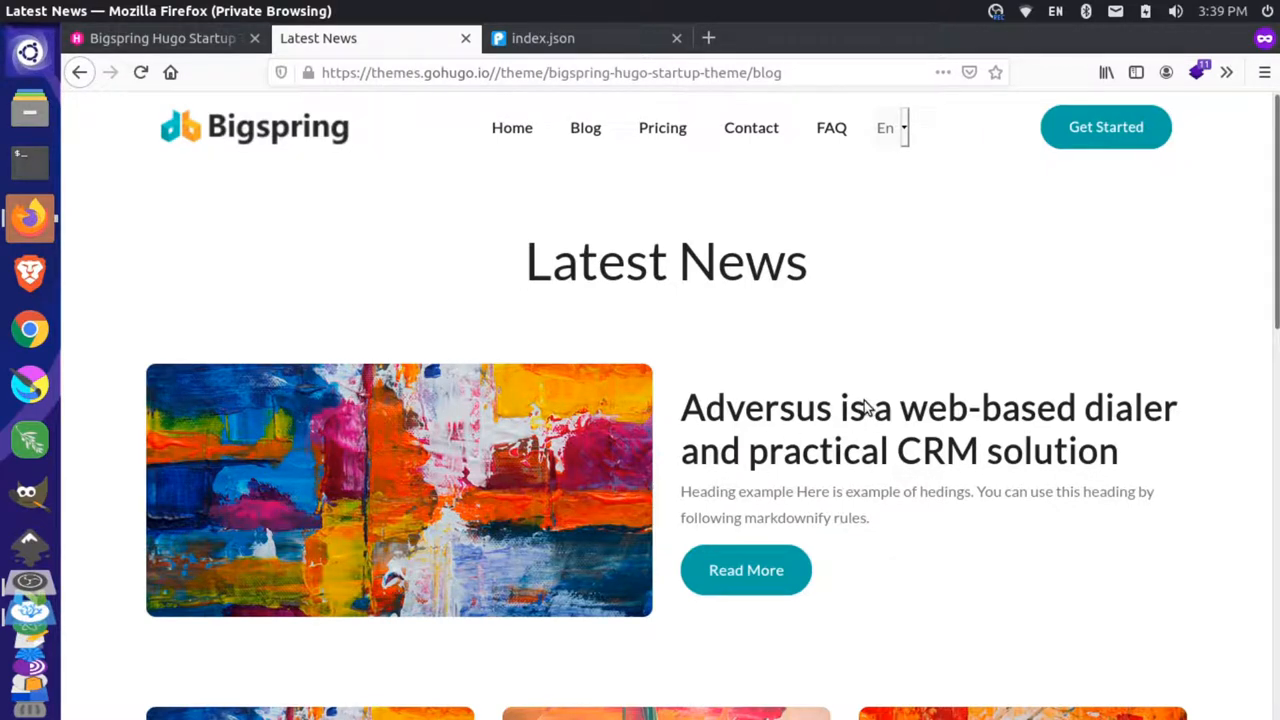
Tick Disable JavaScript in the Firefox Developer Tools advanced settings
{"action": "key", "text": "F12"}
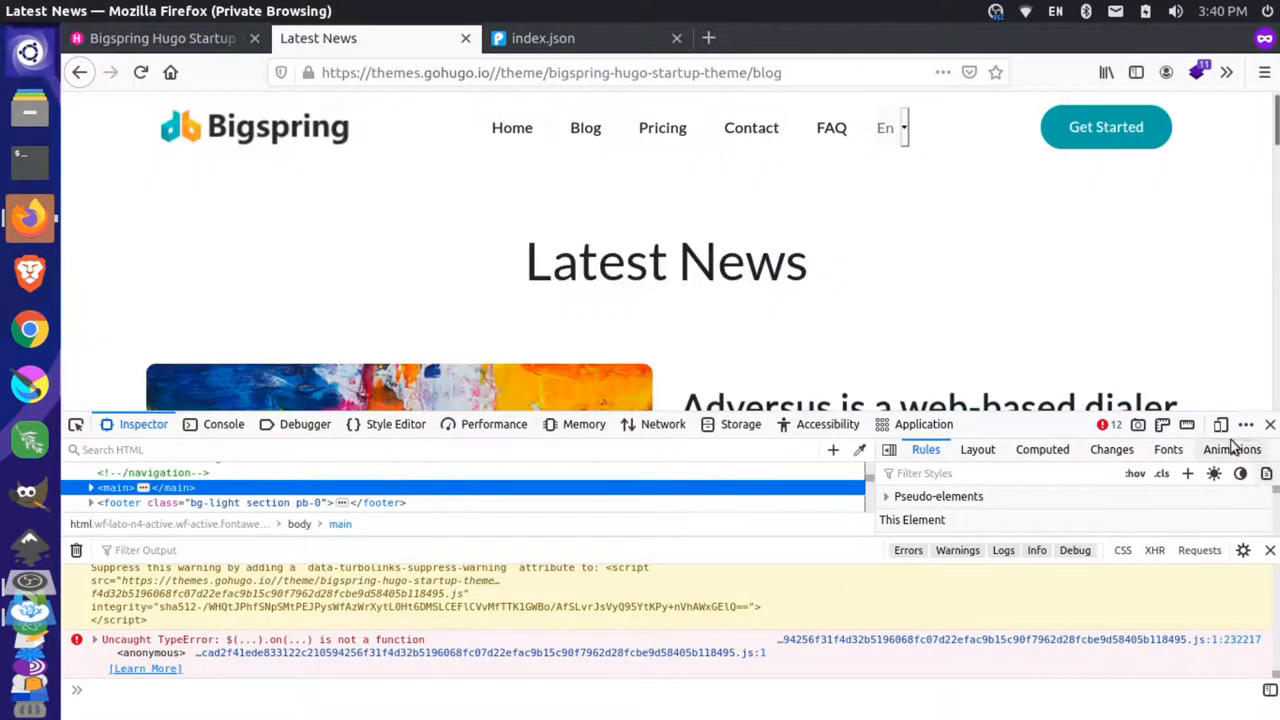
{"action": "left_click", "coordinate": [1245, 424]}
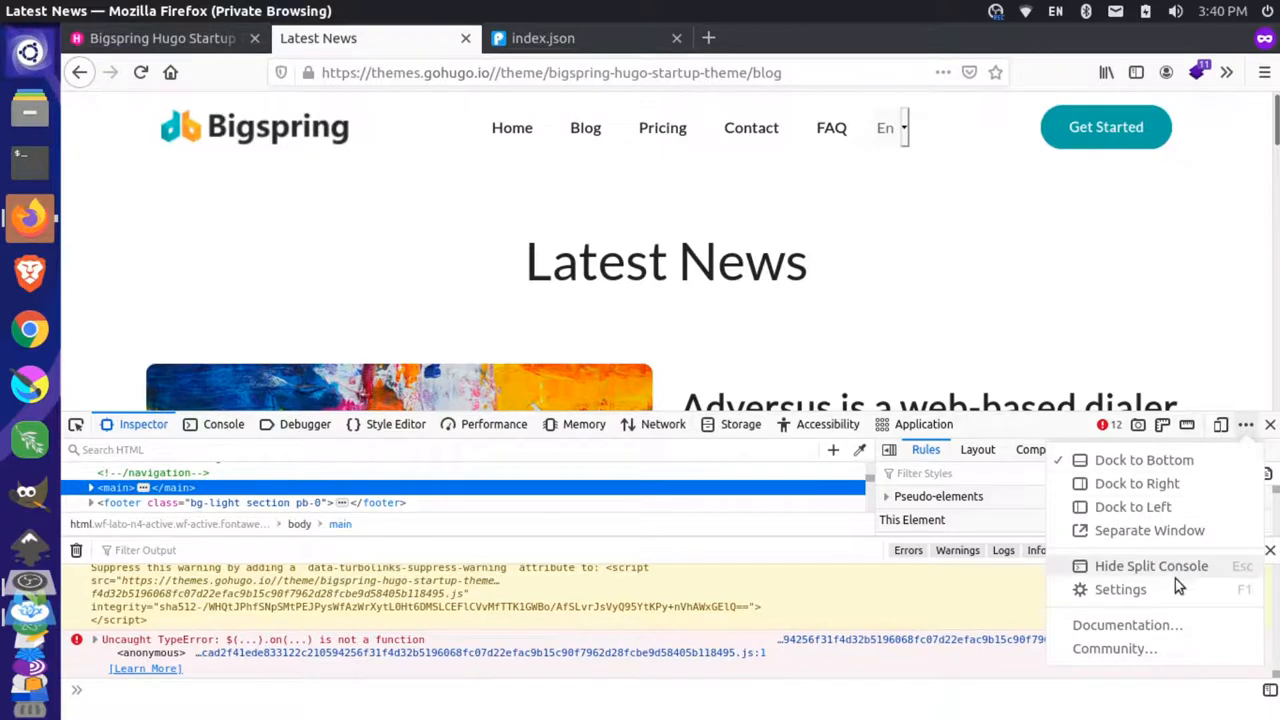
{"action": "left_click", "coordinate": [1120, 589]}
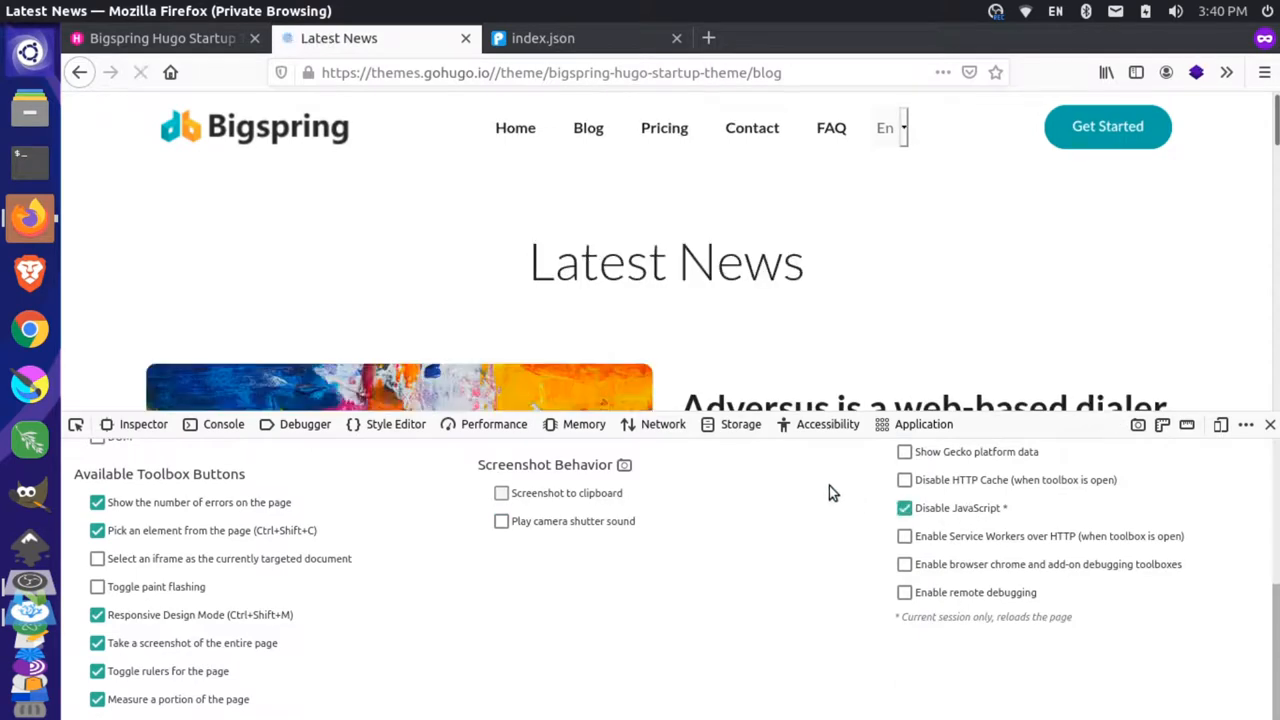
{"action": "left_click", "coordinate": [752, 127]}
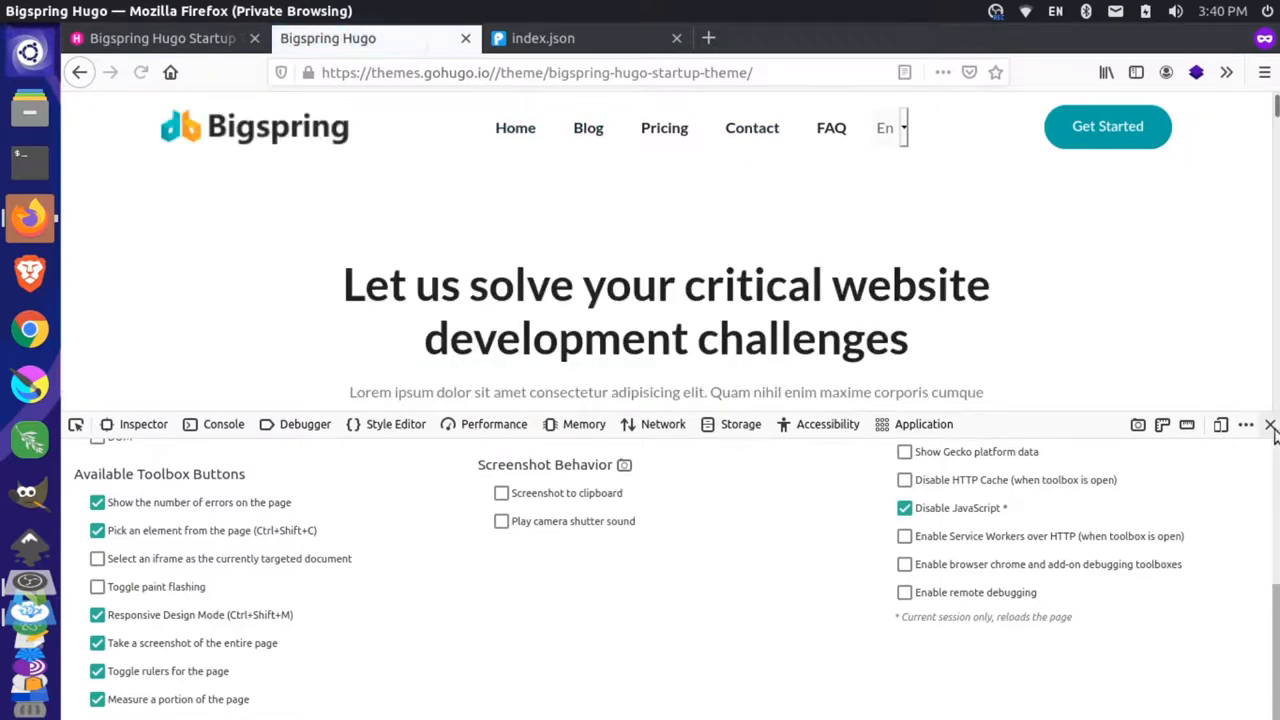
Close DevTools and view the scriptless demo's Latest News, Pricing and Contact Us pages
{"action": "left_click", "coordinate": [1270, 424]}
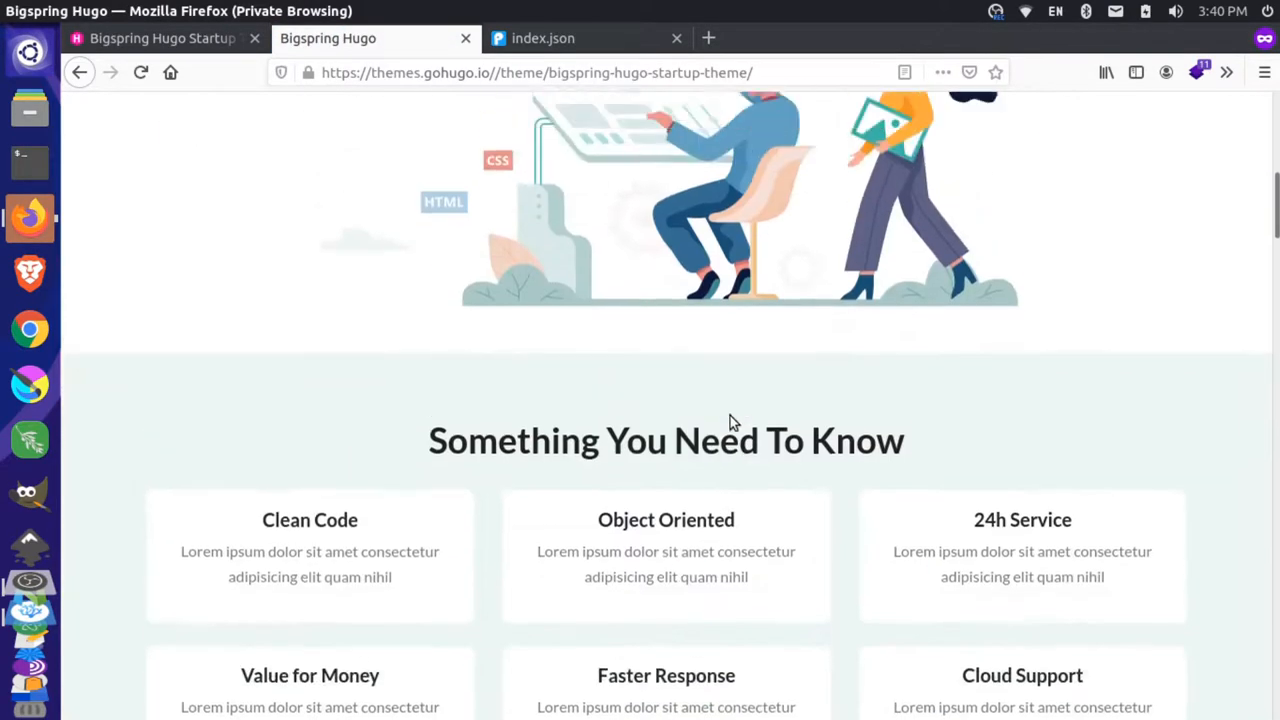
{"action": "left_click", "coordinate": [585, 127]}
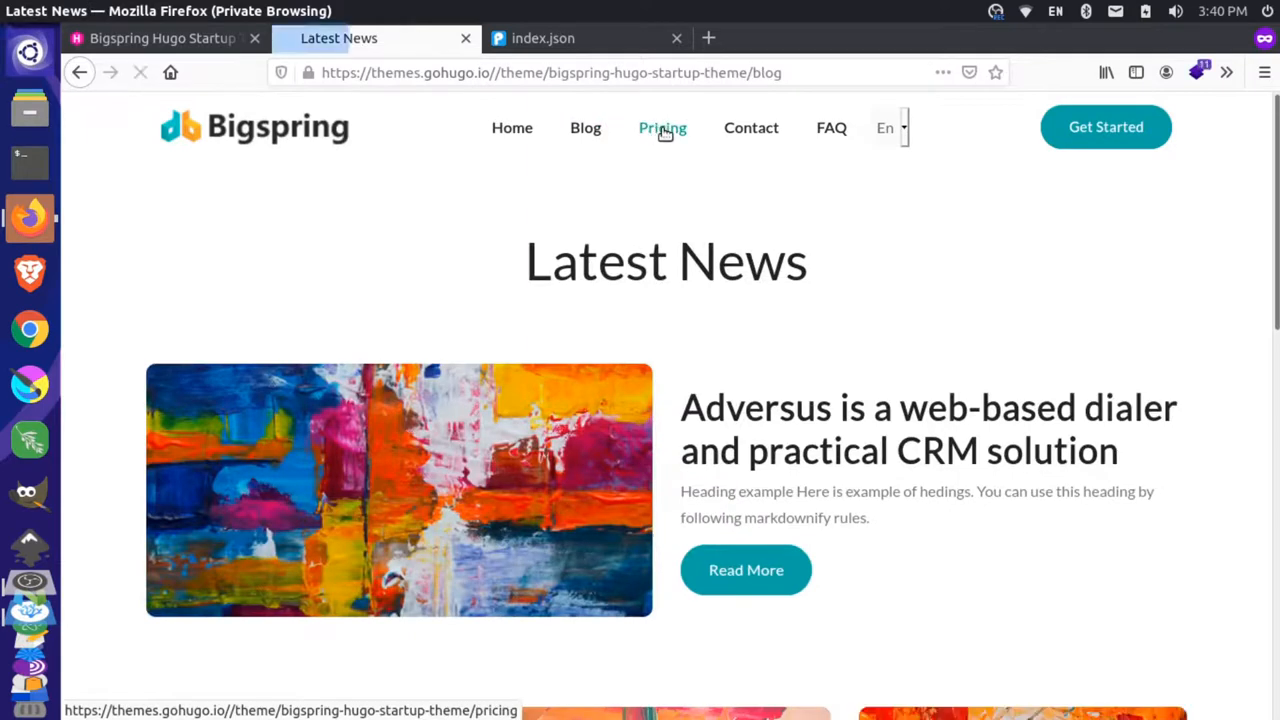
{"action": "left_click", "coordinate": [662, 127]}
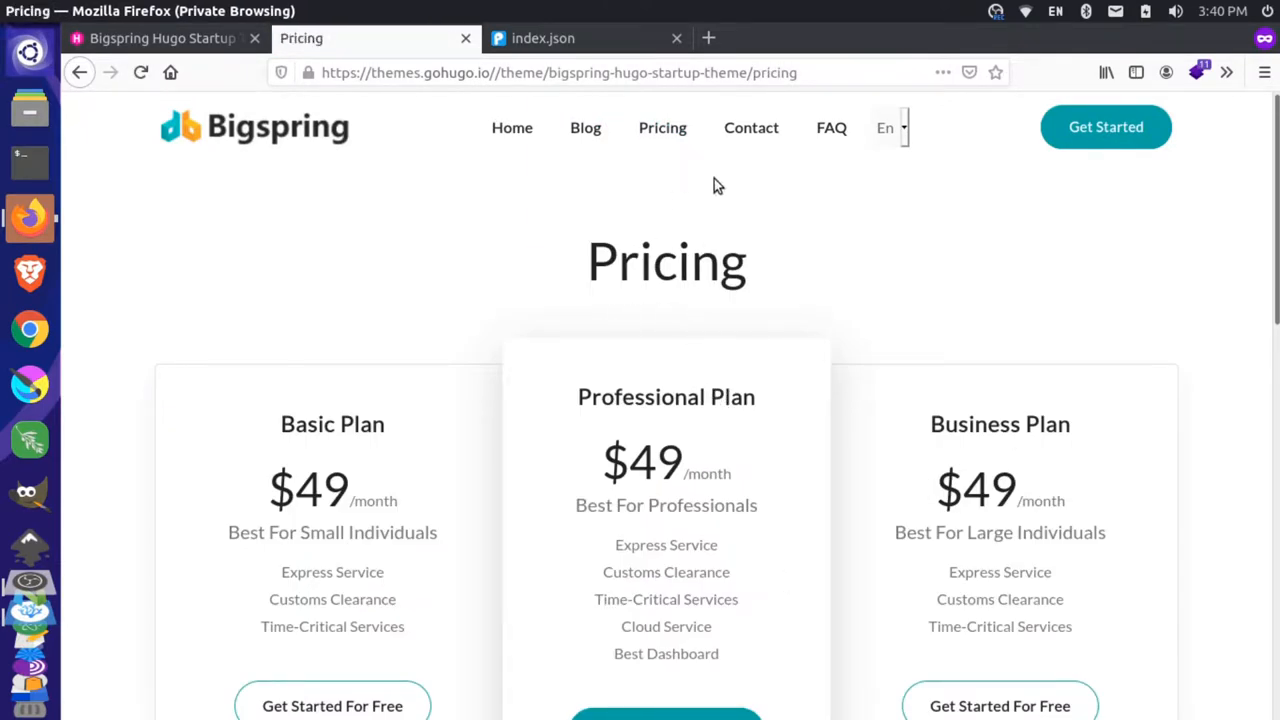
{"action": "left_click", "coordinate": [751, 127]}
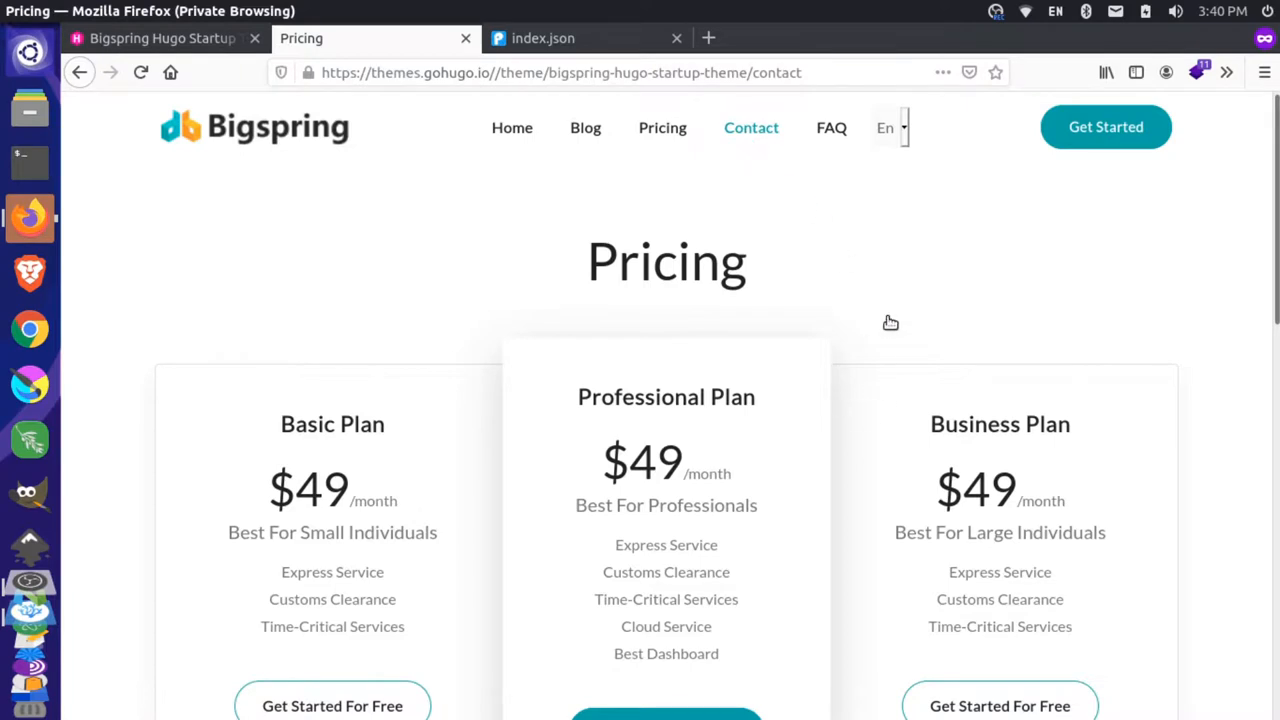
{"action": "left_click", "coordinate": [751, 127]}
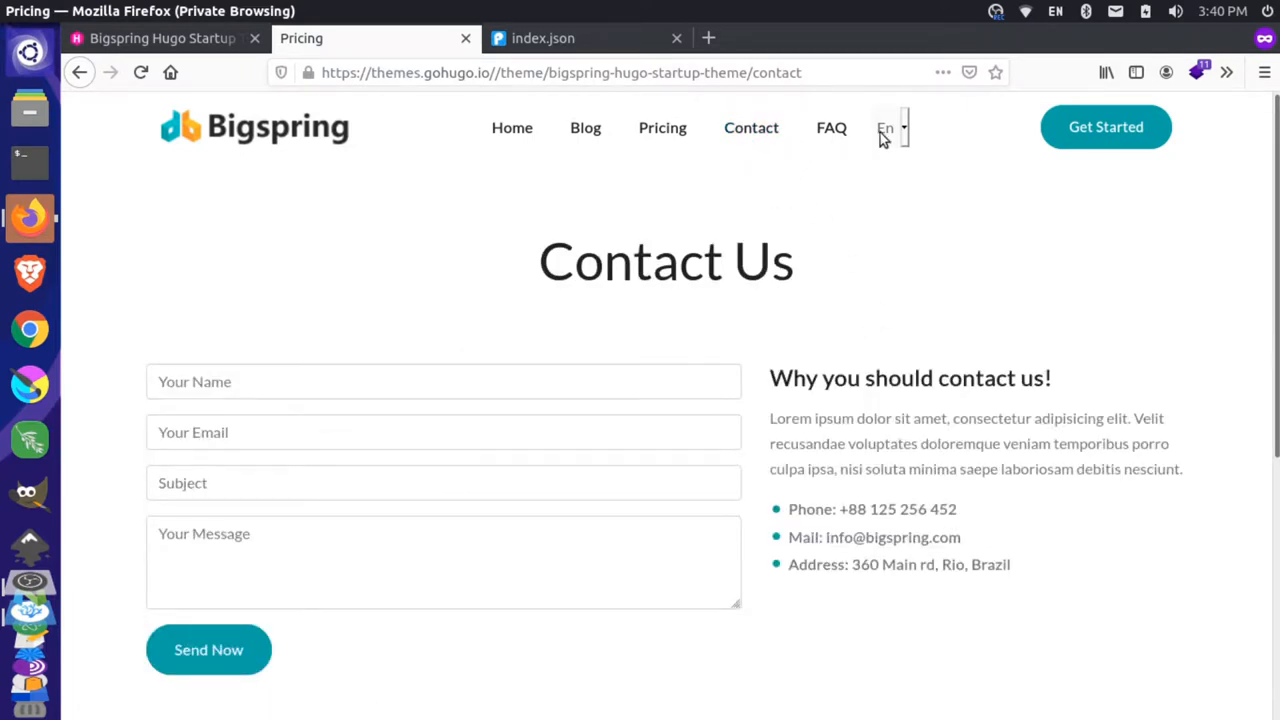
{"action": "left_click", "coordinate": [888, 127]}
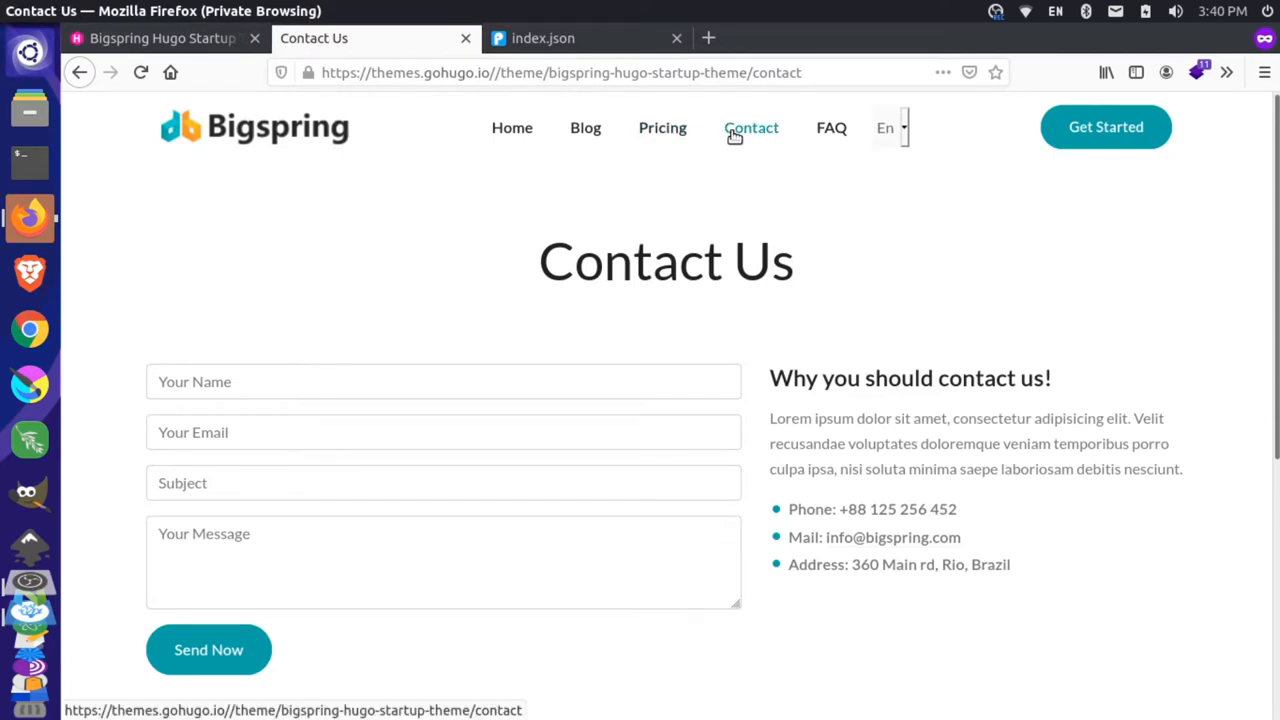
{"action": "left_click", "coordinate": [662, 127]}
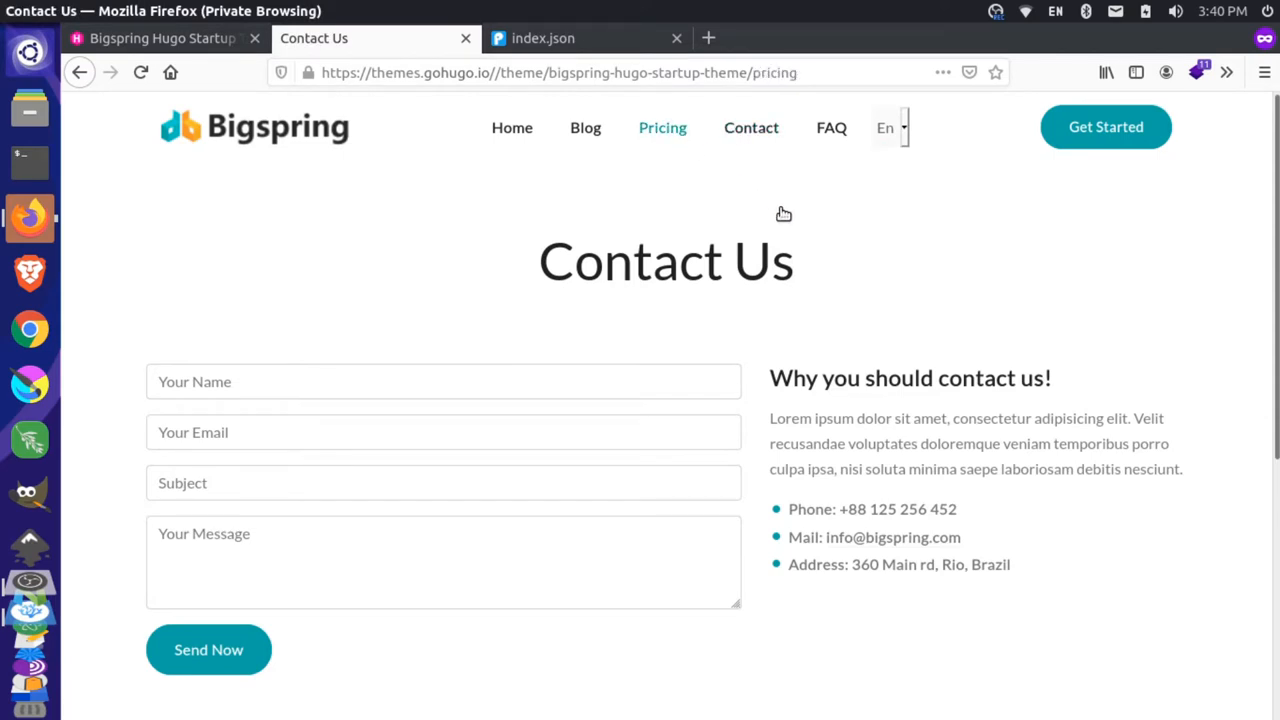